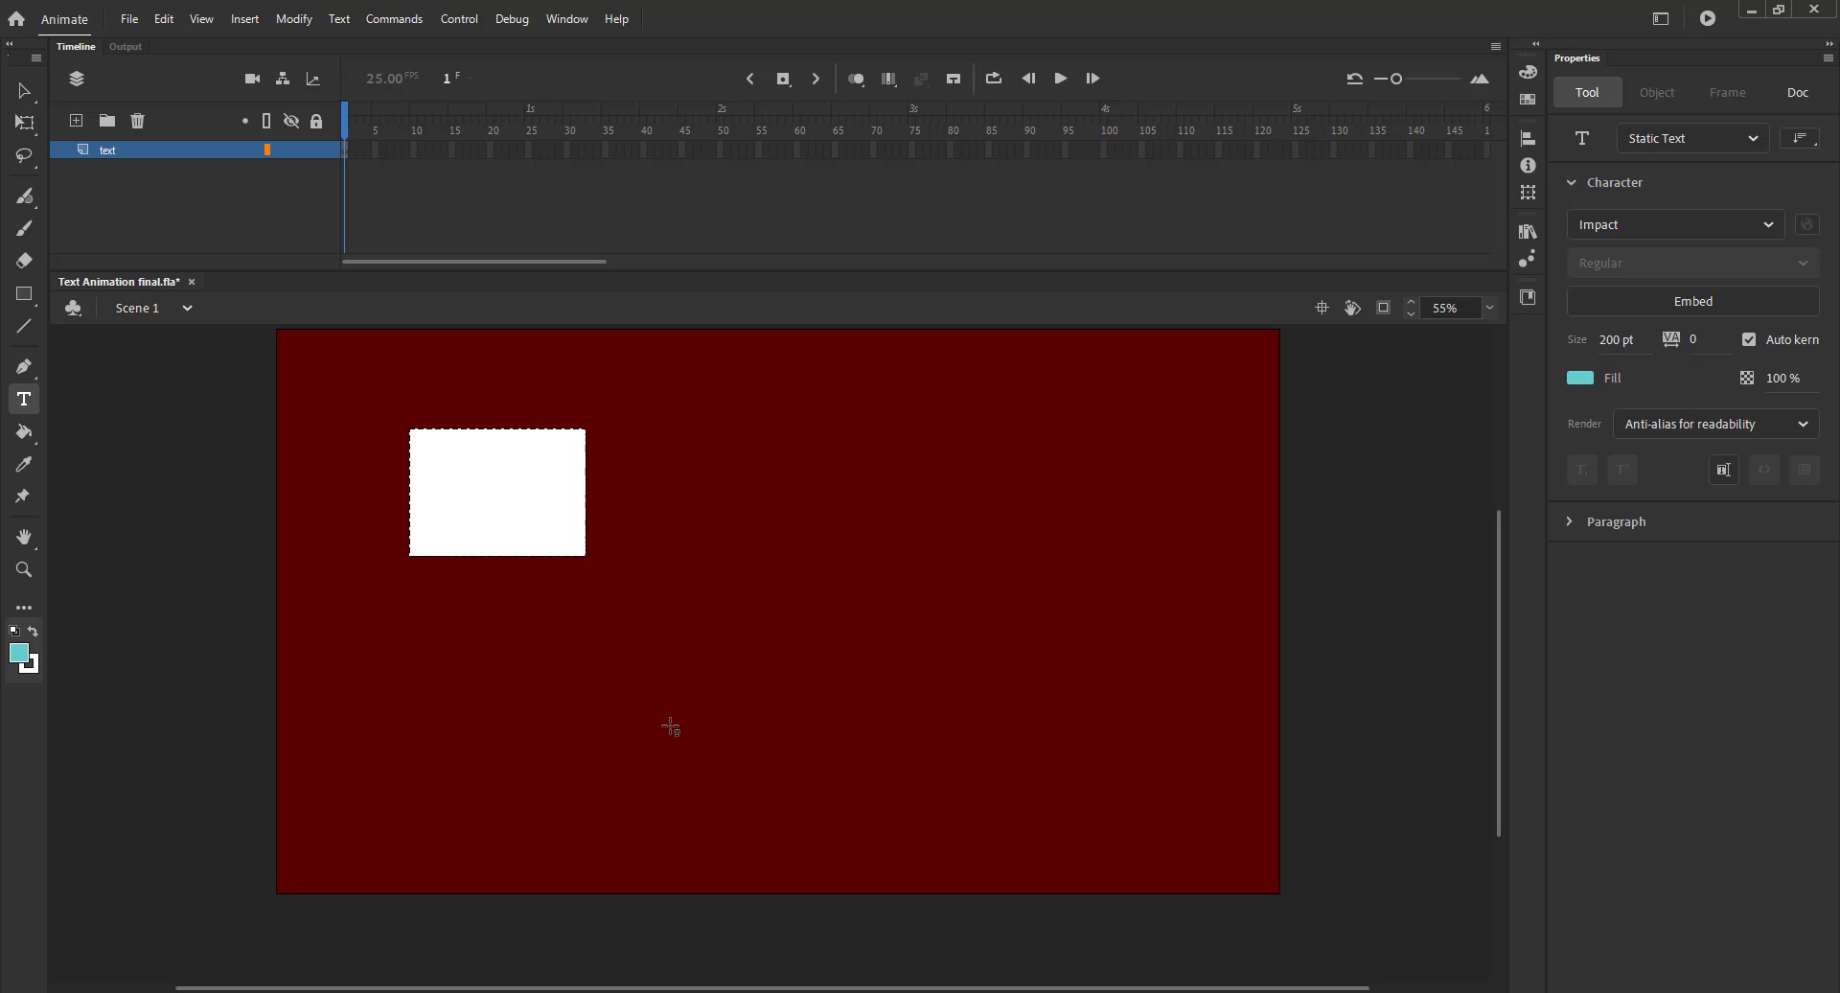
- Type 'Animation' as teal Impact 200 pt text on the stage, removing a stray letter
text(b)
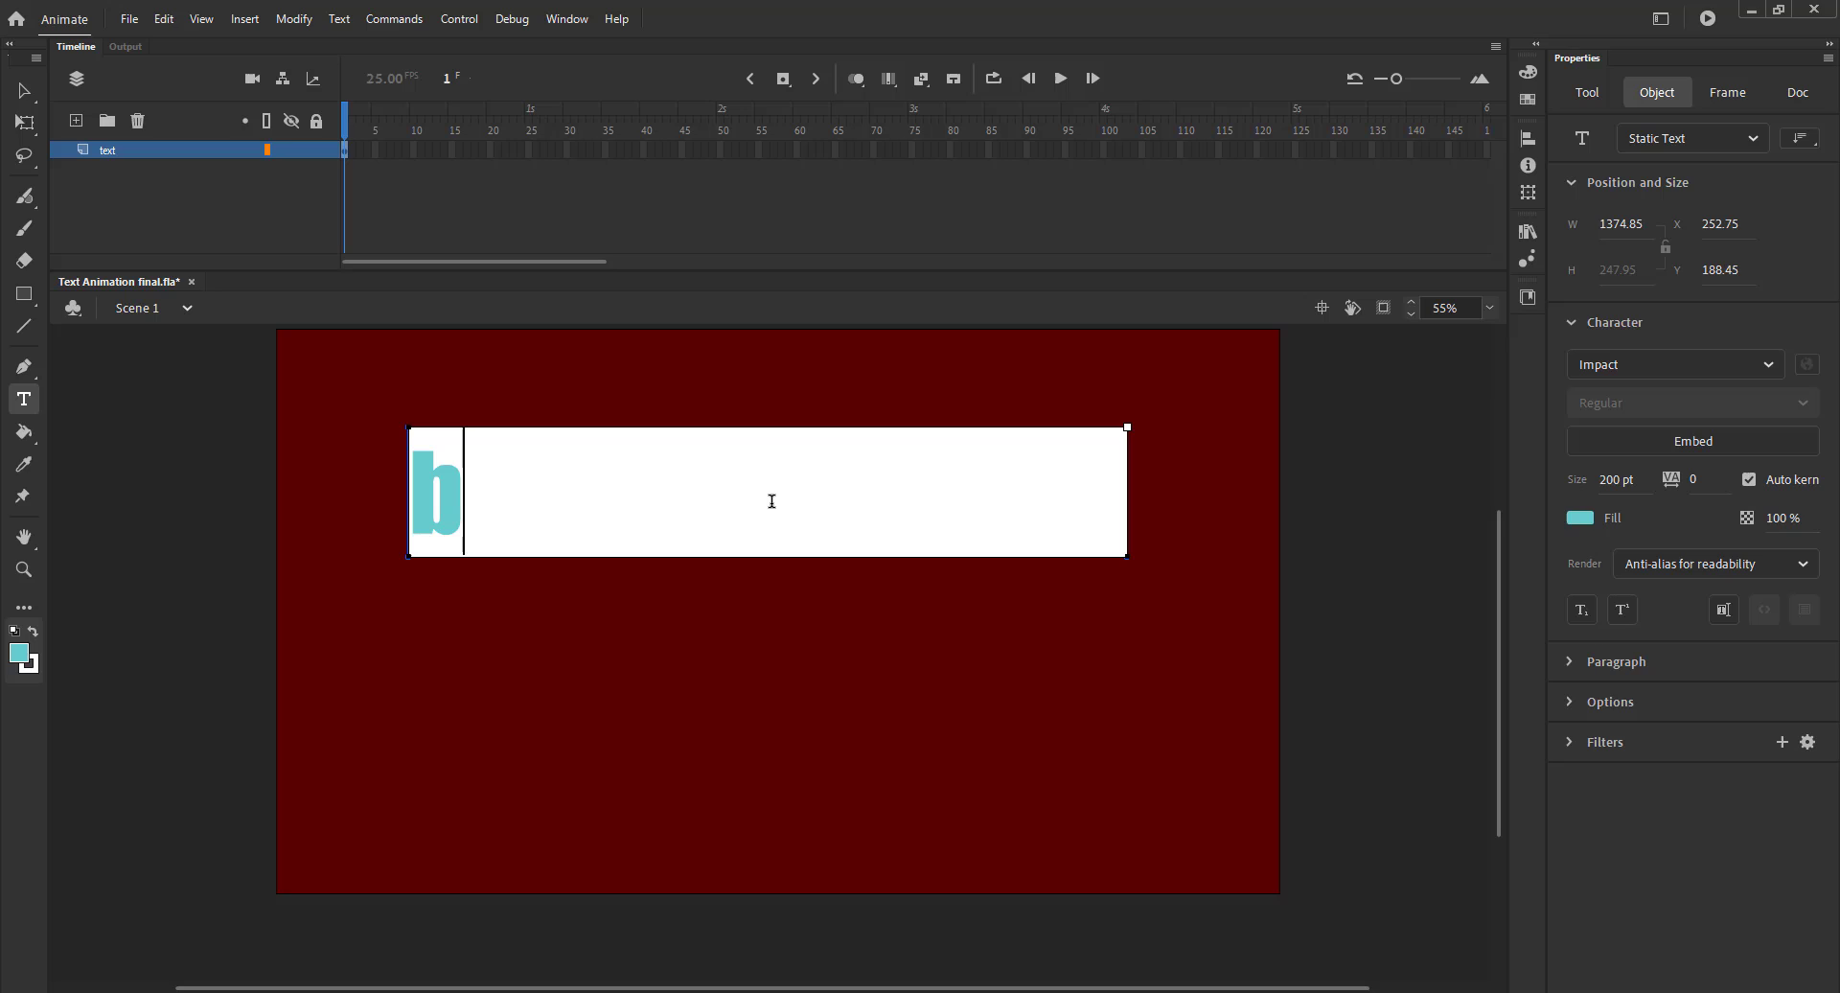
key(Backspace)
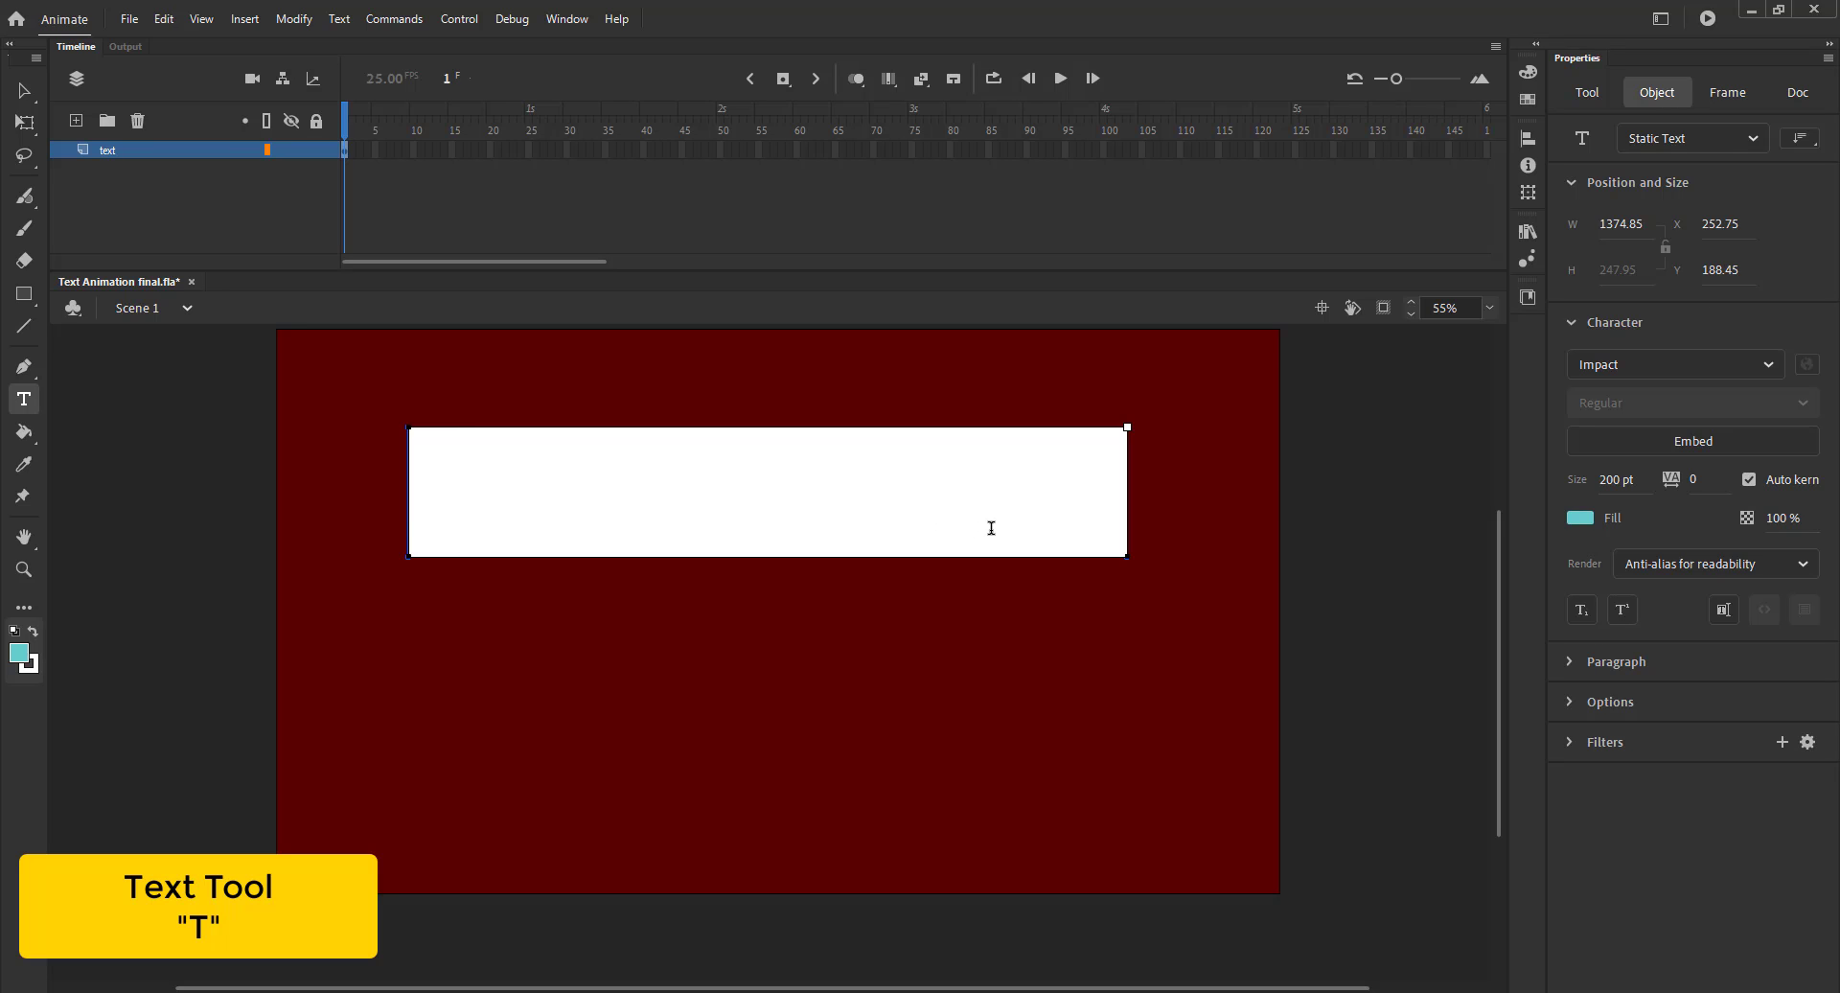
text(Animation)
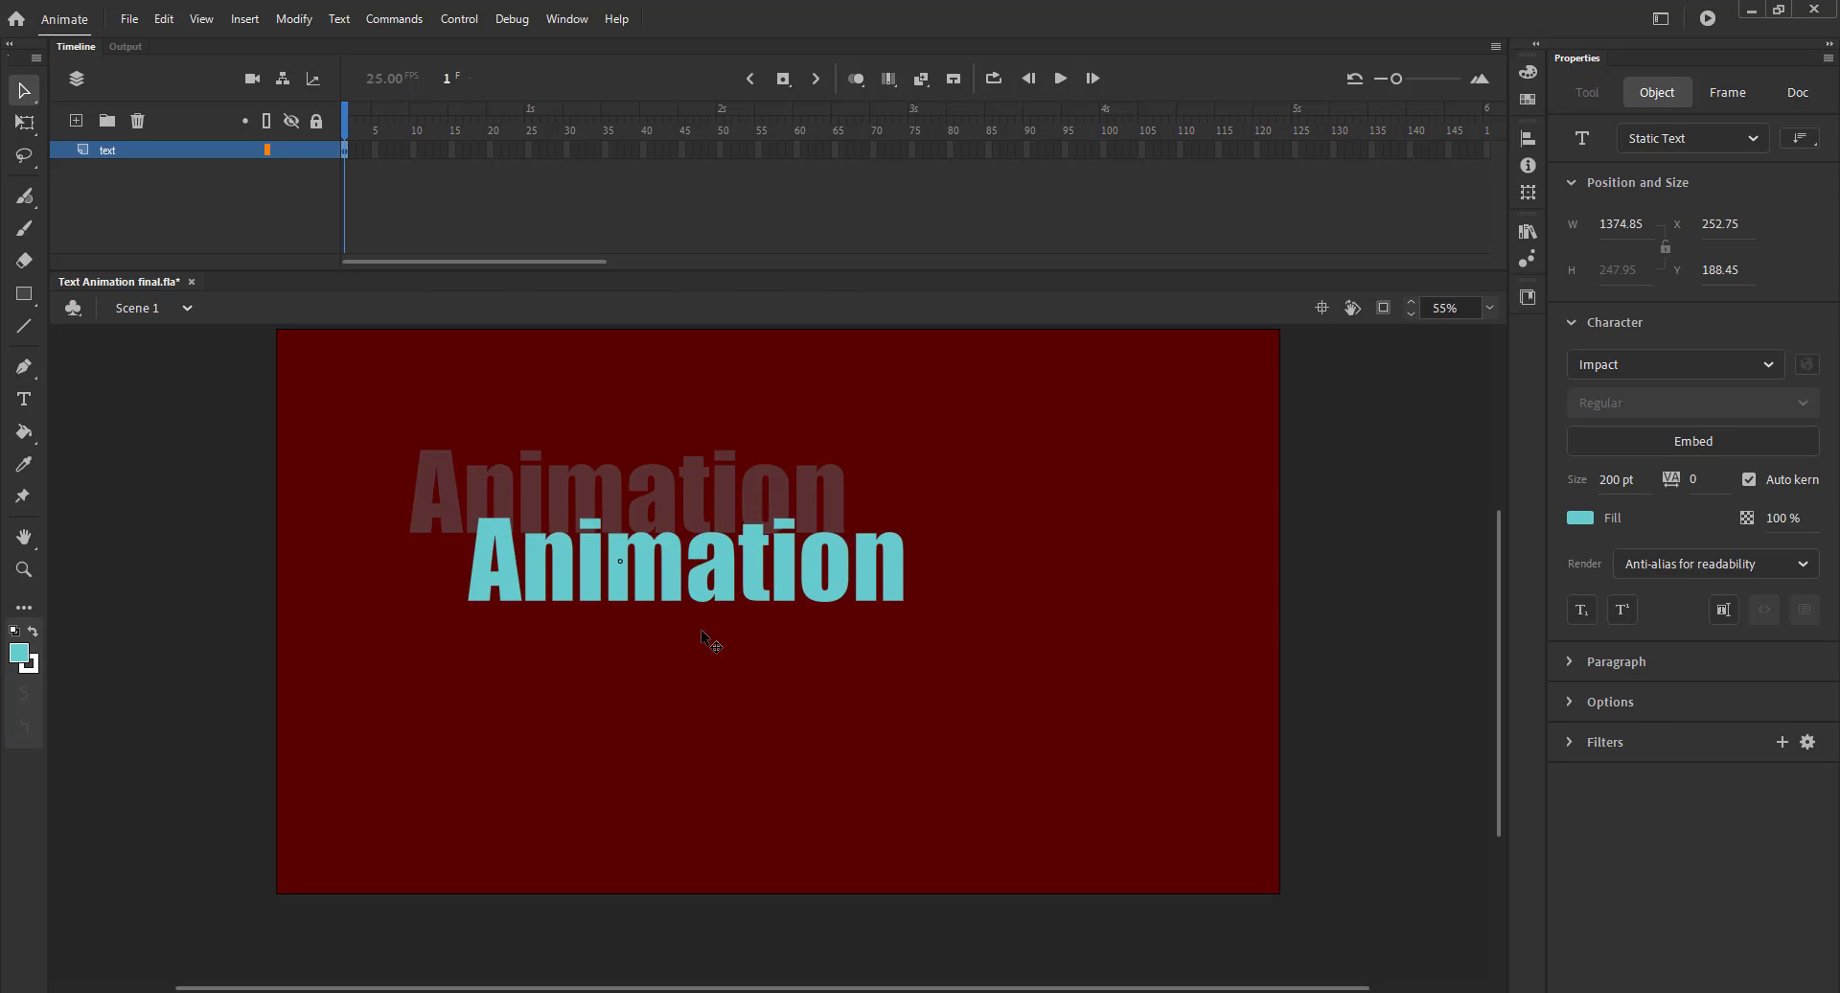
- Scale the Animation text to 120% and turn it into a symbol of separate letters
key(ctrl+alt+s)
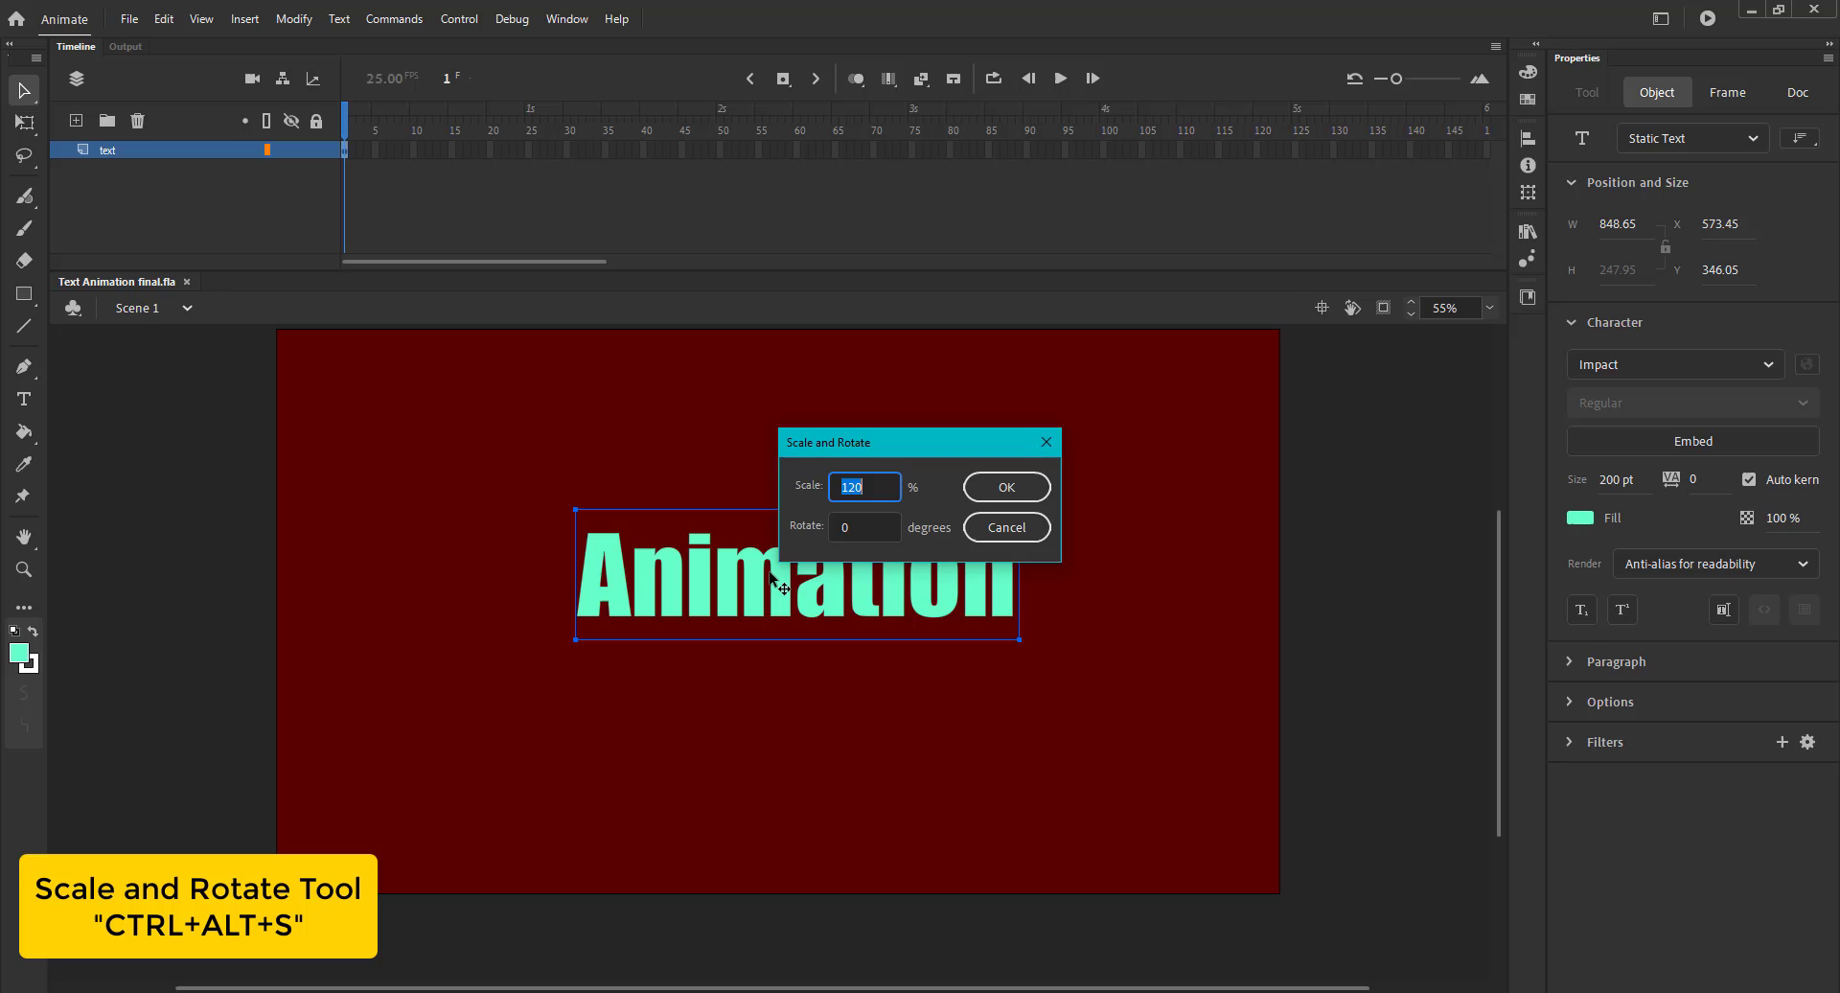
click(1004, 487)
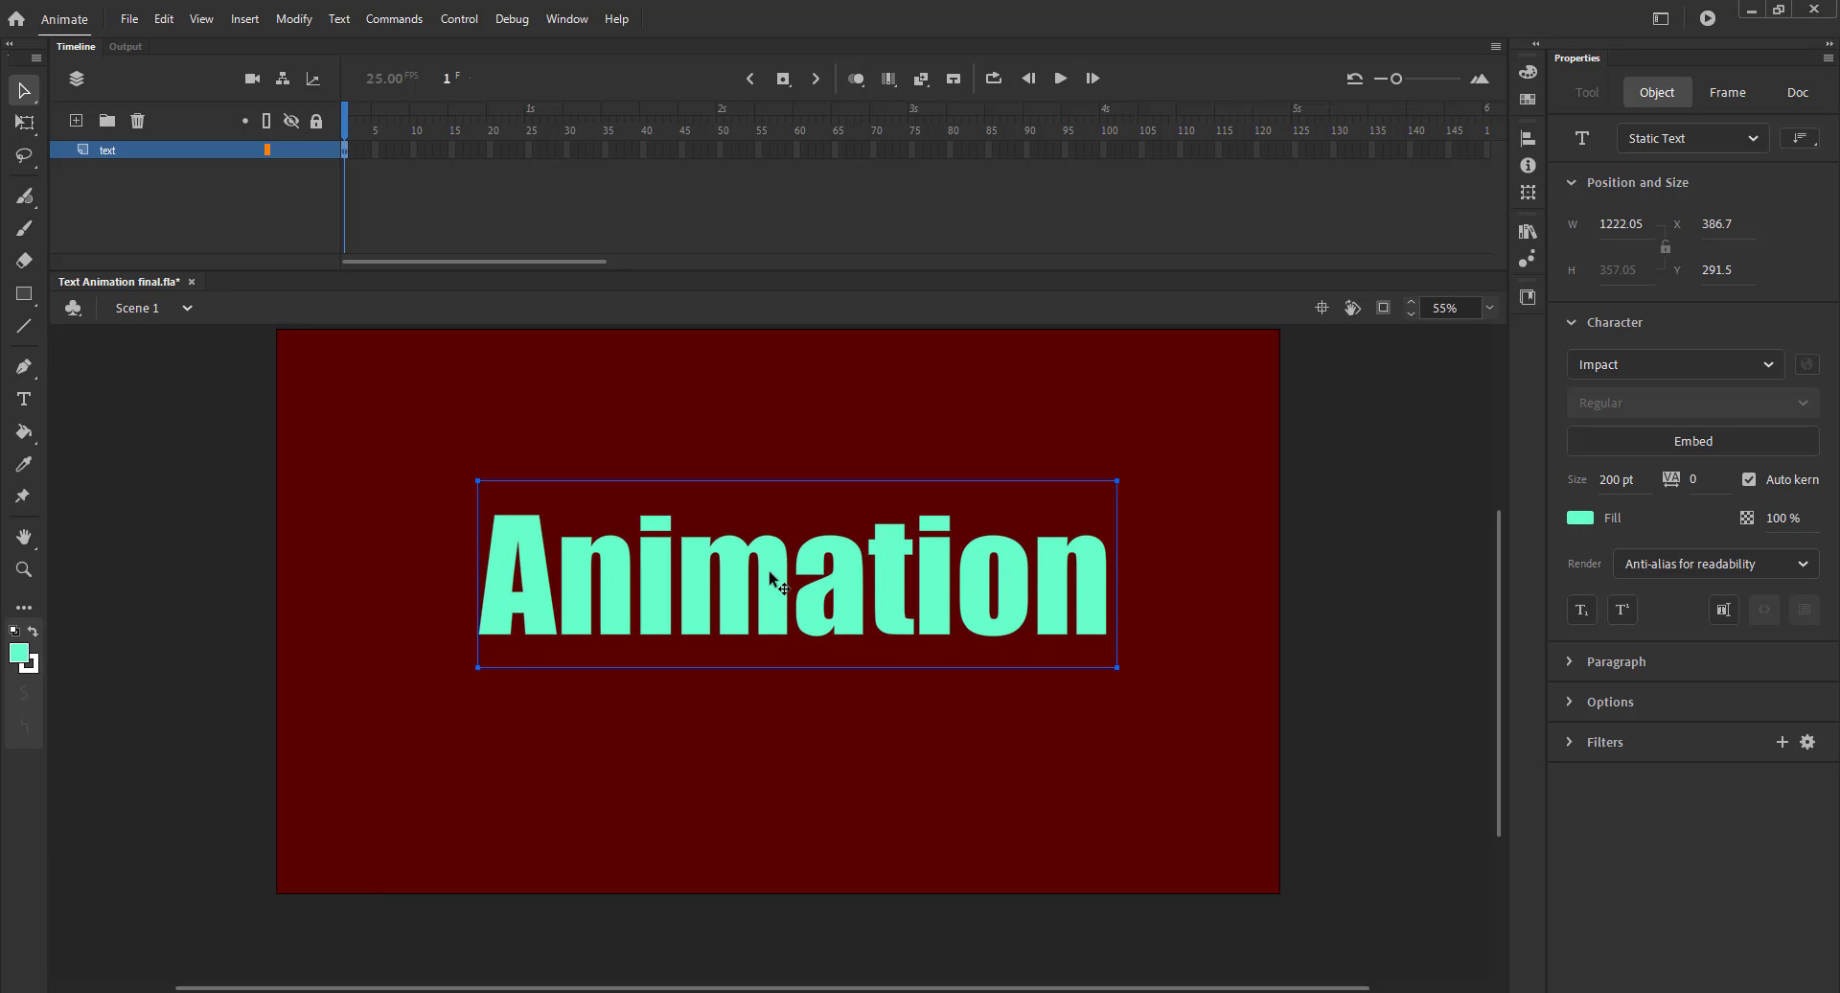
key(F8)
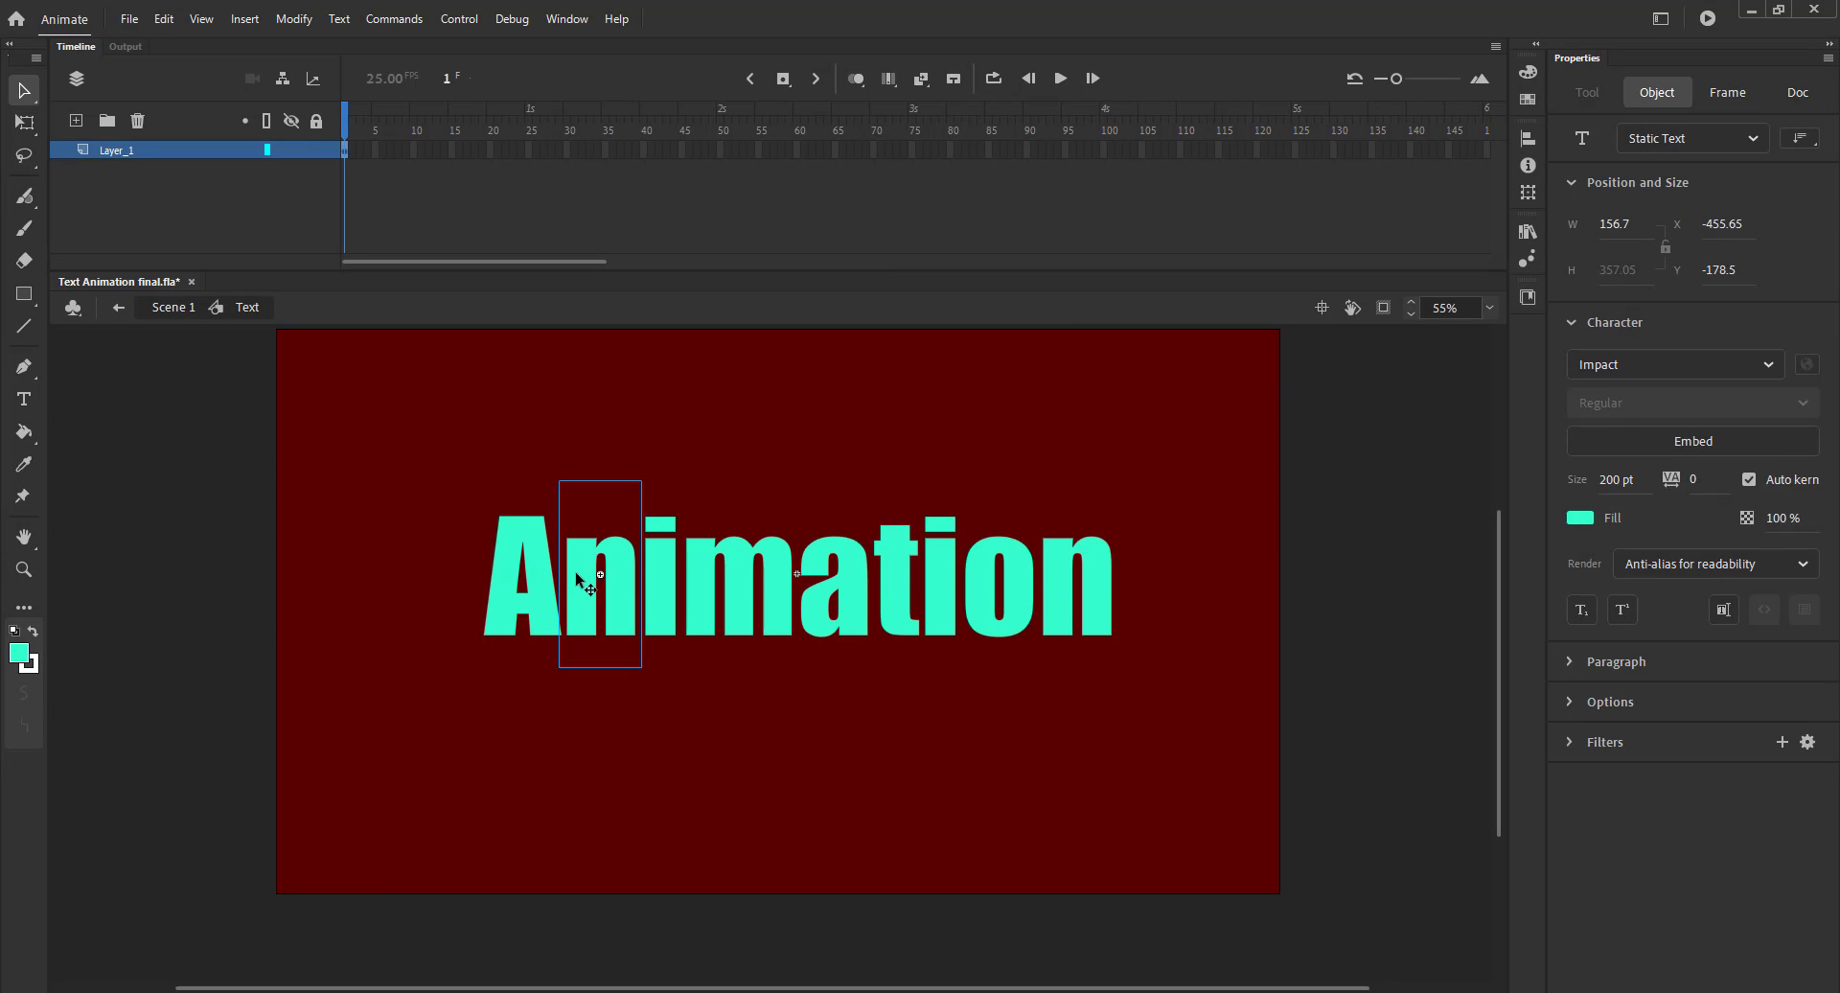
- Convert each letter into its own graphic symbol, including symbols named AA and NN
key(f8)
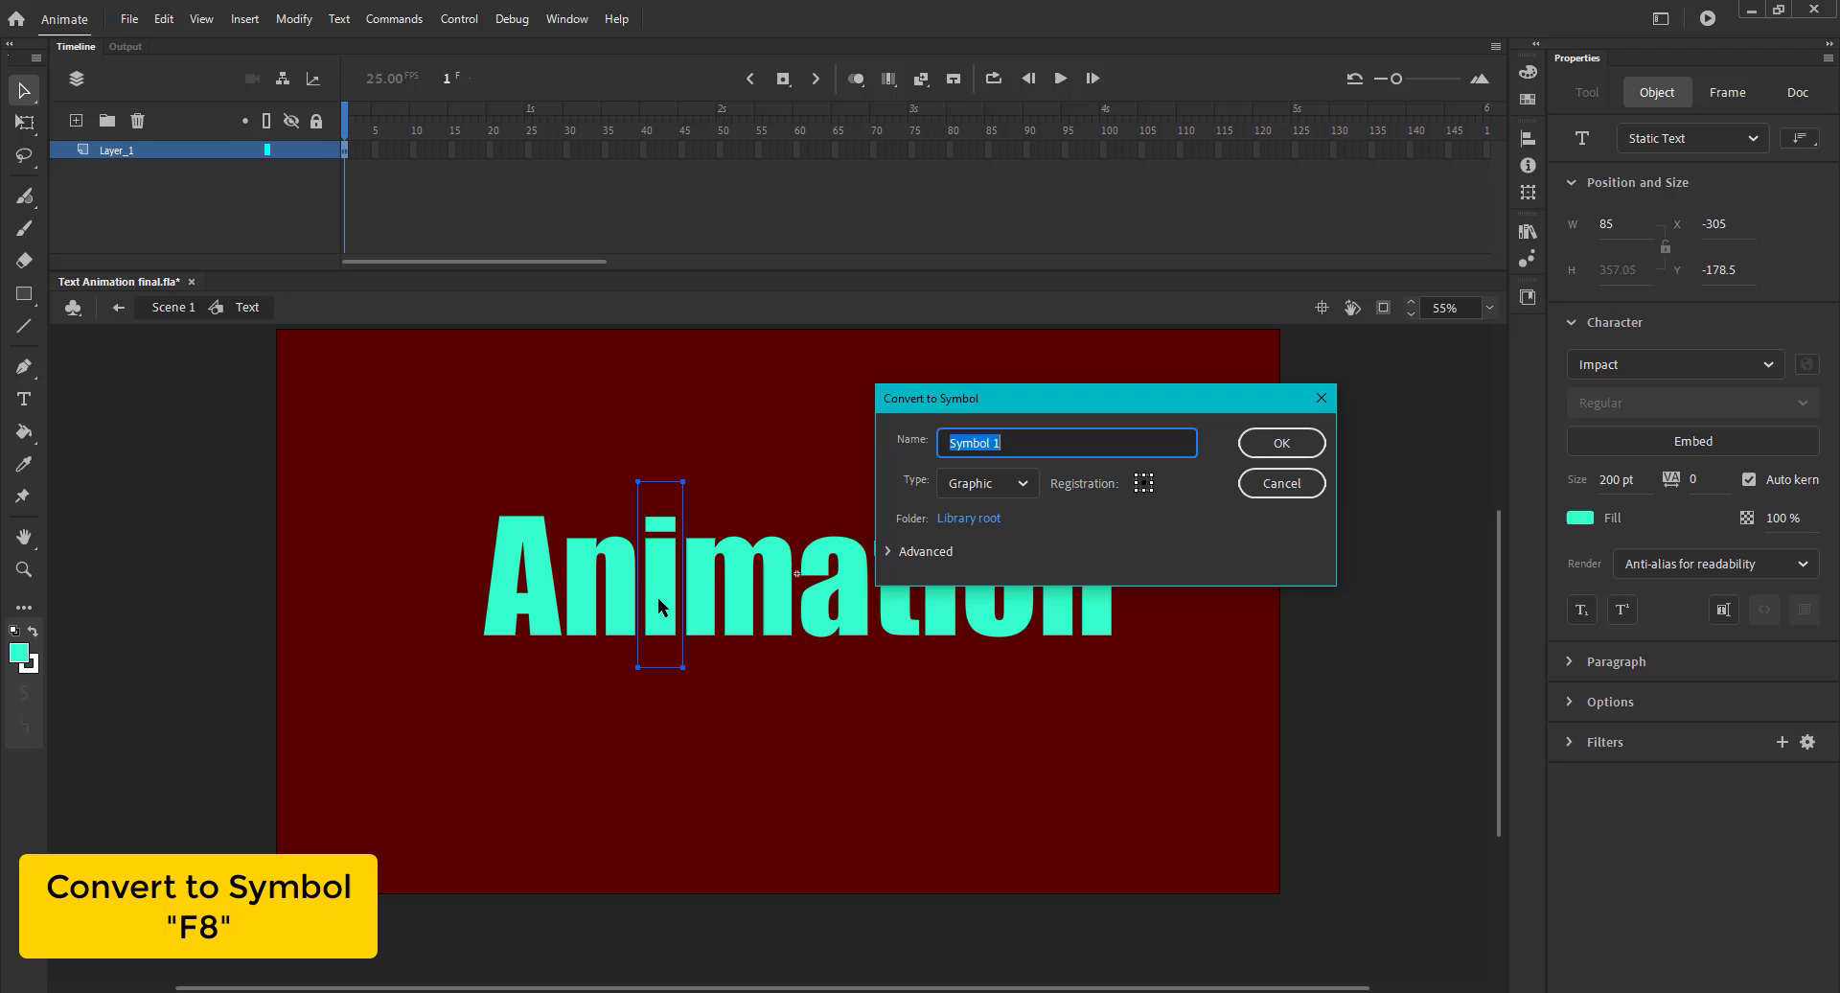
text(M)
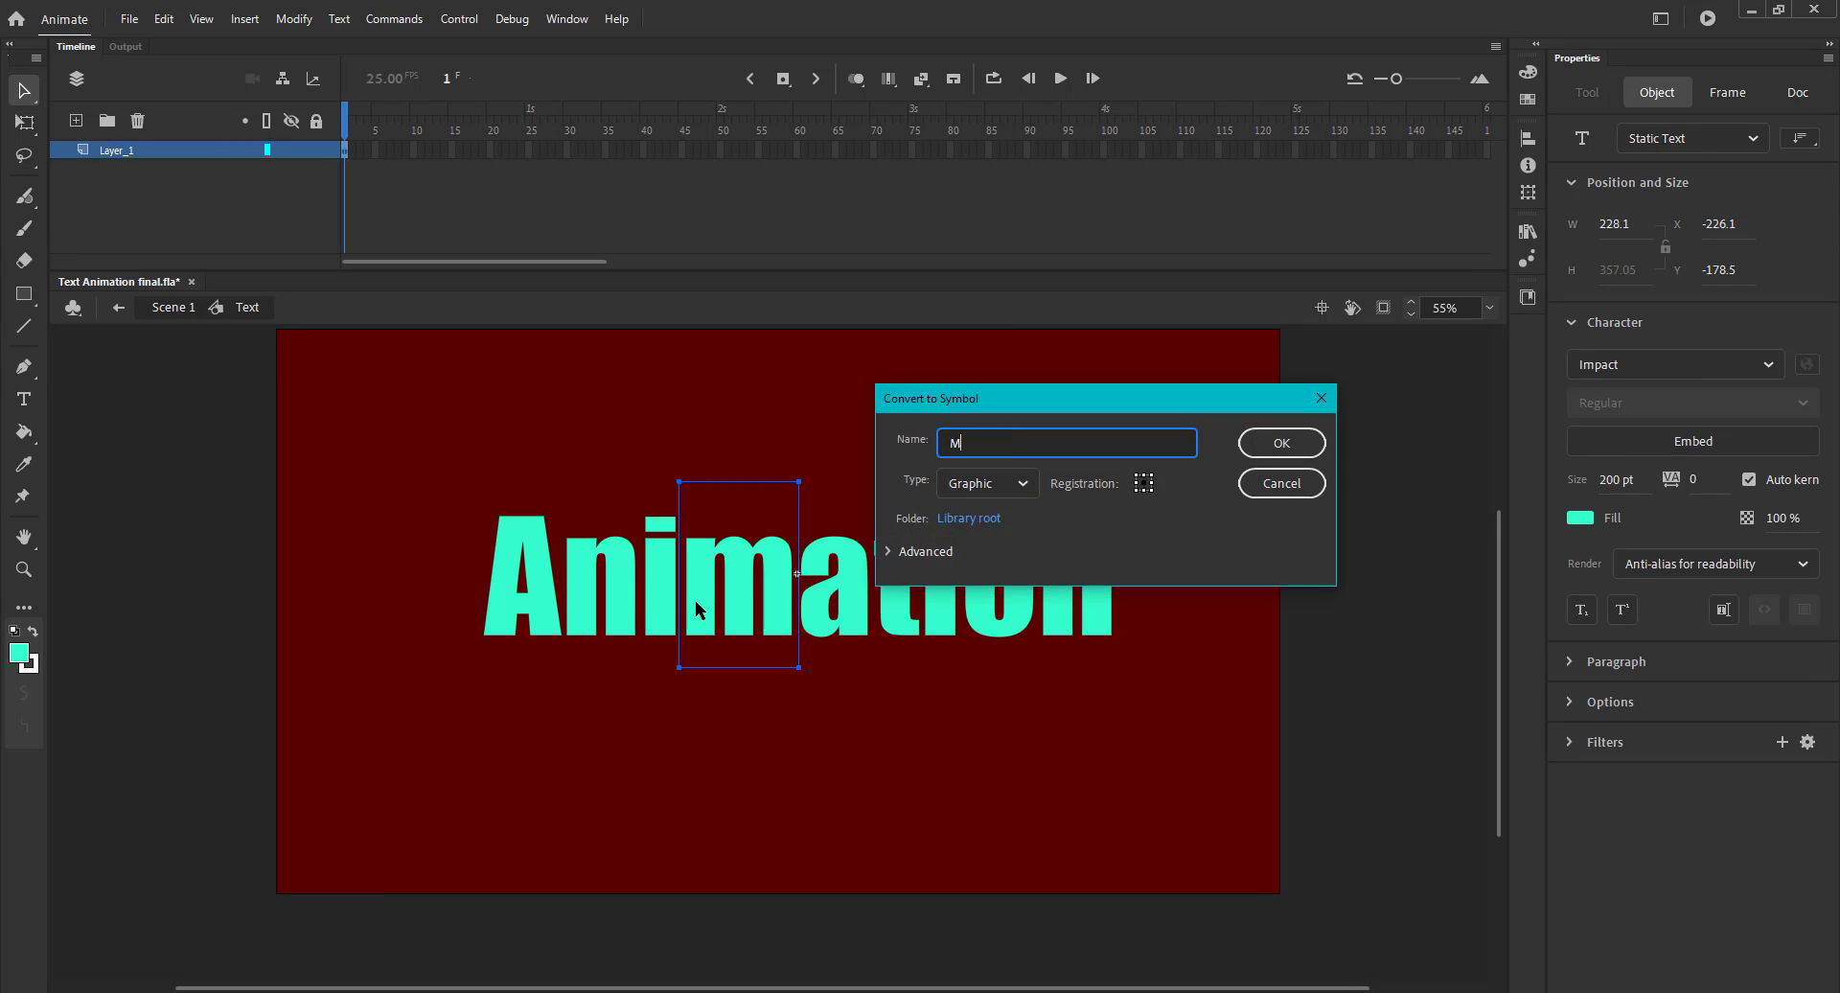
text(AA)
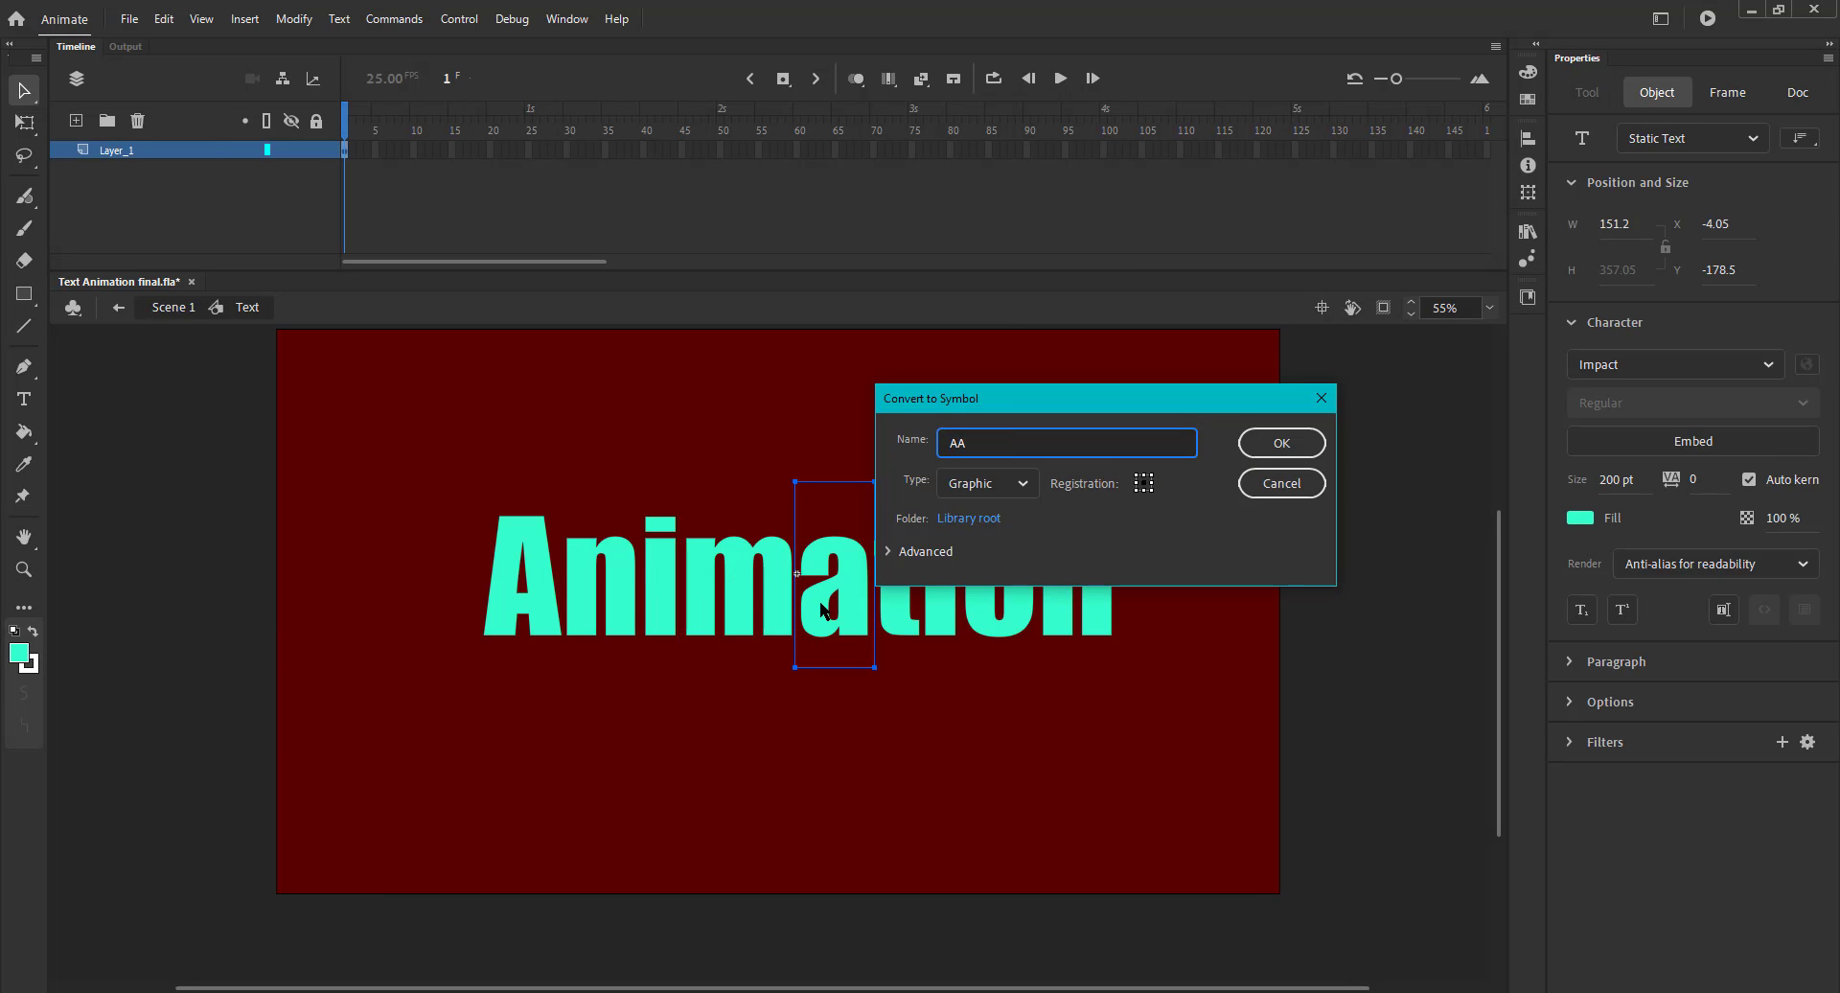
click(1277, 484)
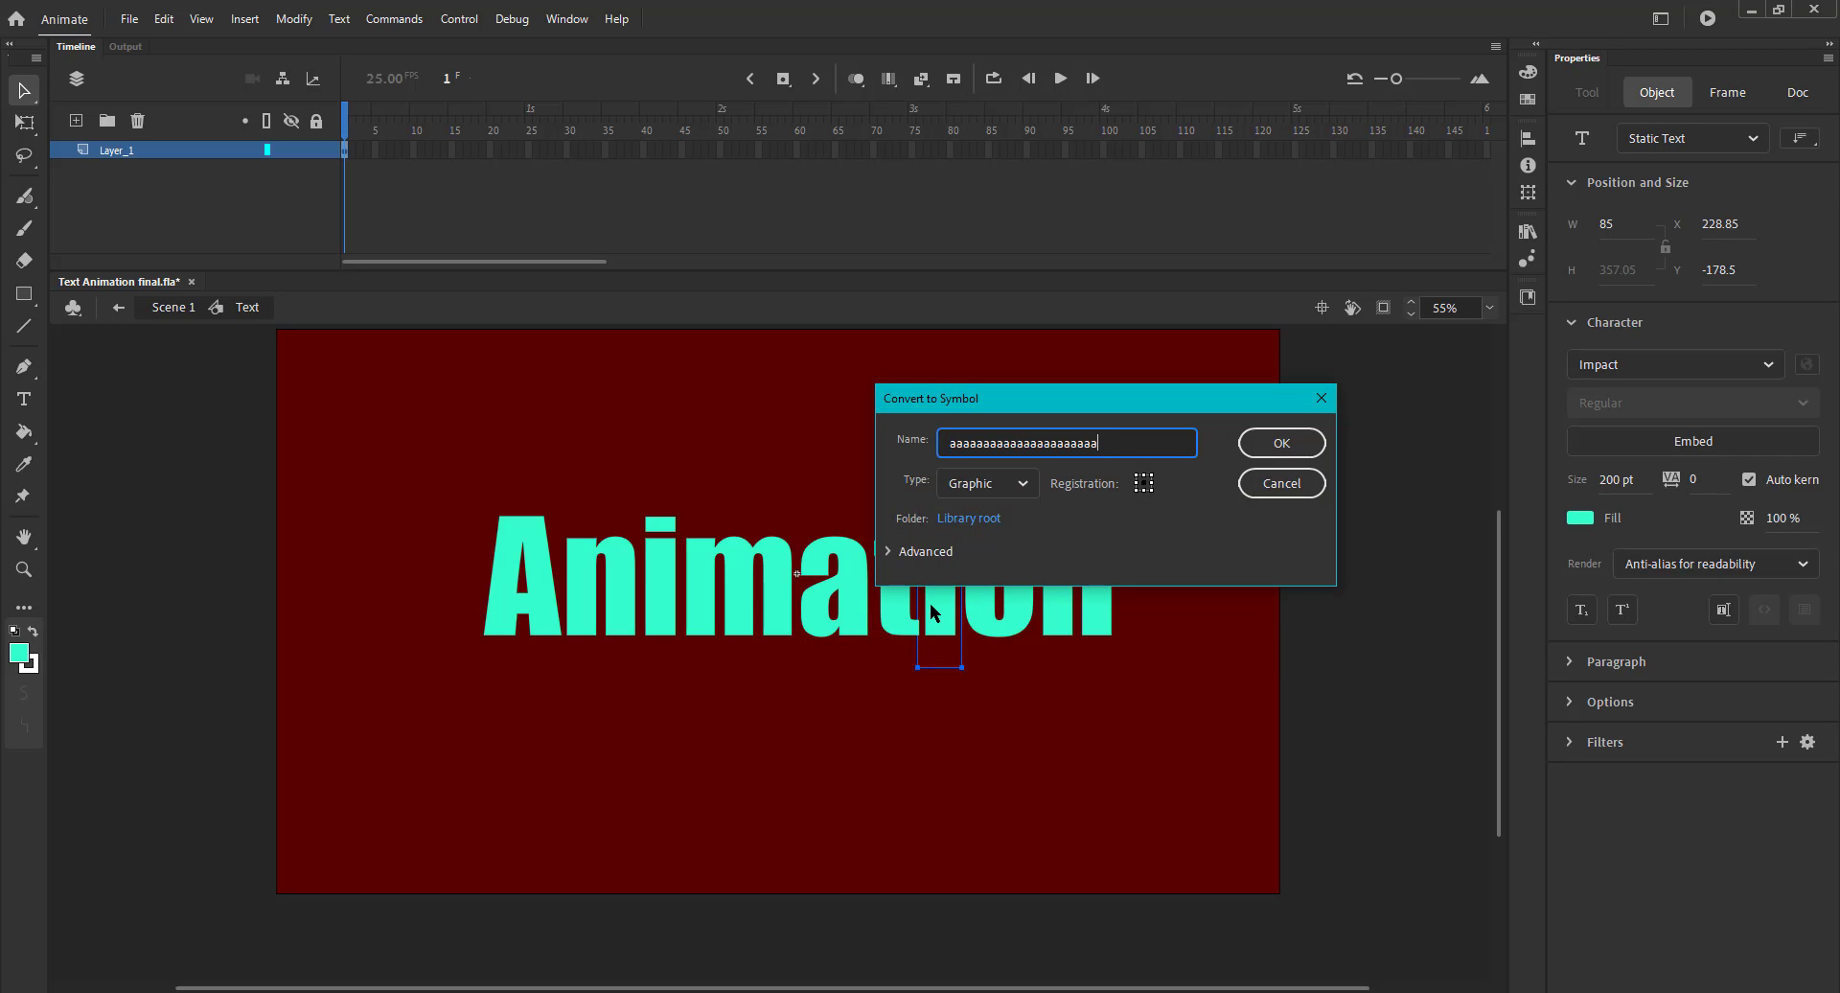
click(1280, 443)
text(NN)
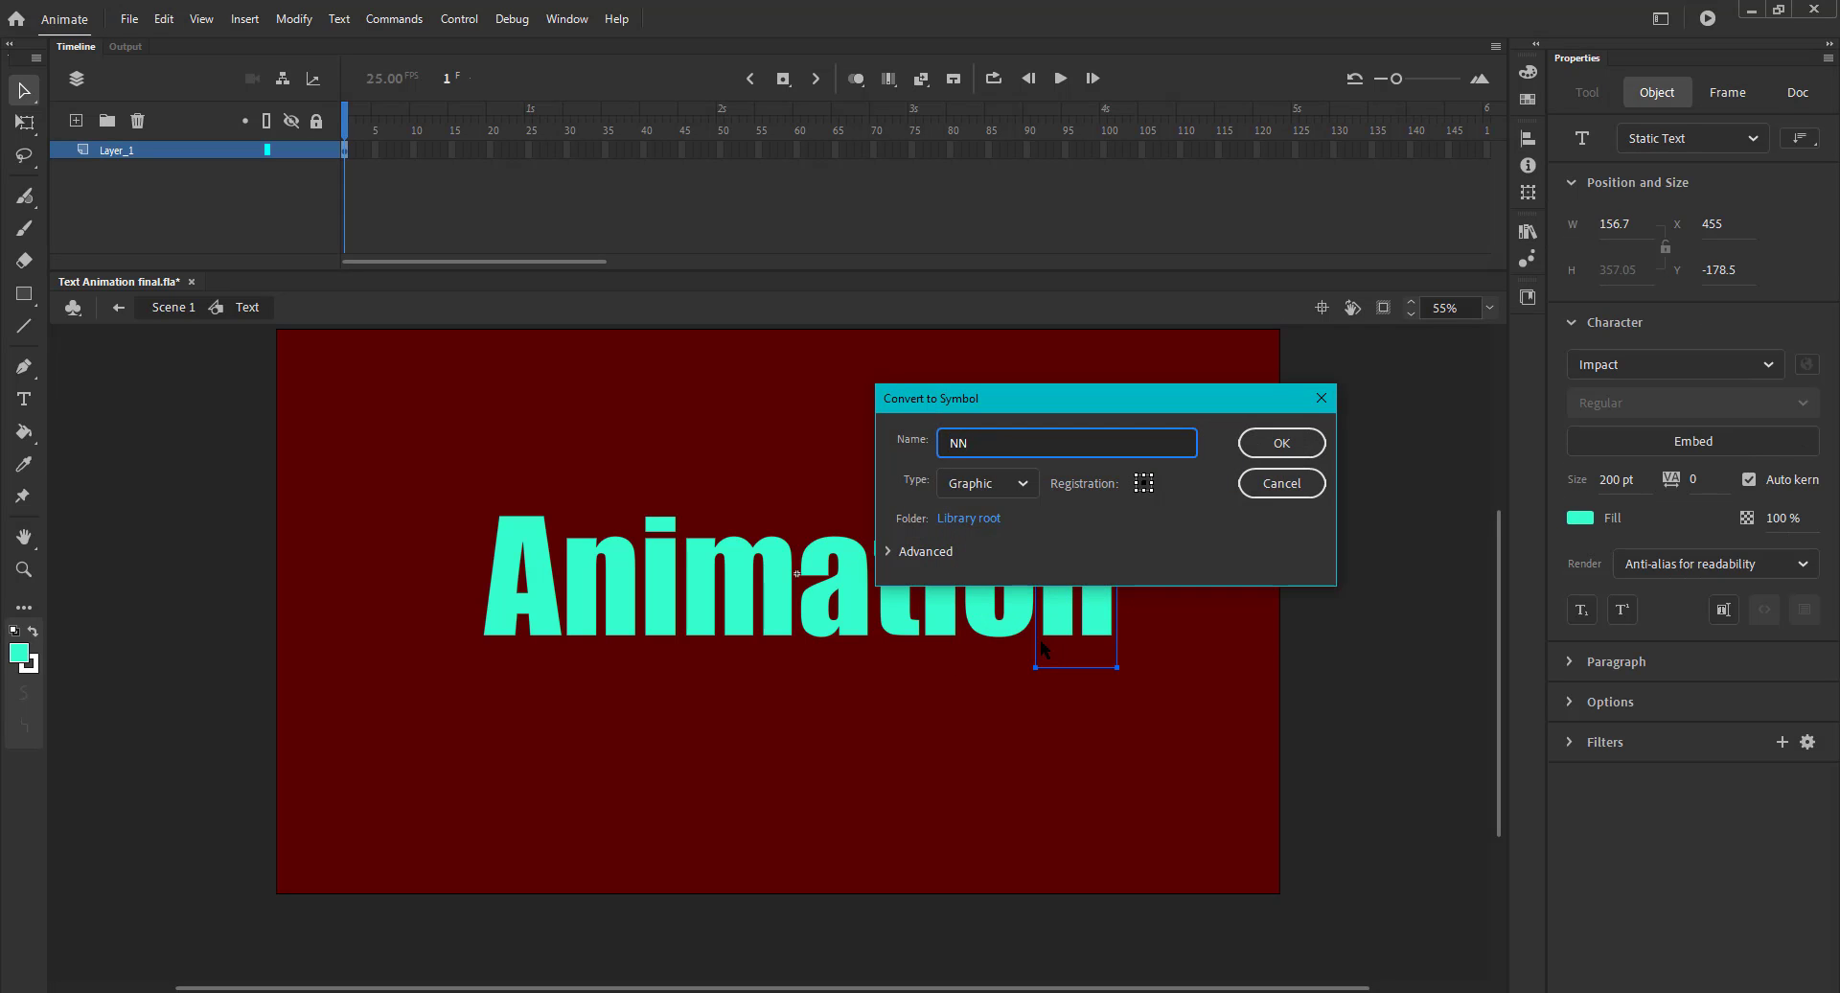
click(1280, 443)
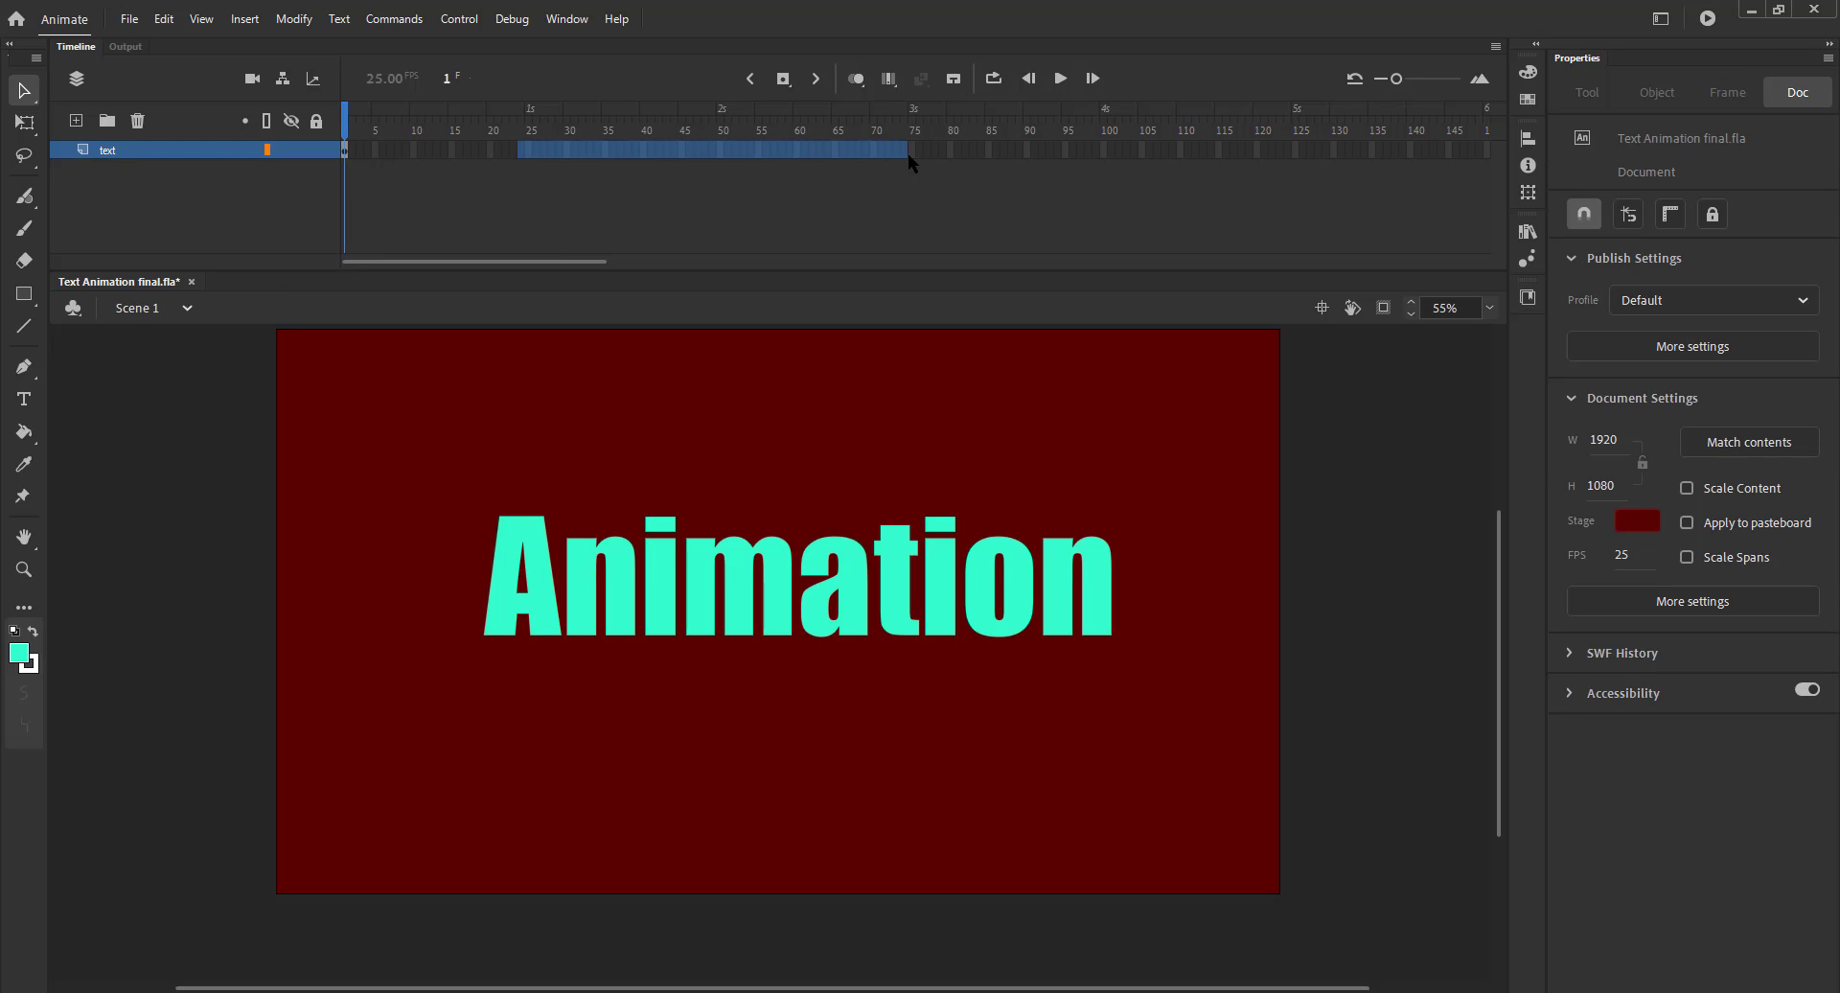
- Extend the text layer to frame 100 and lock it
key(F5)
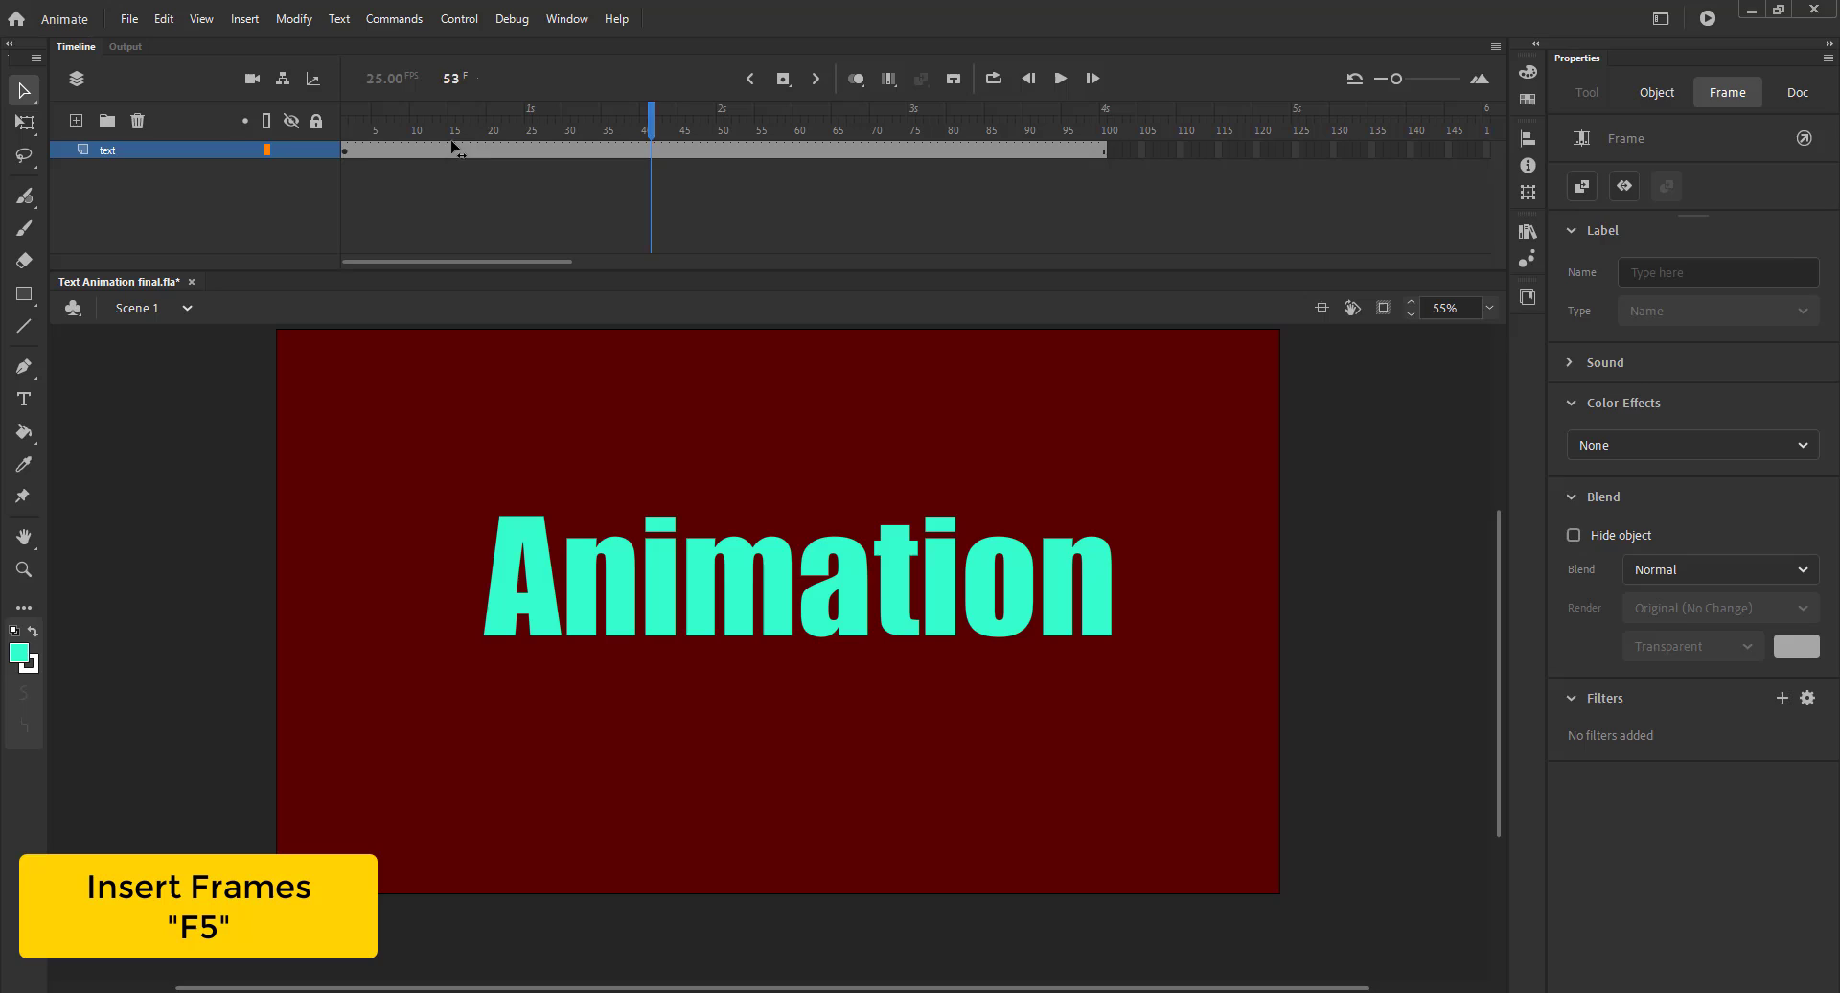
click(75, 121)
text(shine)
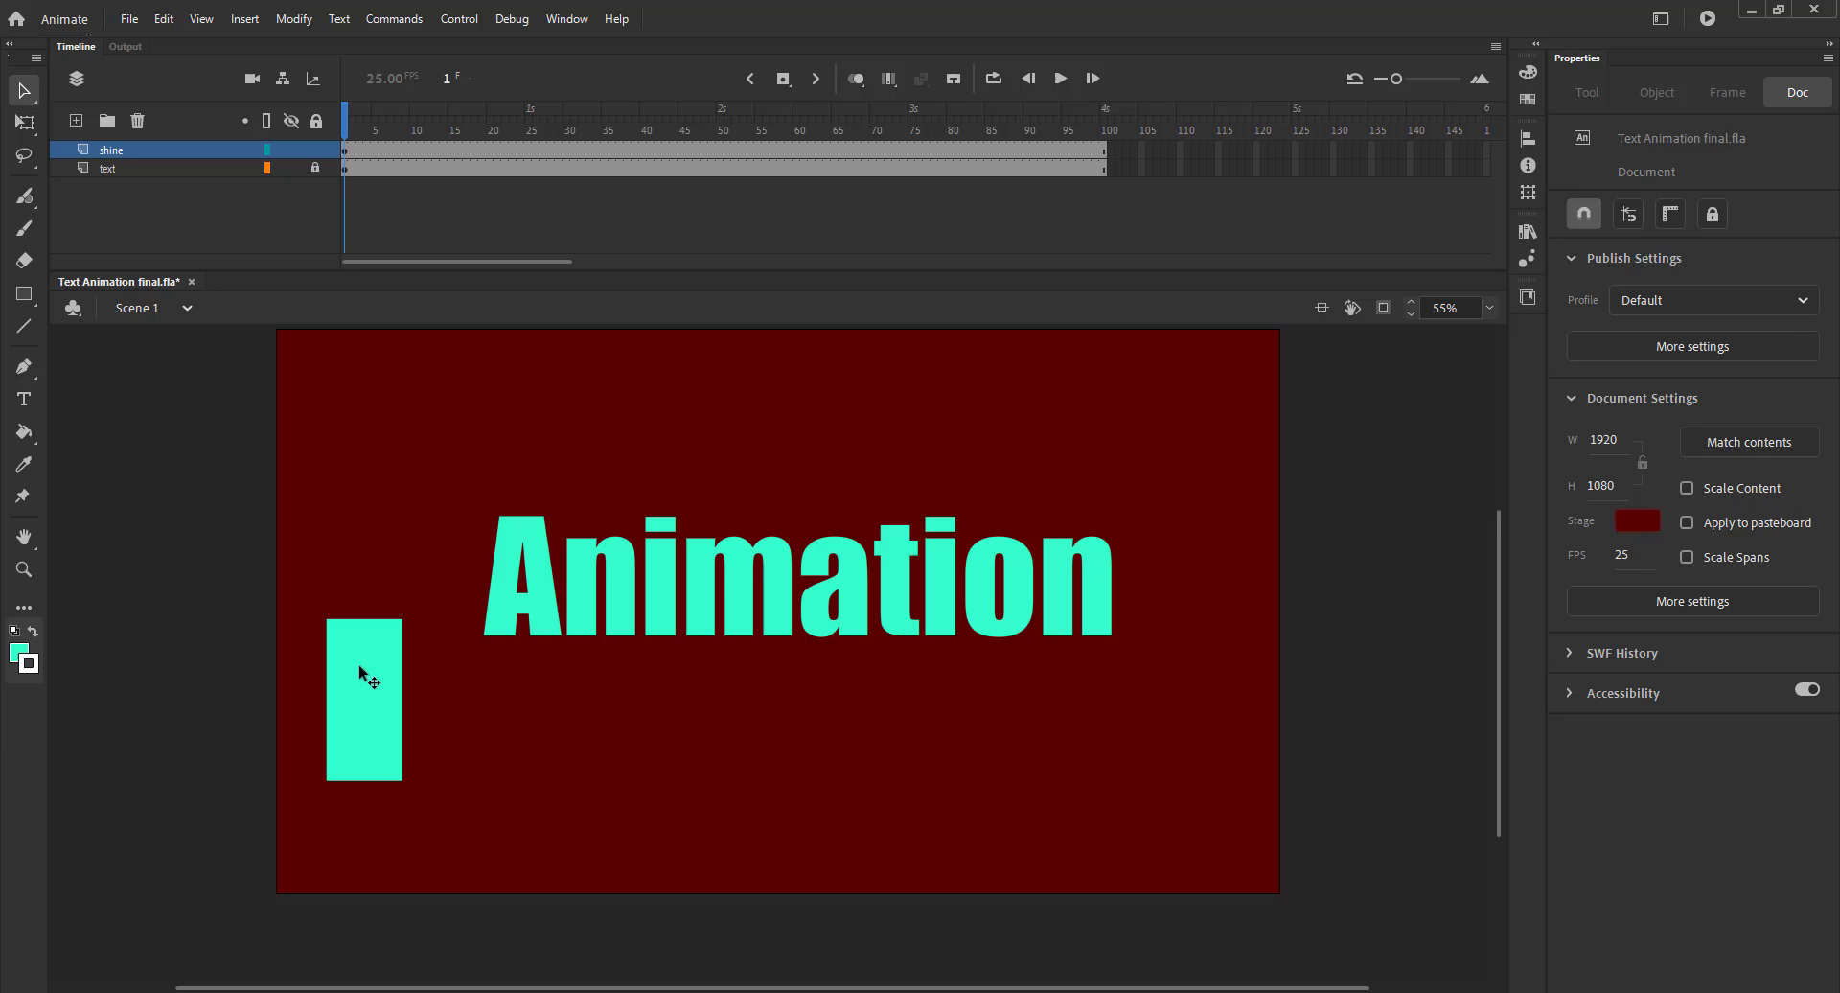
- Fill the rectangle with a white-to-transparent linear gradient and convert it to the Shine symbol
click(365, 699)
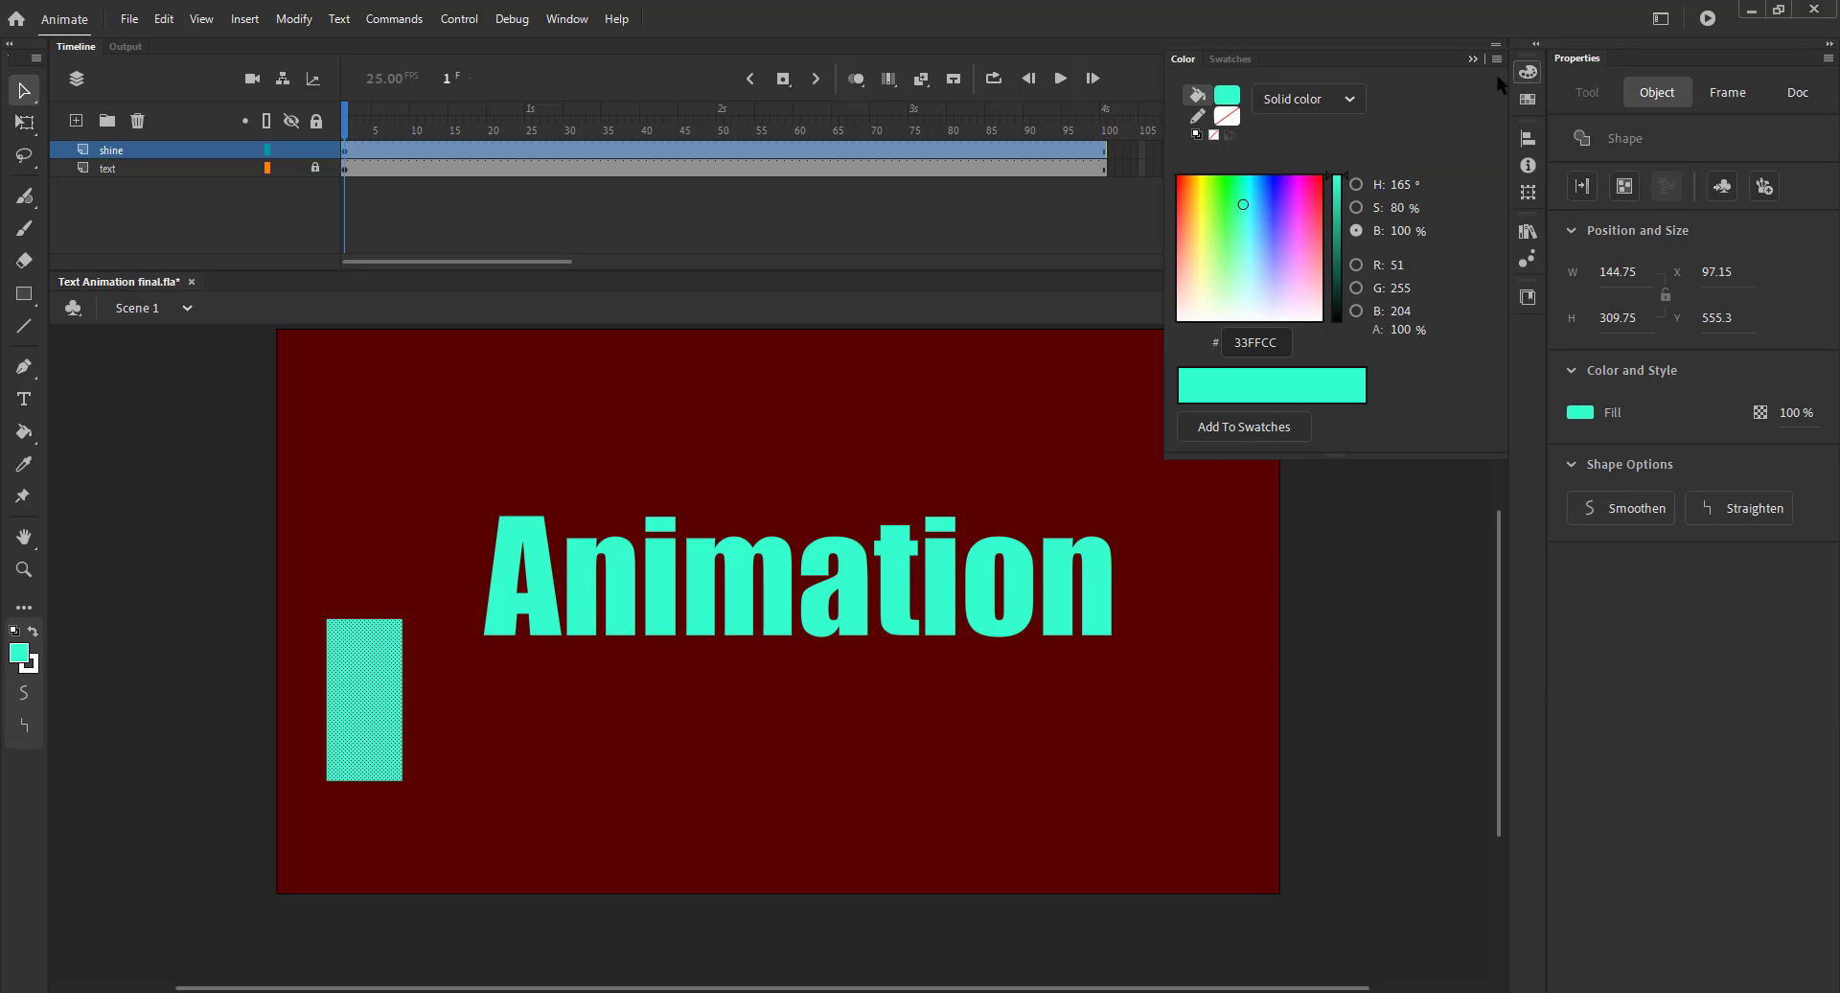
click(1292, 200)
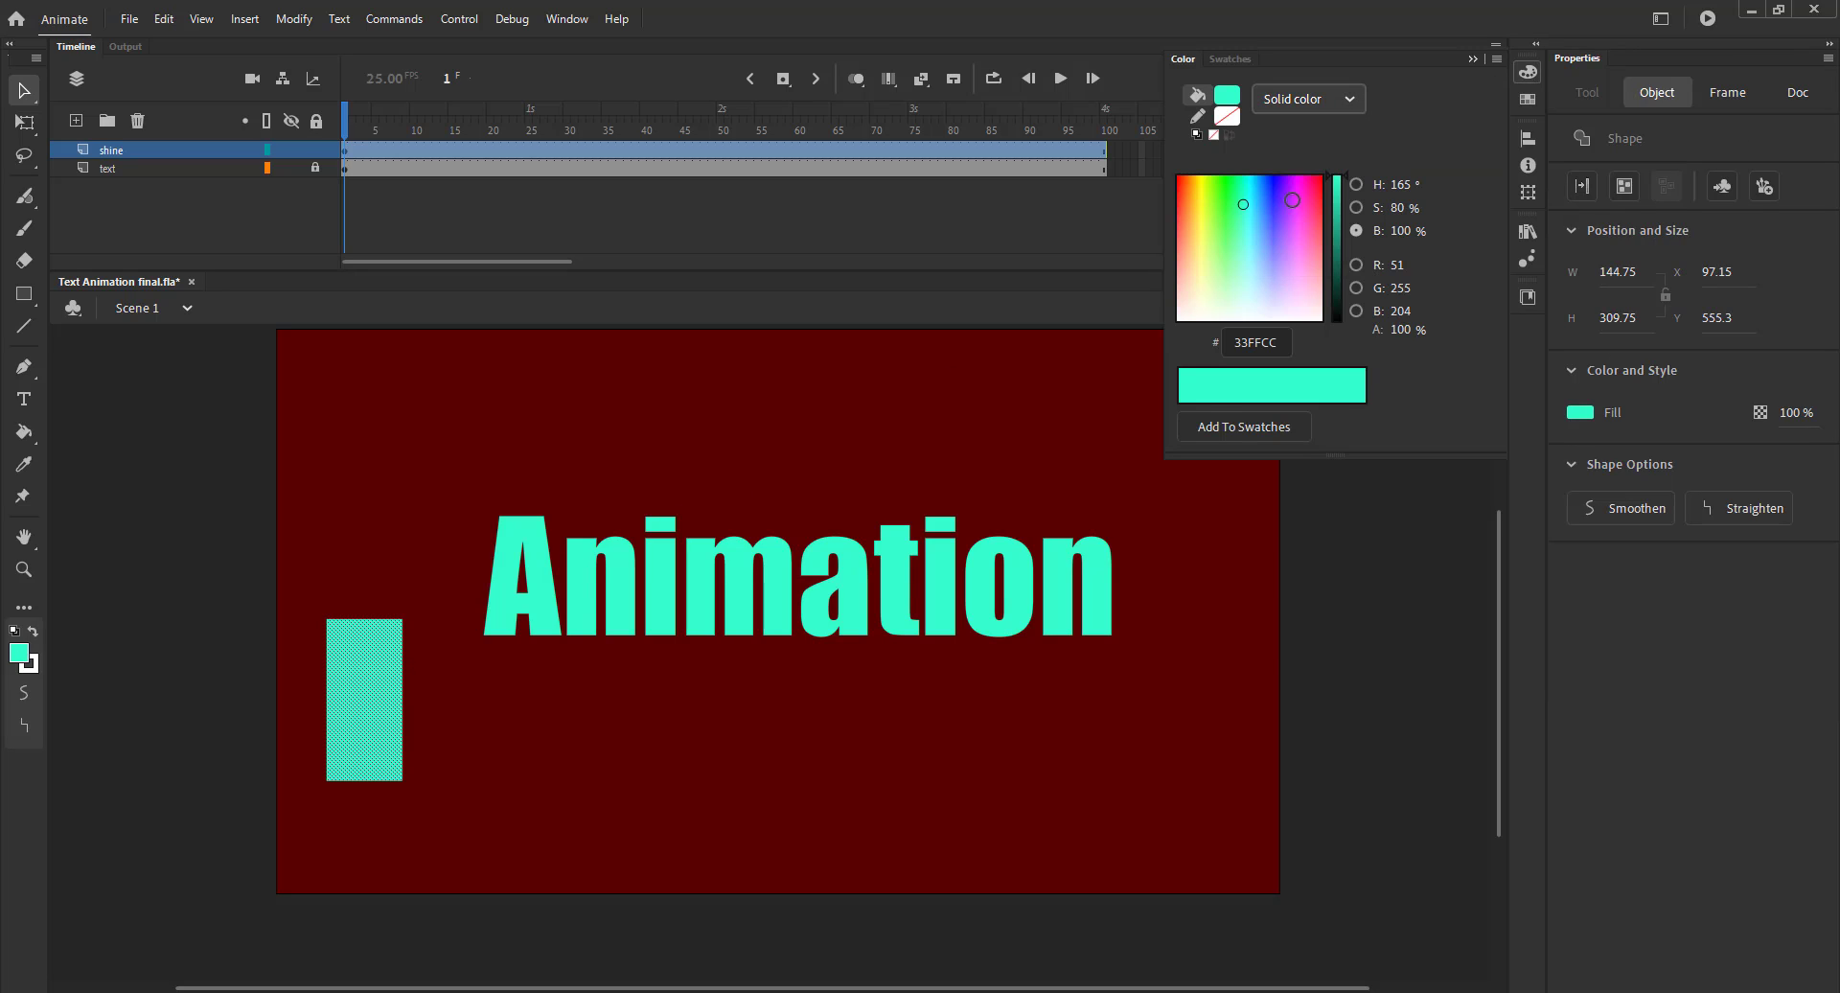
click(1307, 98)
text(S)
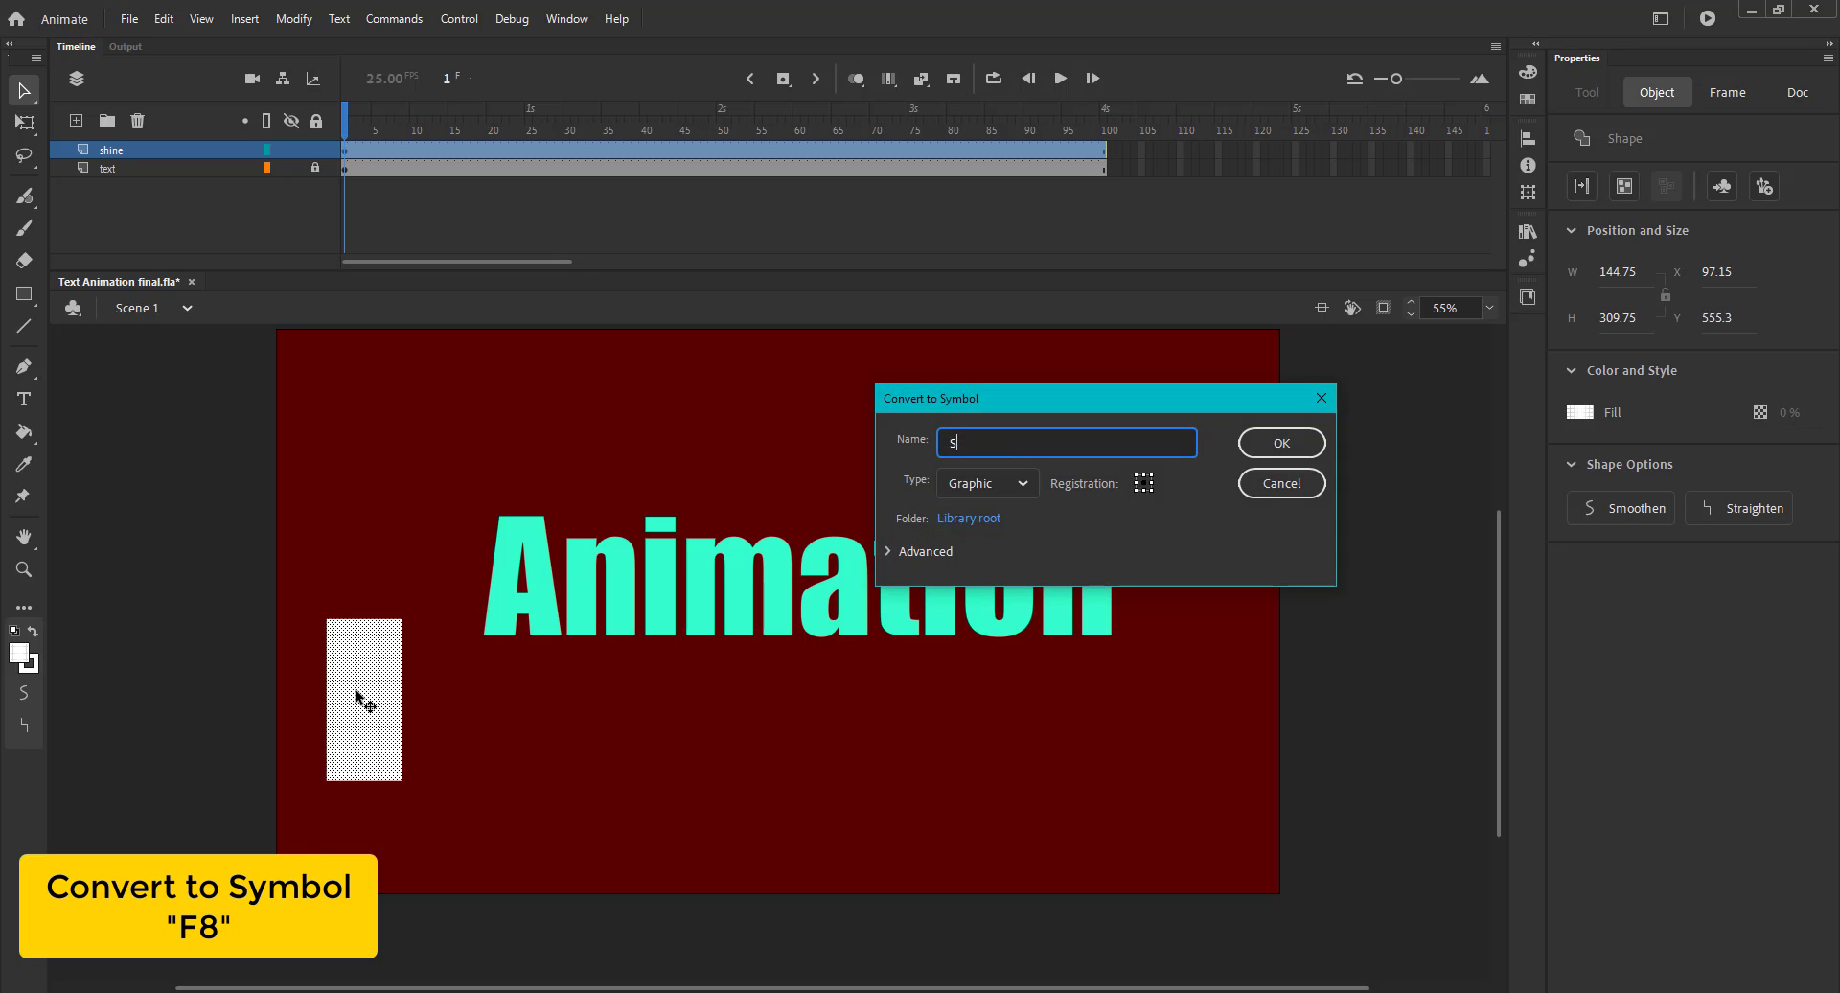
click(1279, 442)
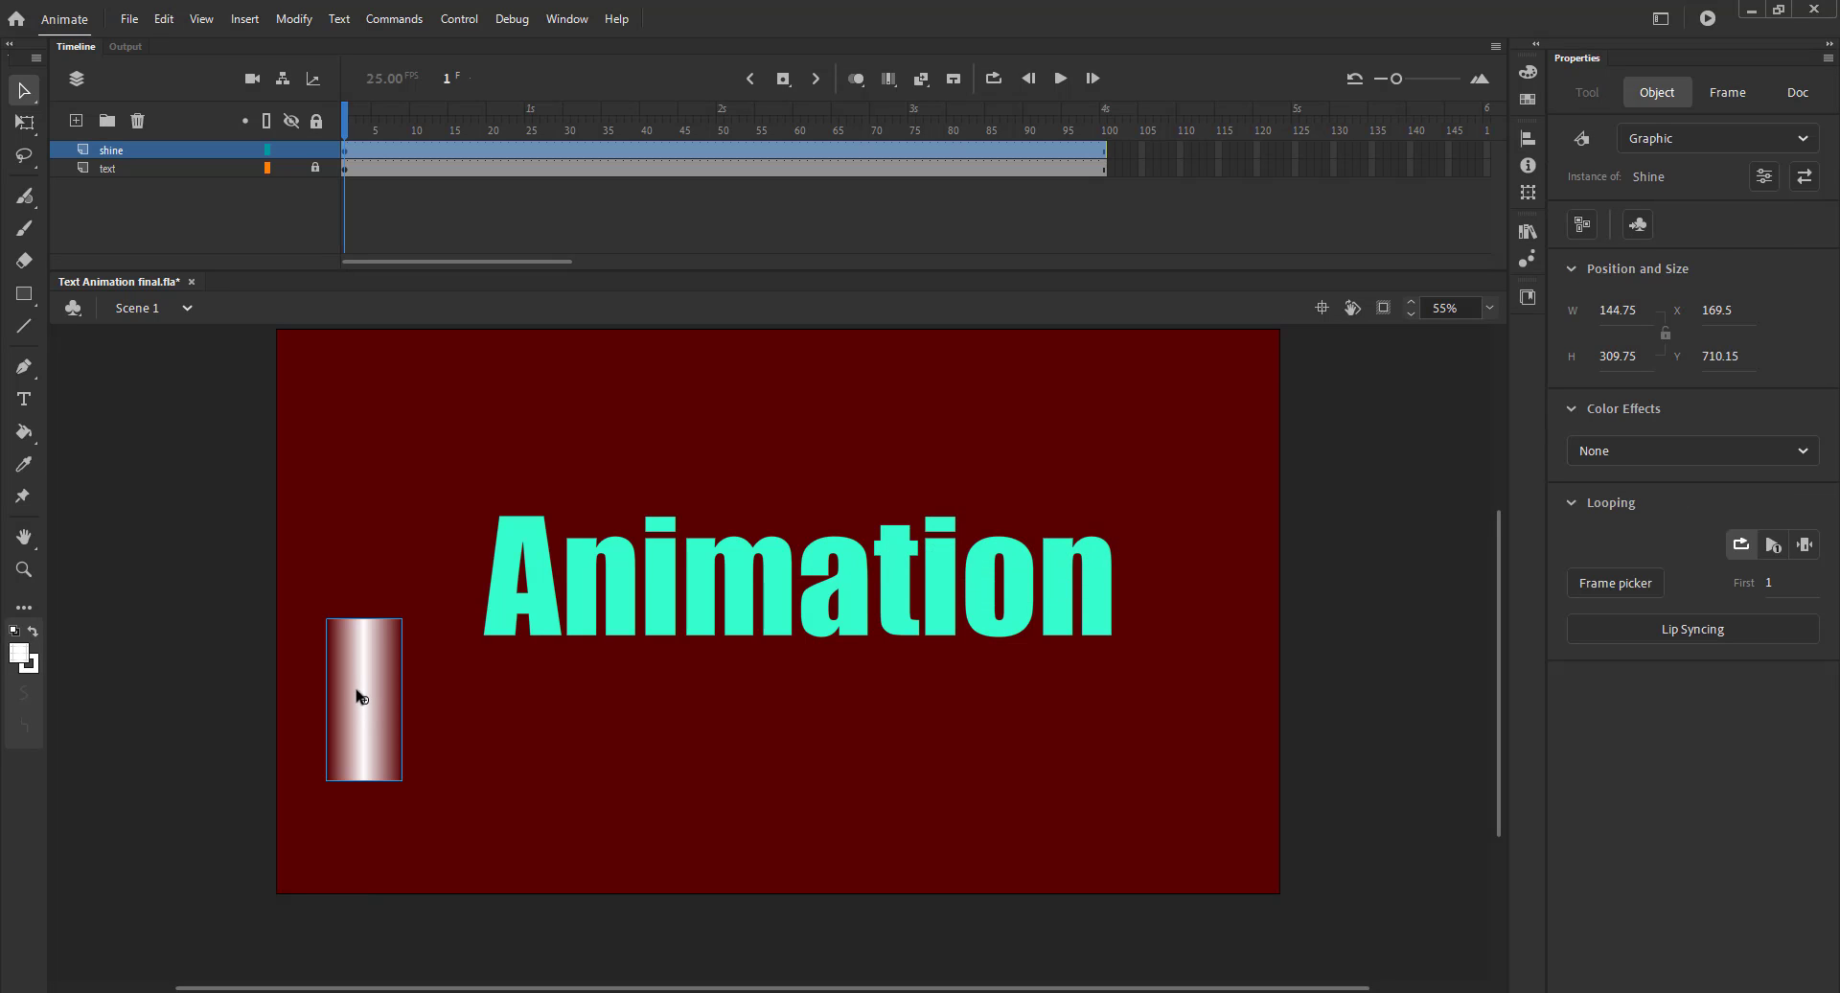
- Add a classic motion guide to the shine layer and draw an arch path across the stage
right_click(110, 150)
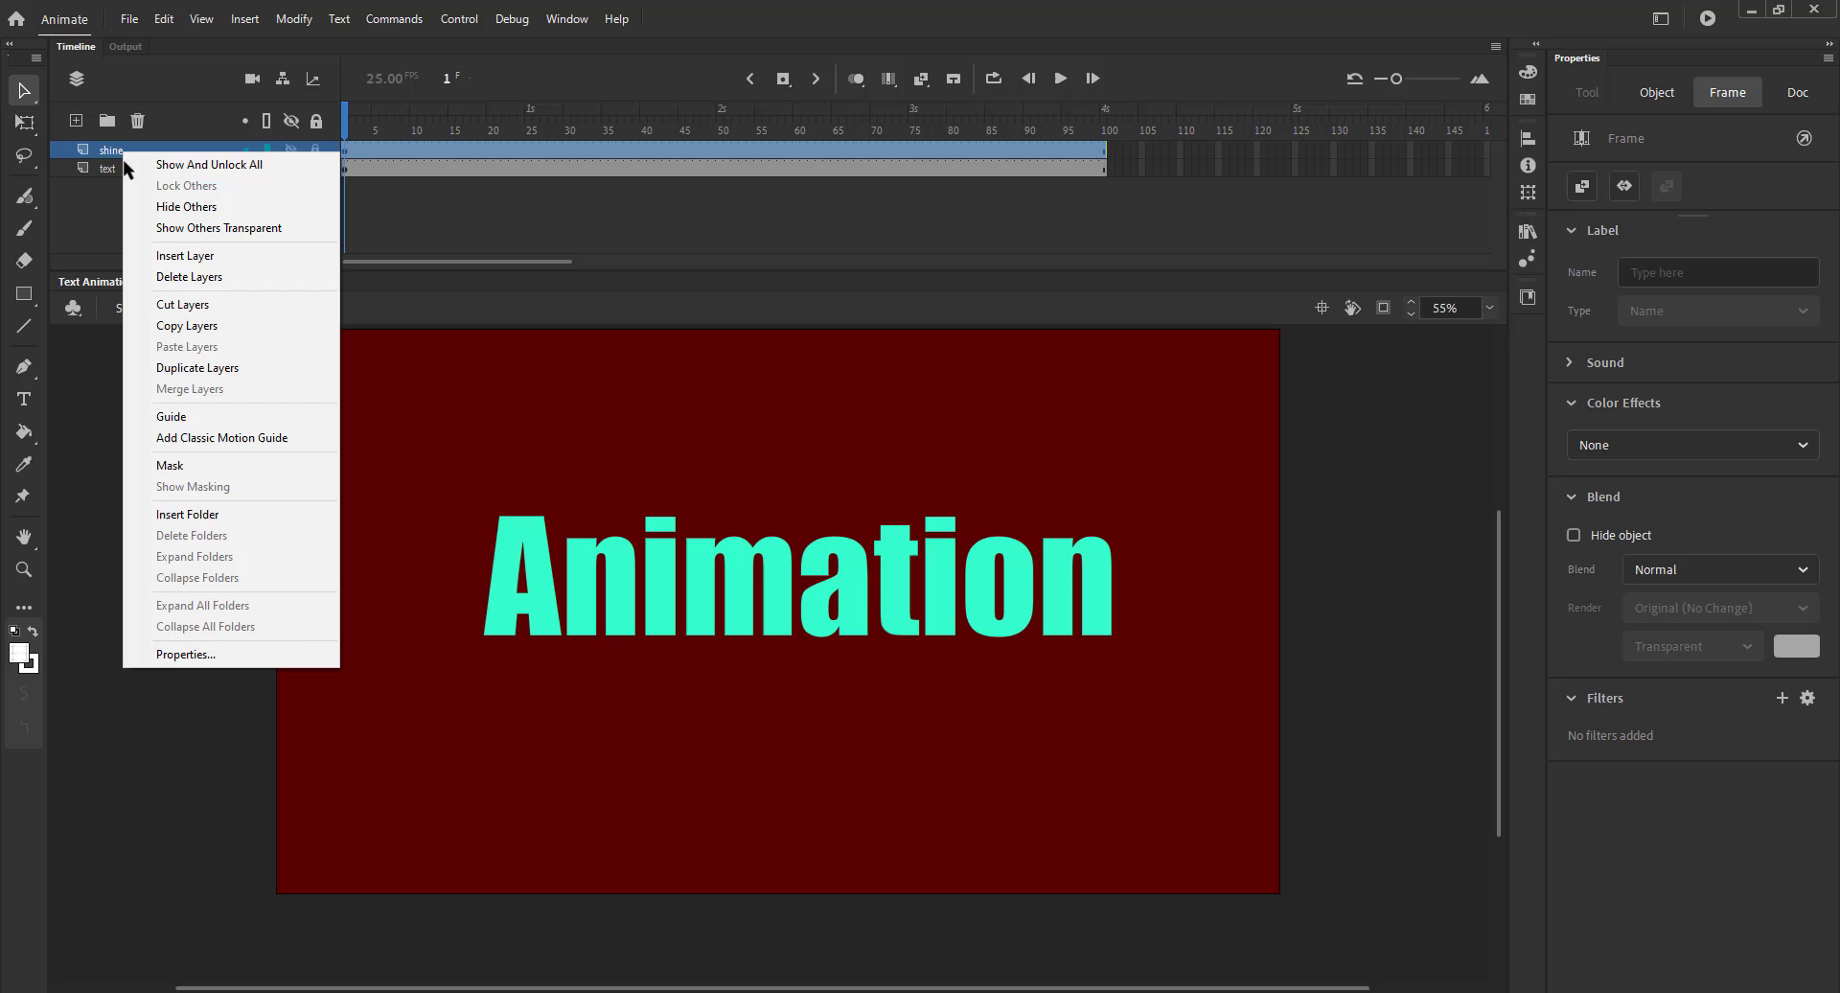
click(171, 417)
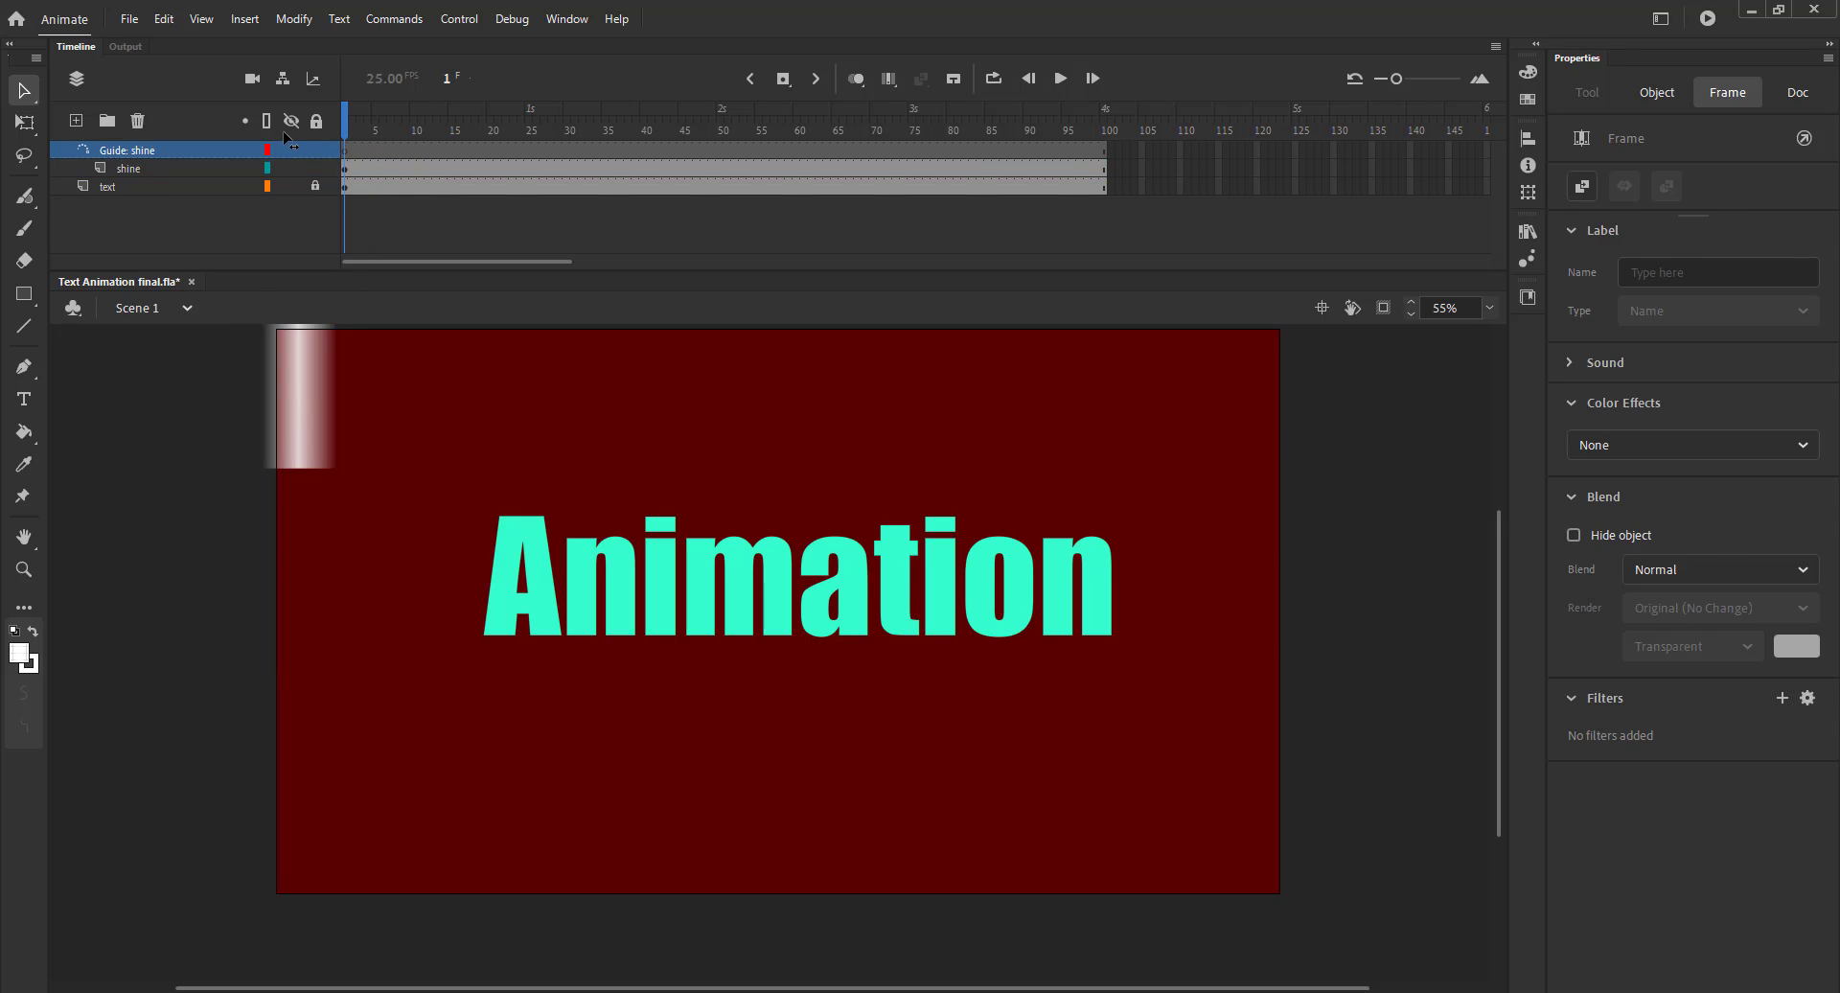
click(1797, 92)
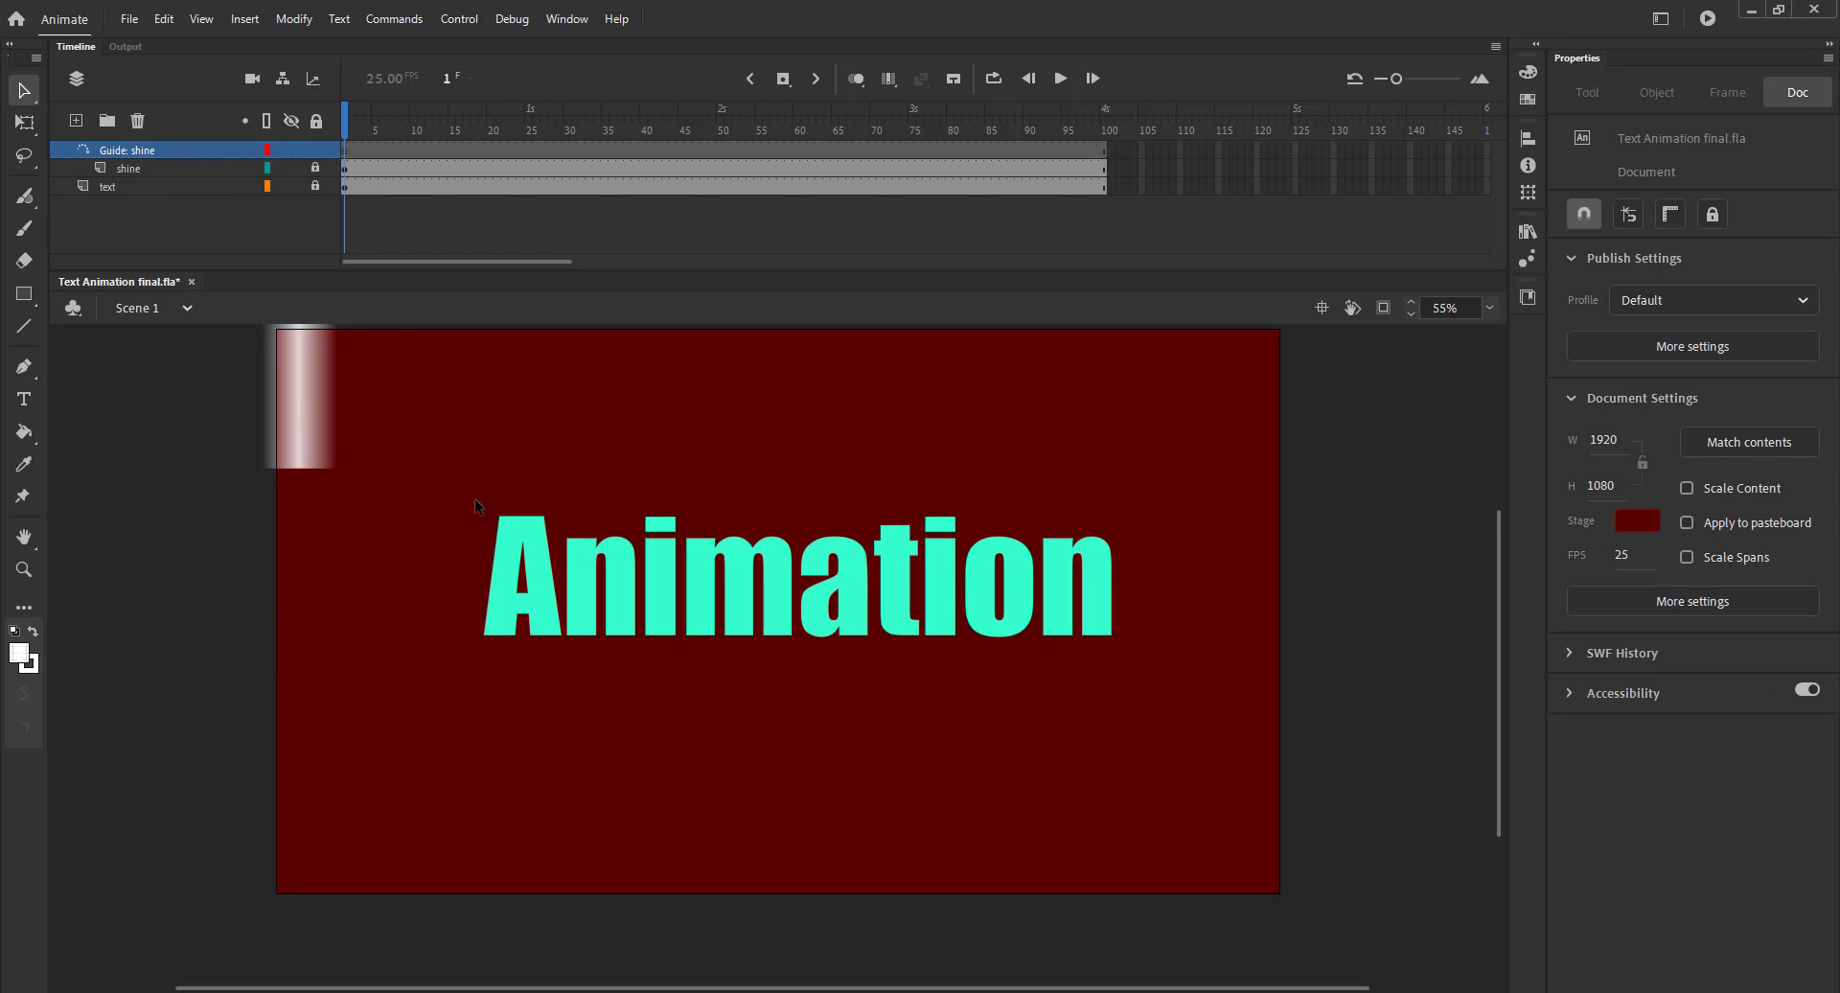
drag(544, 710, 956, 706)
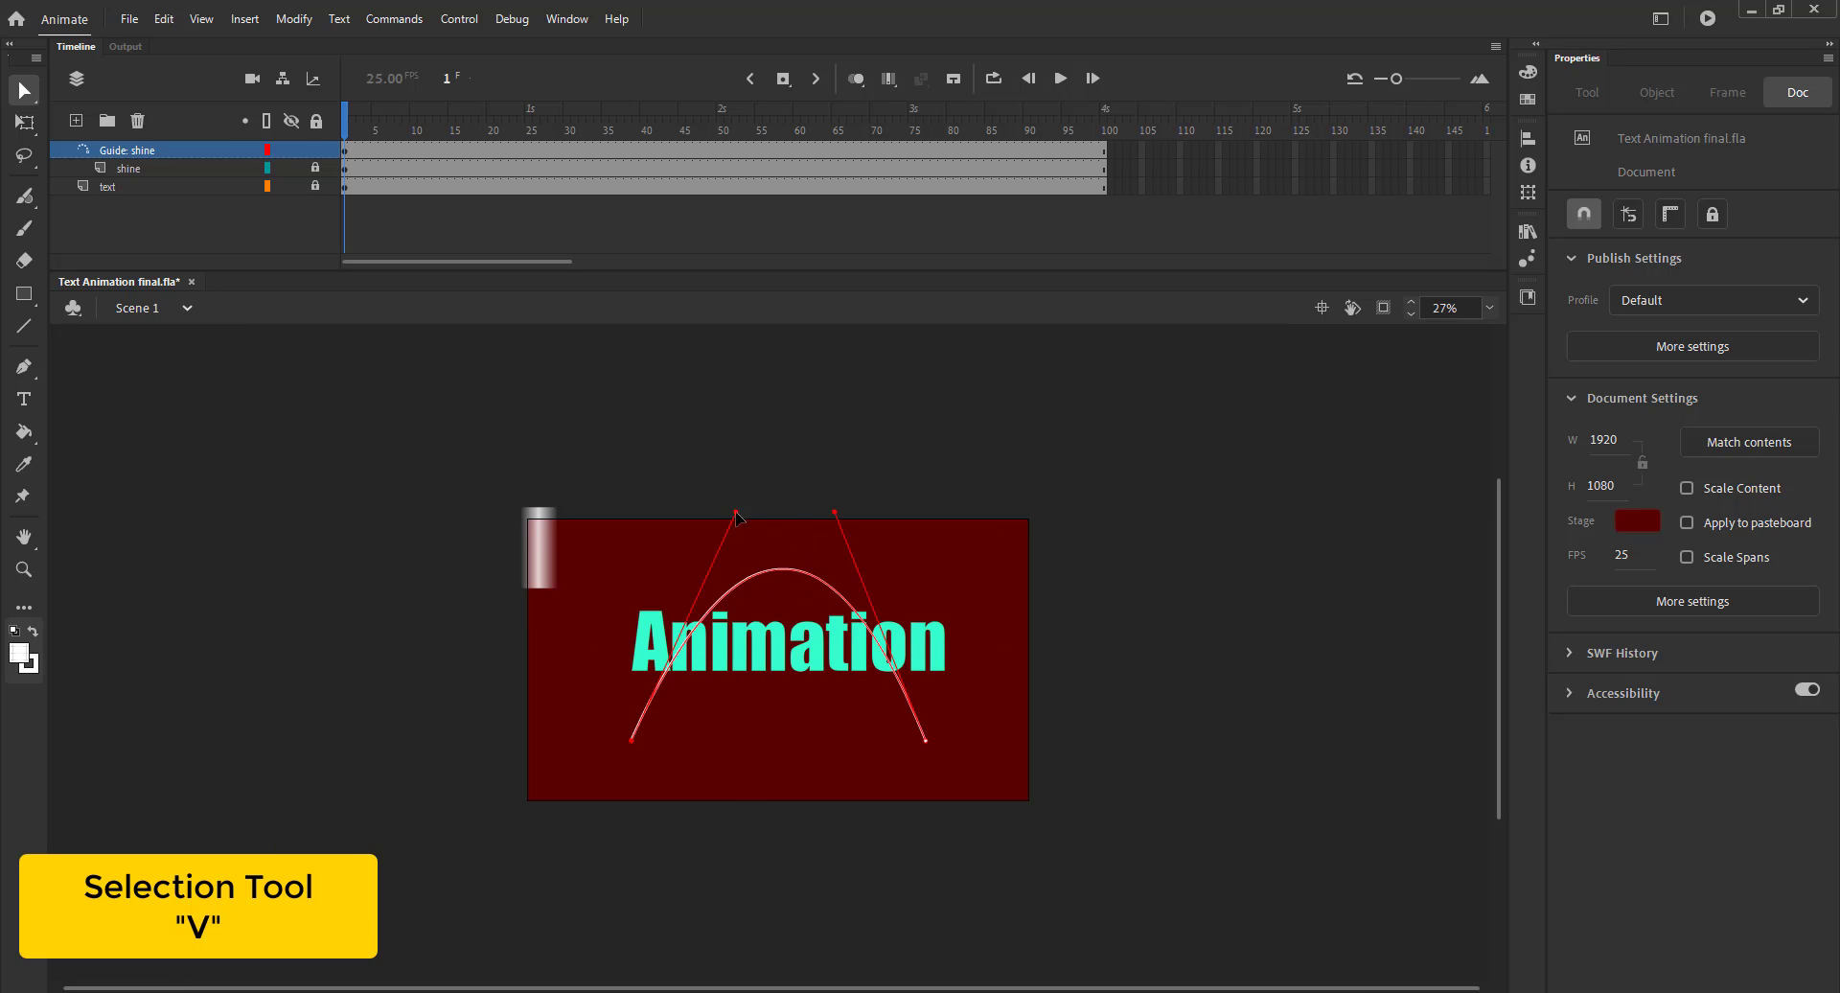
- Bend the guide curve with the Selection tool into a rounder, even arch
key(a)
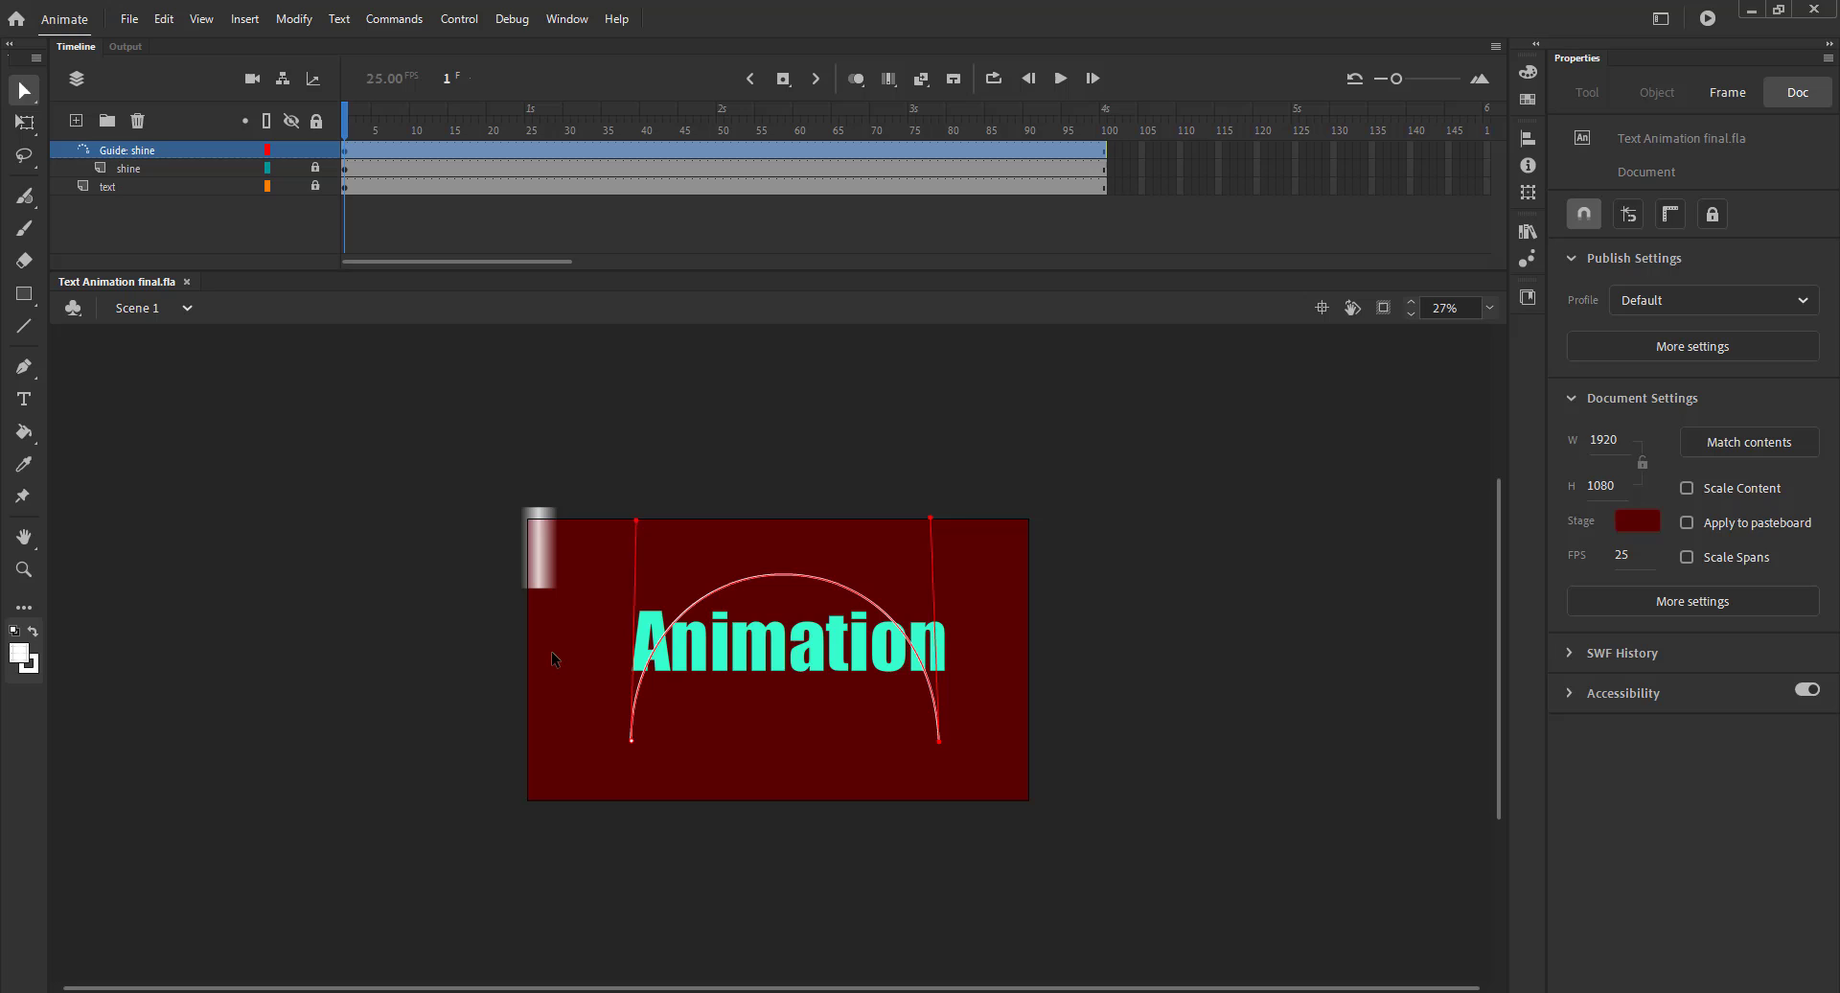
drag(569, 686, 705, 774)
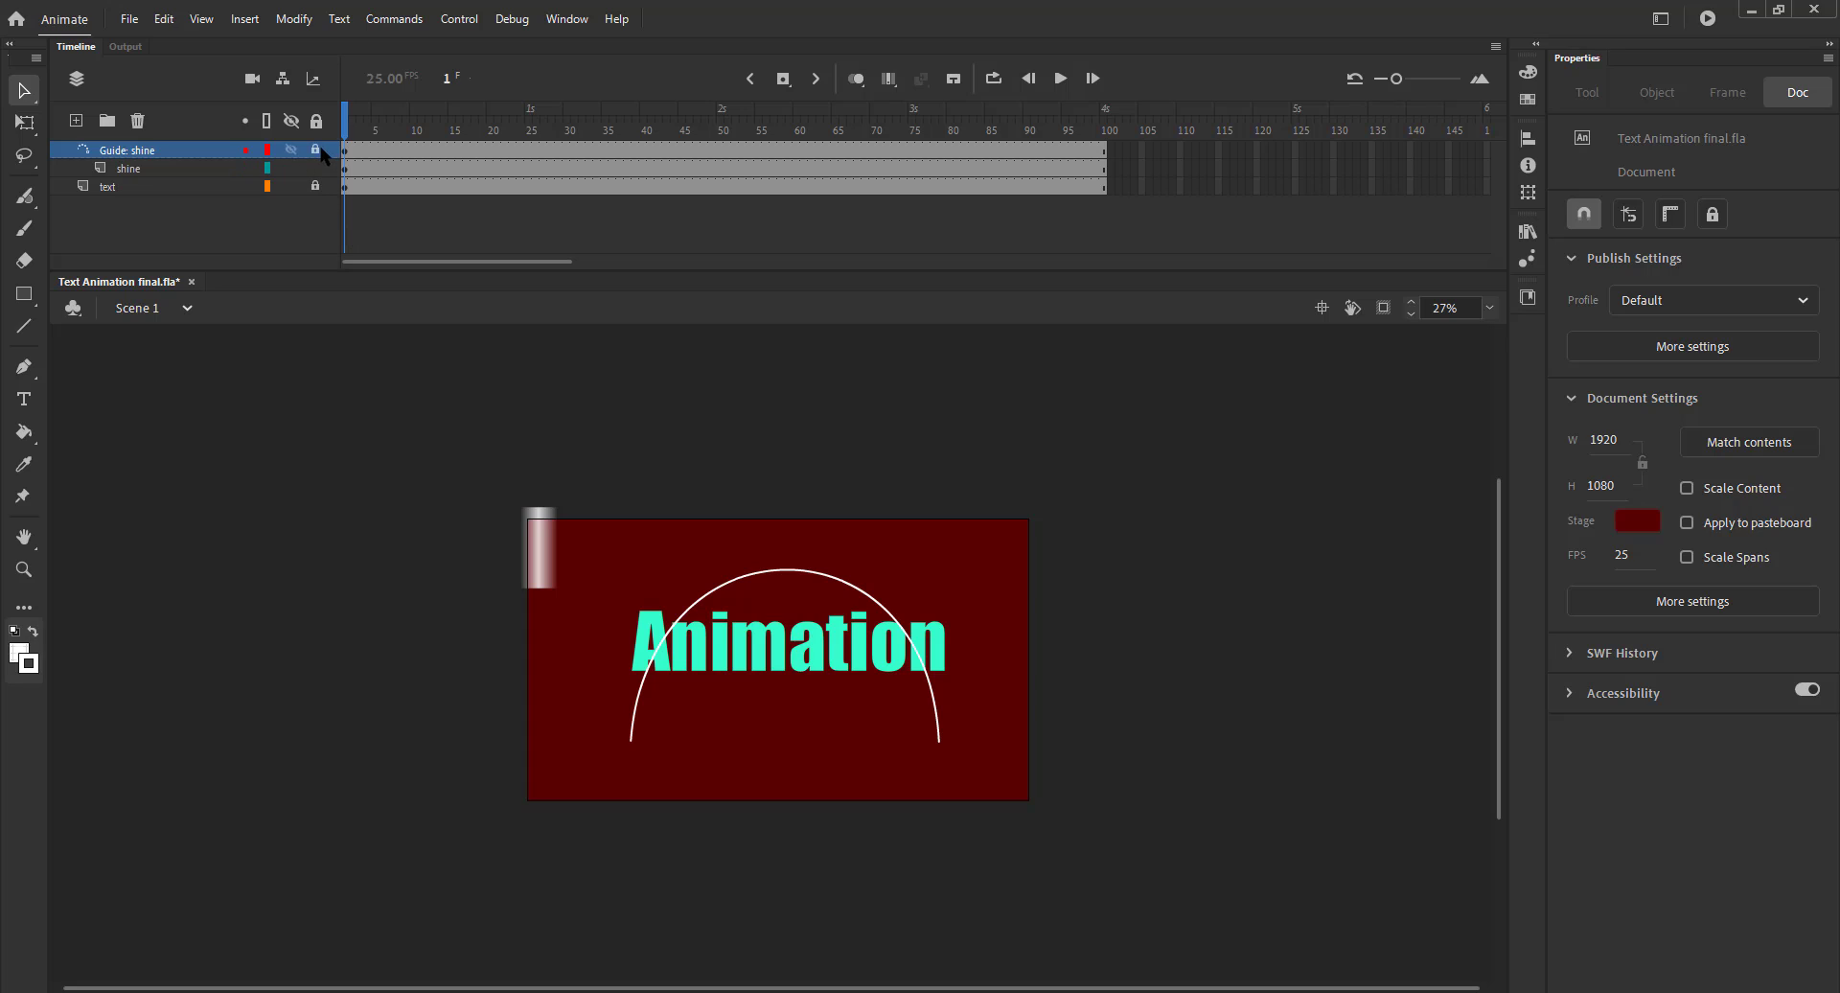
- Snap the Shine bar to the curve's left end, lay it horizontal and stretch it wider
drag(538, 548, 602, 720)
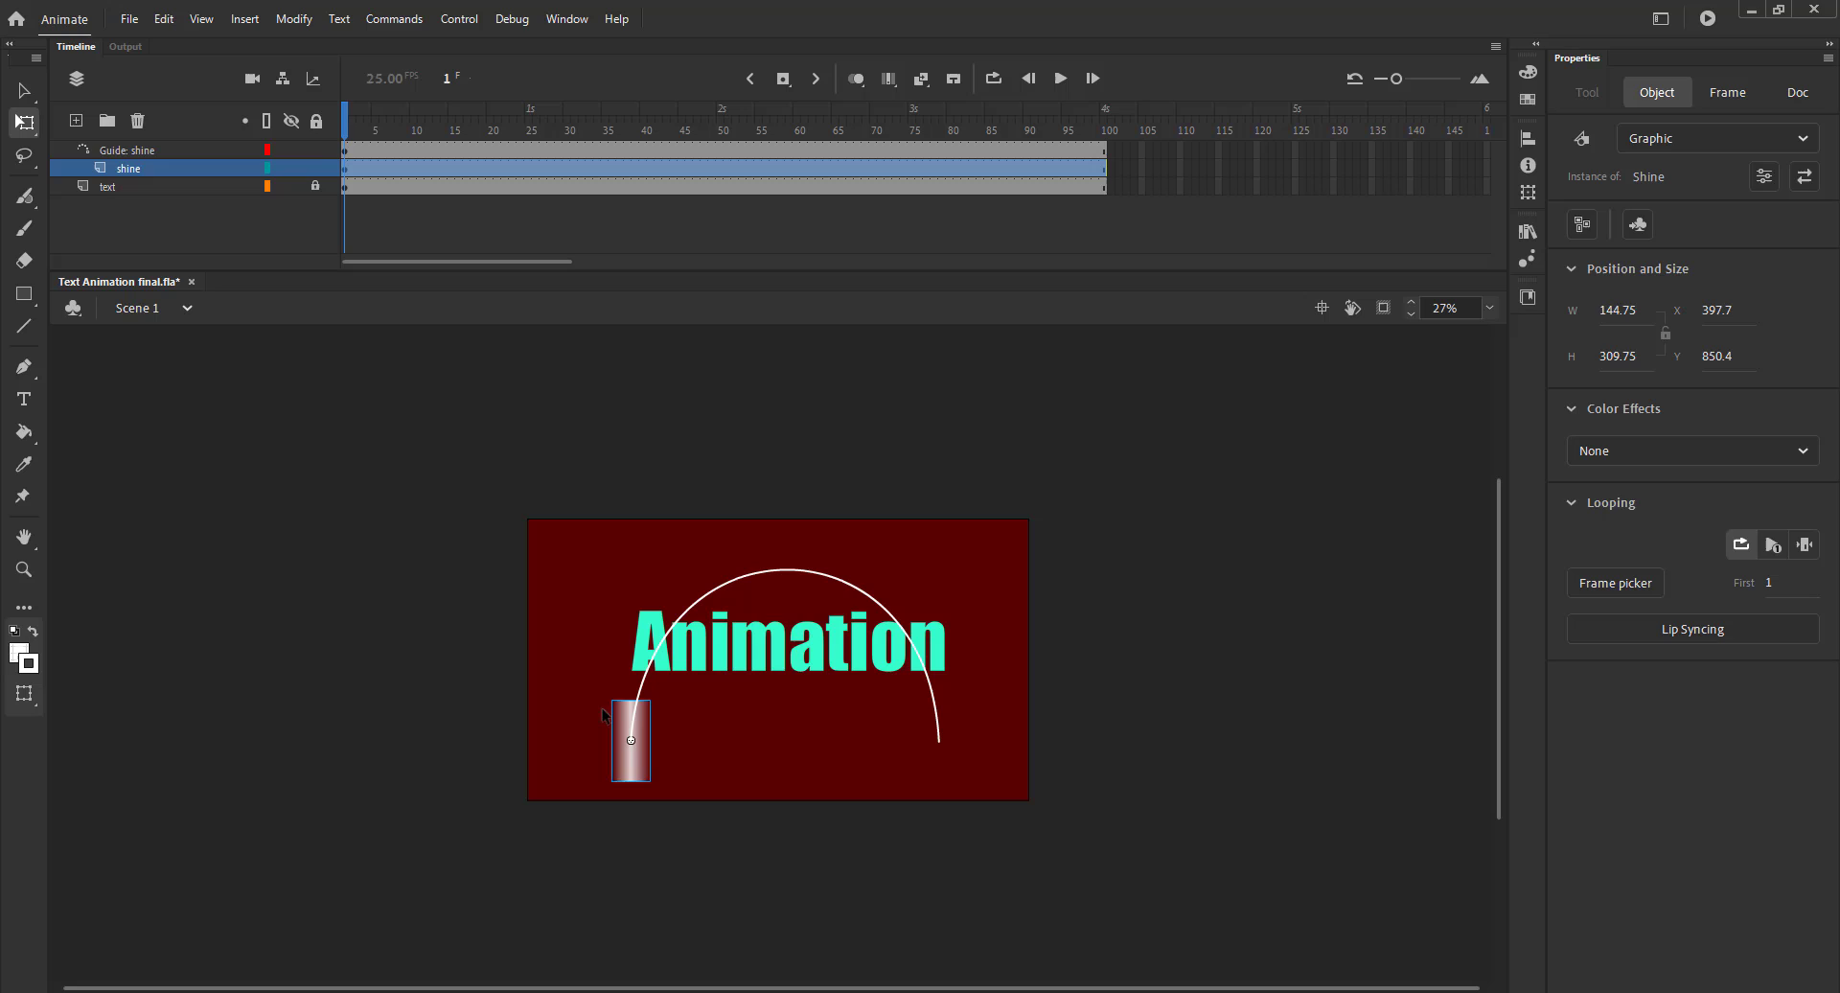
key(f)
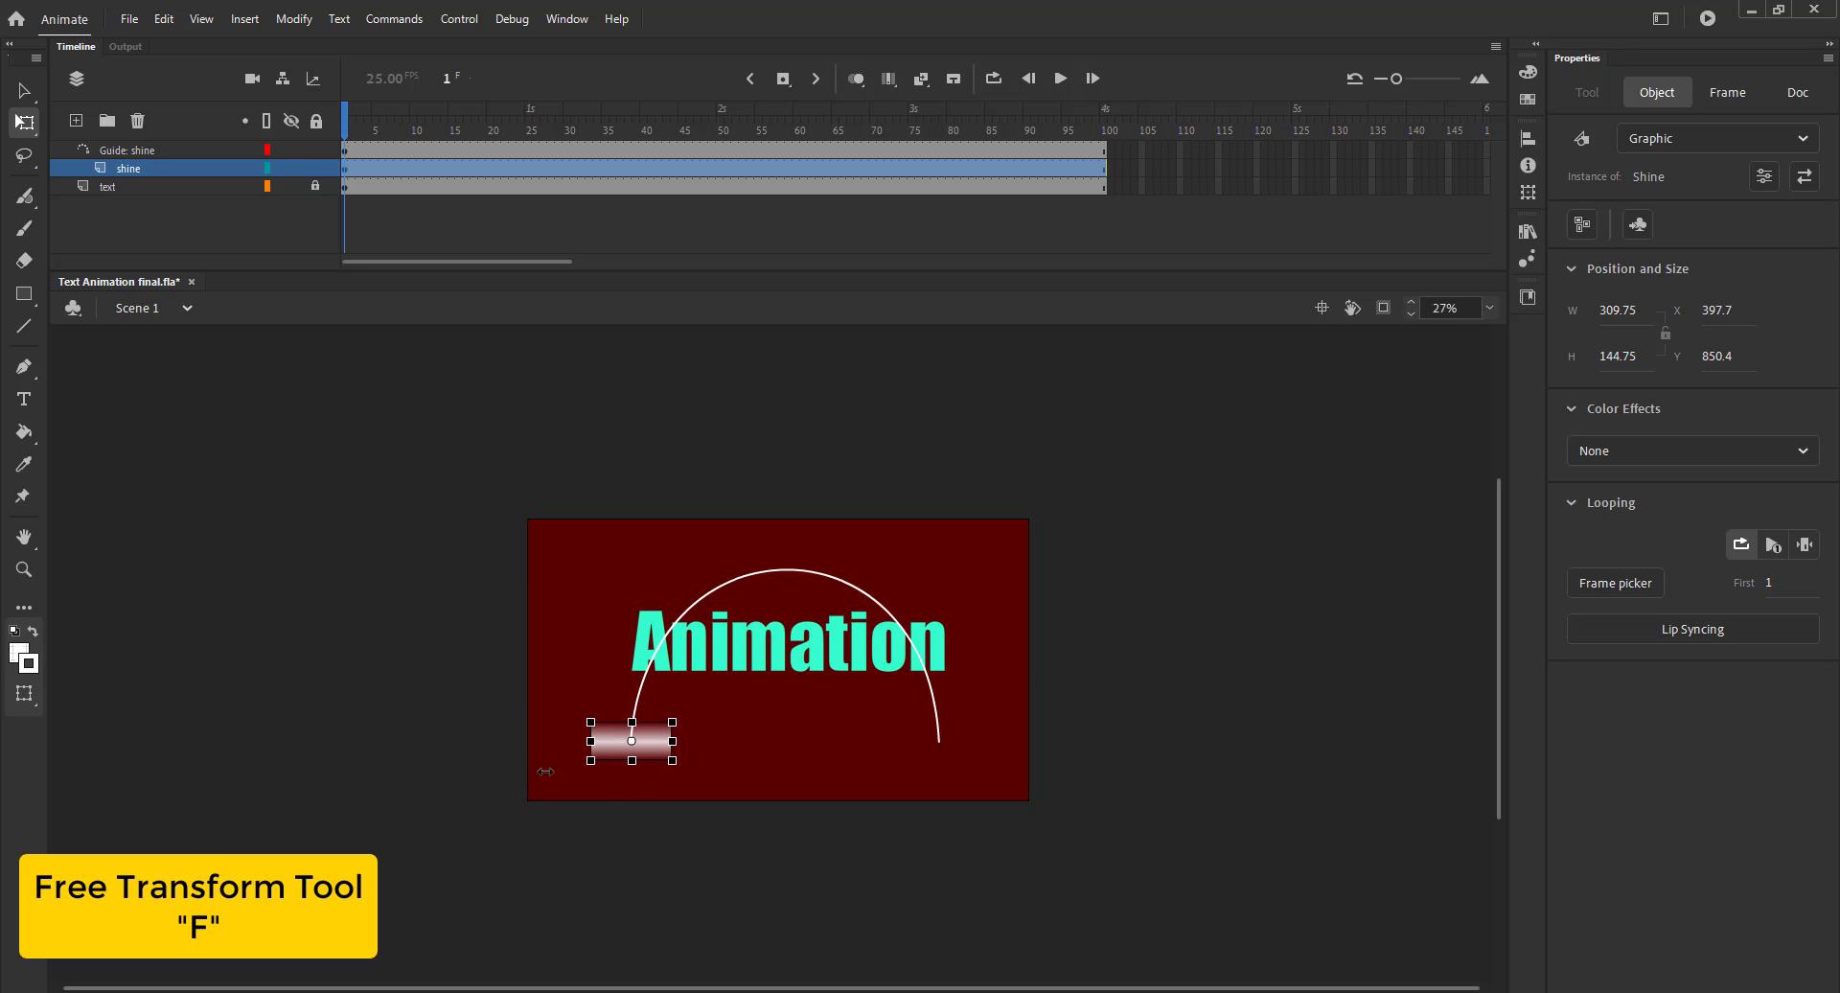
drag(673, 741, 727, 741)
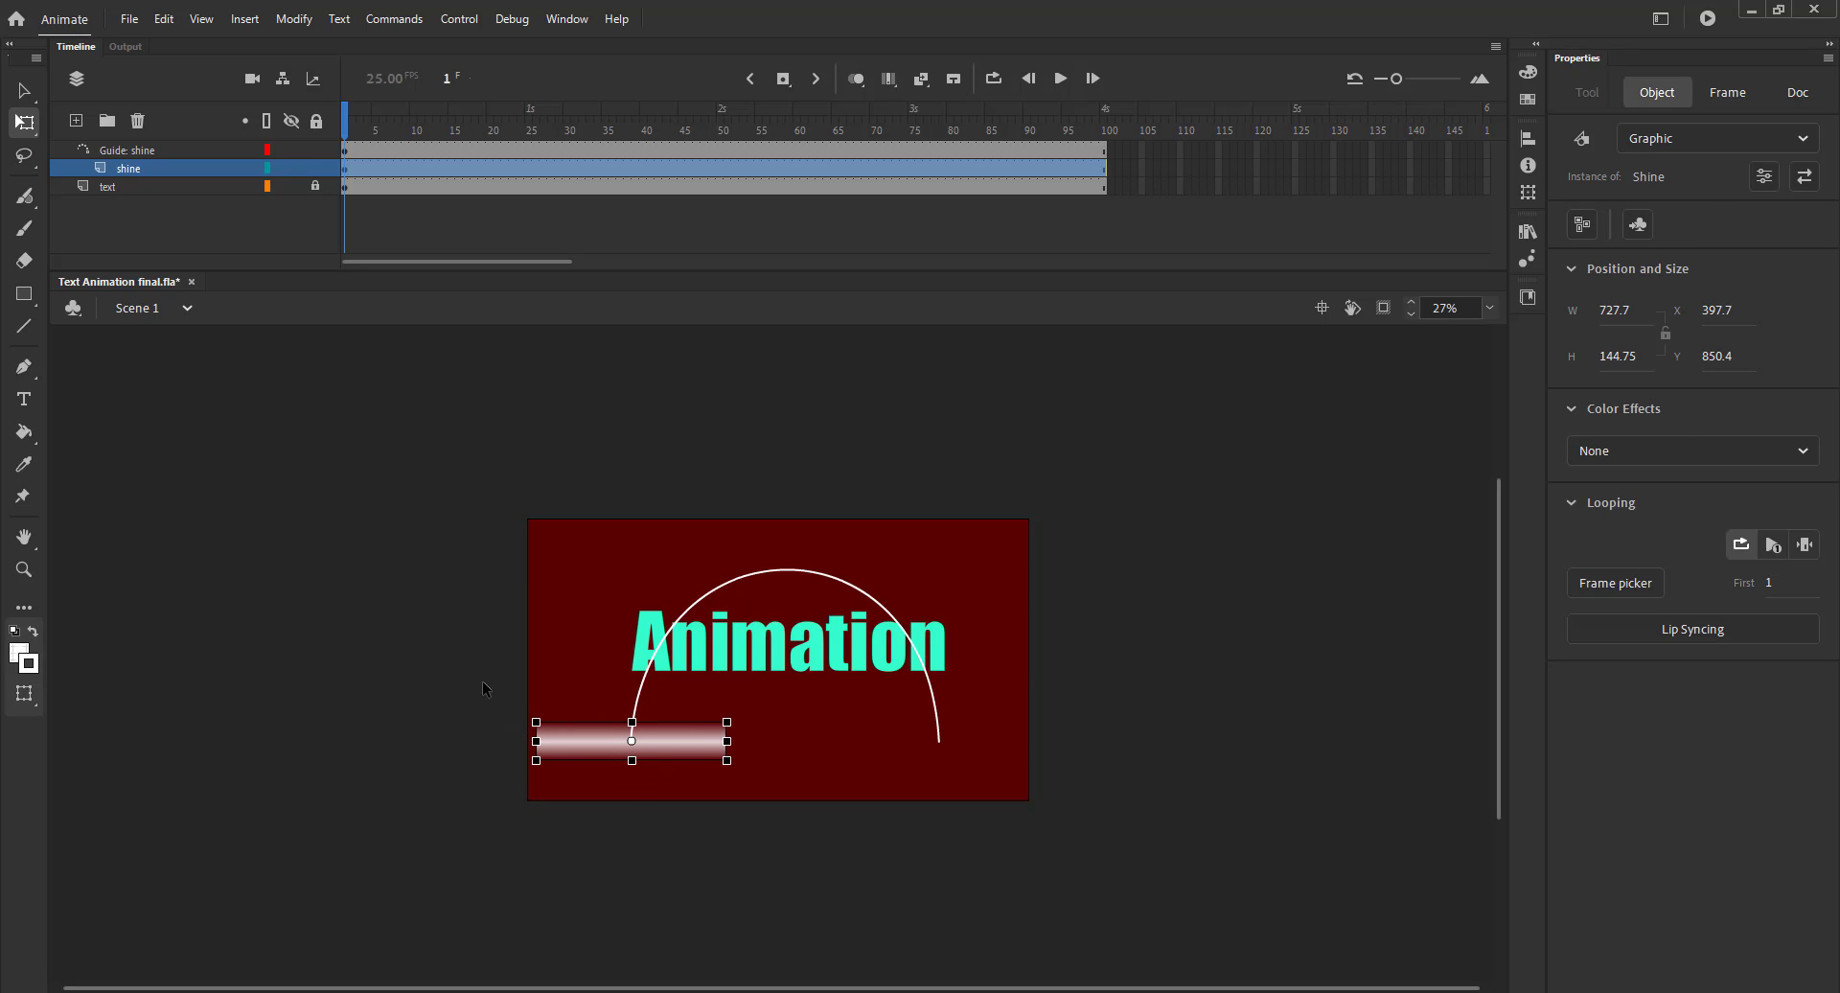
- Add shine keyframes from frame 20, moving the bar to the top of the arc
click(490, 130)
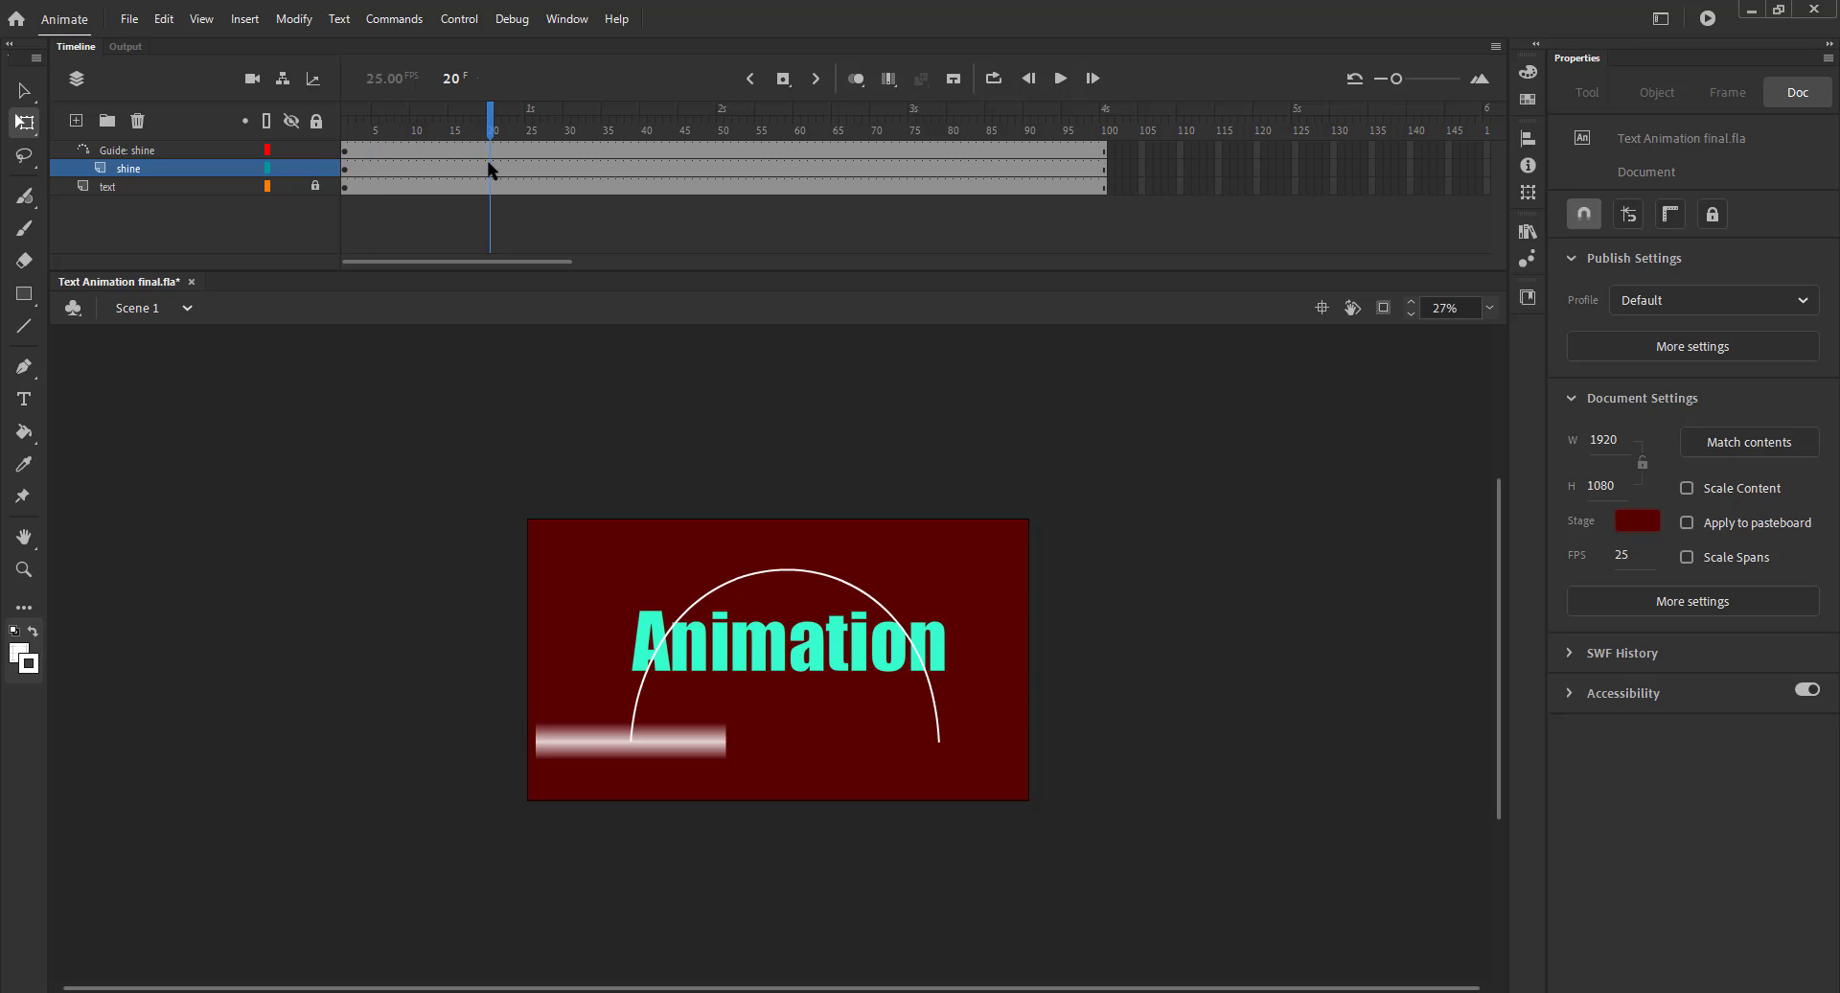
key(f6)
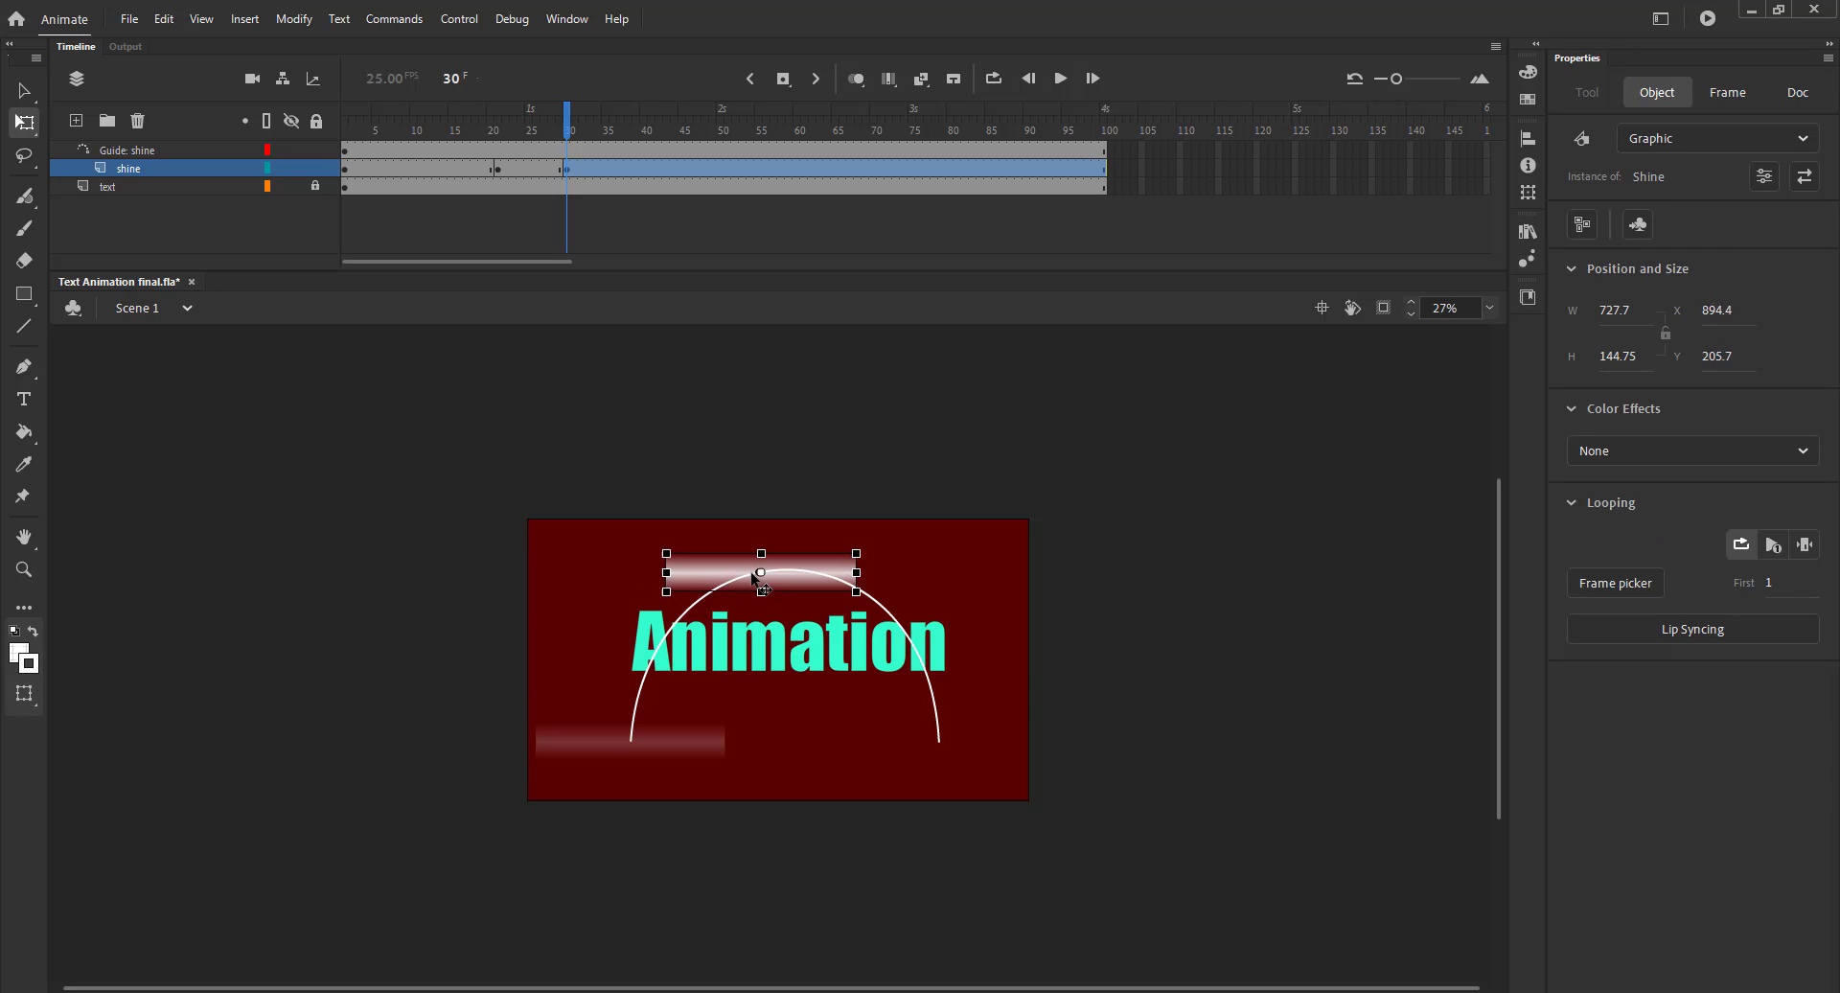
drag(759, 575, 789, 569)
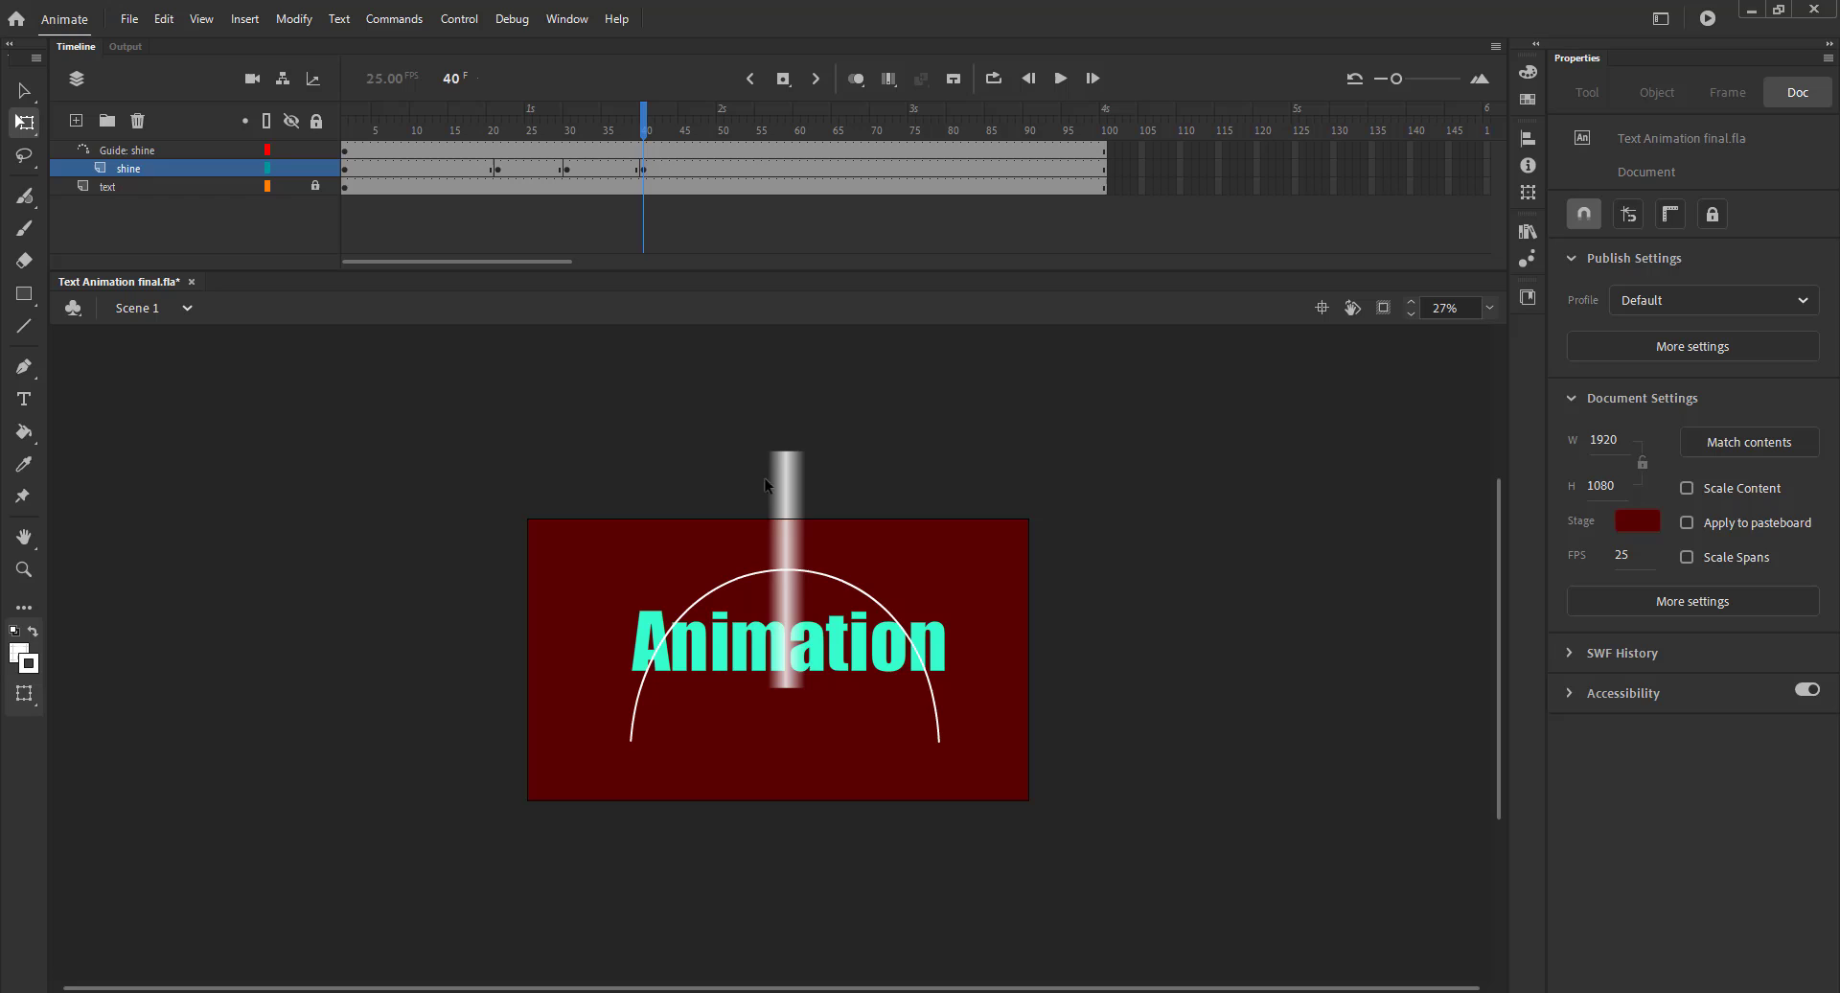
key(f6)
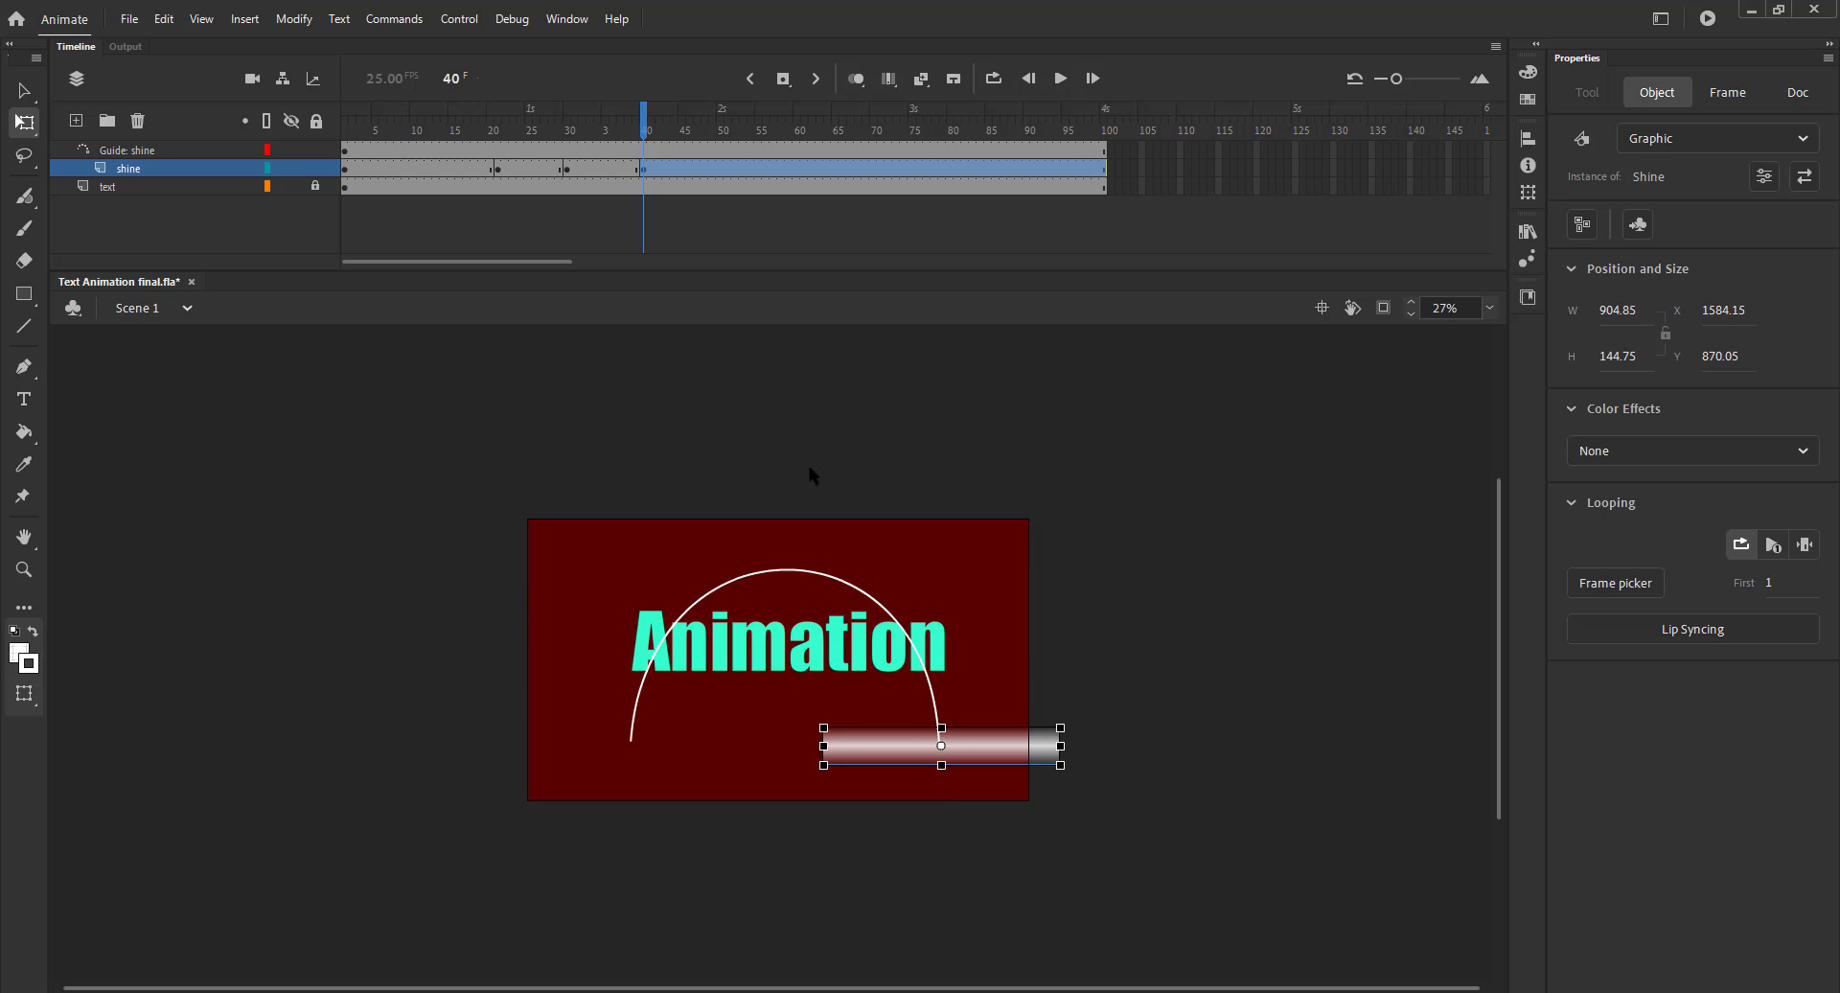
- Create a classic tween on the shine frames, then bring up the top text layer's options
right_click(587, 168)
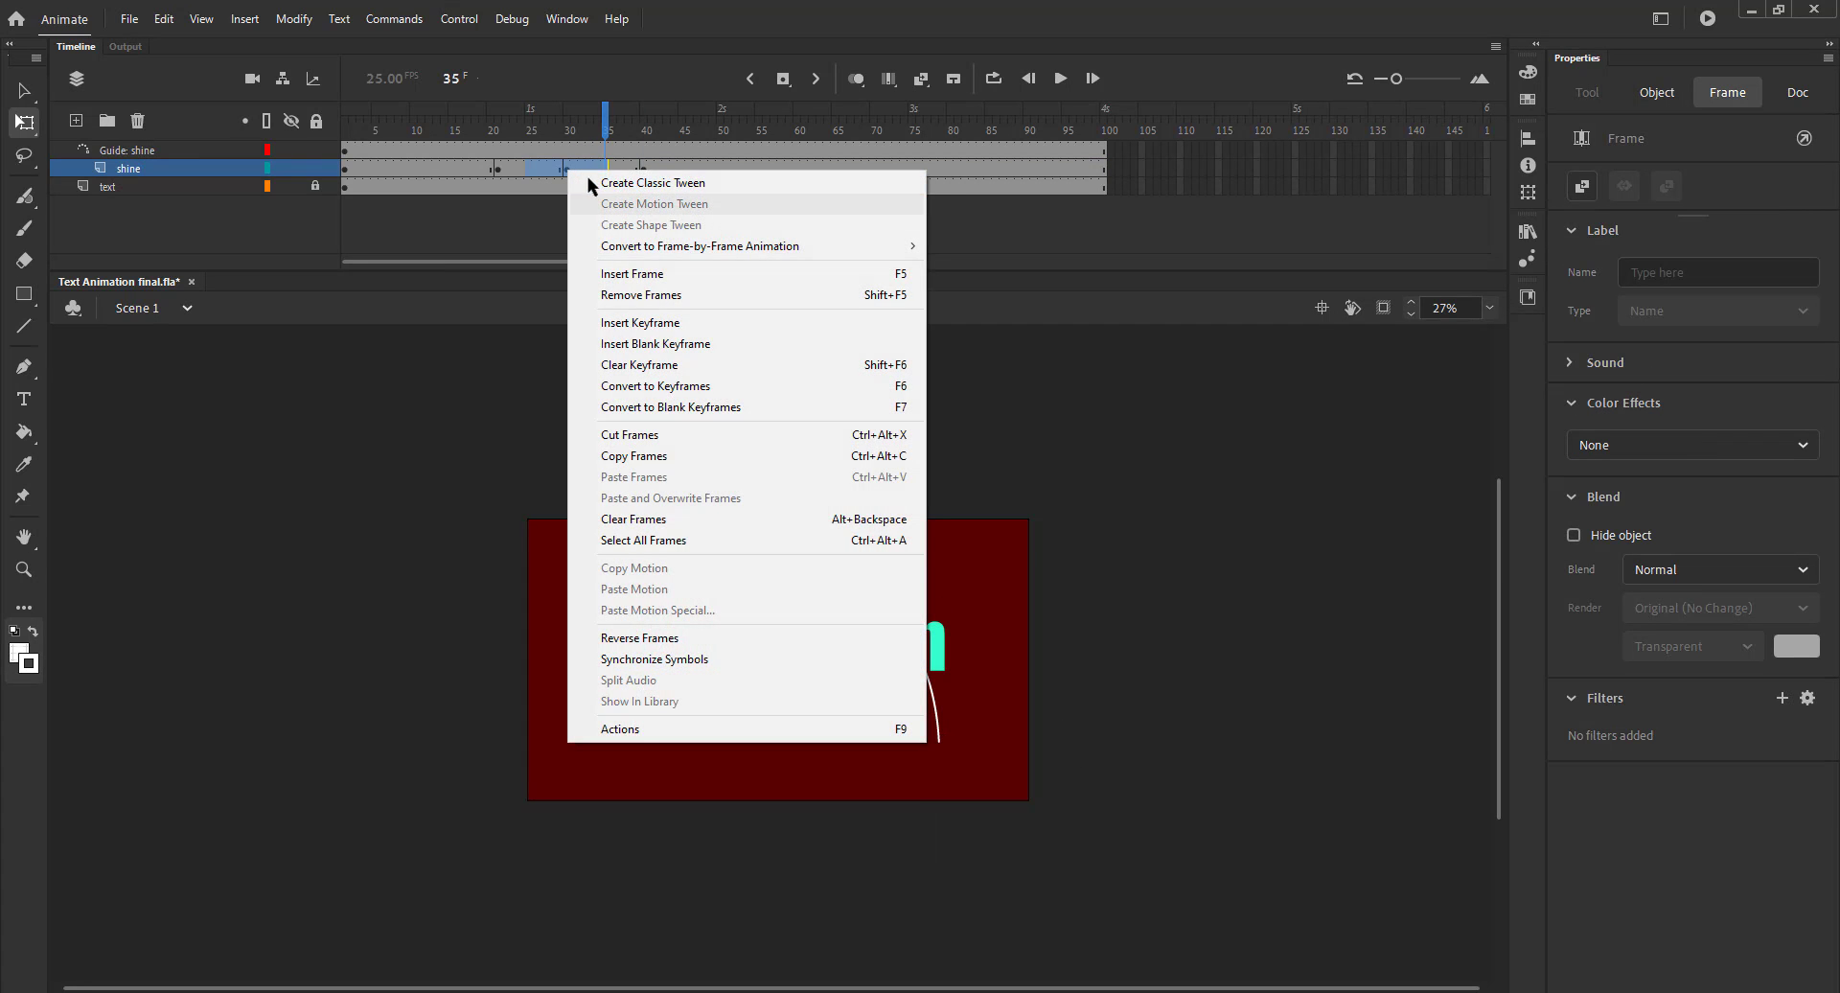
click(652, 182)
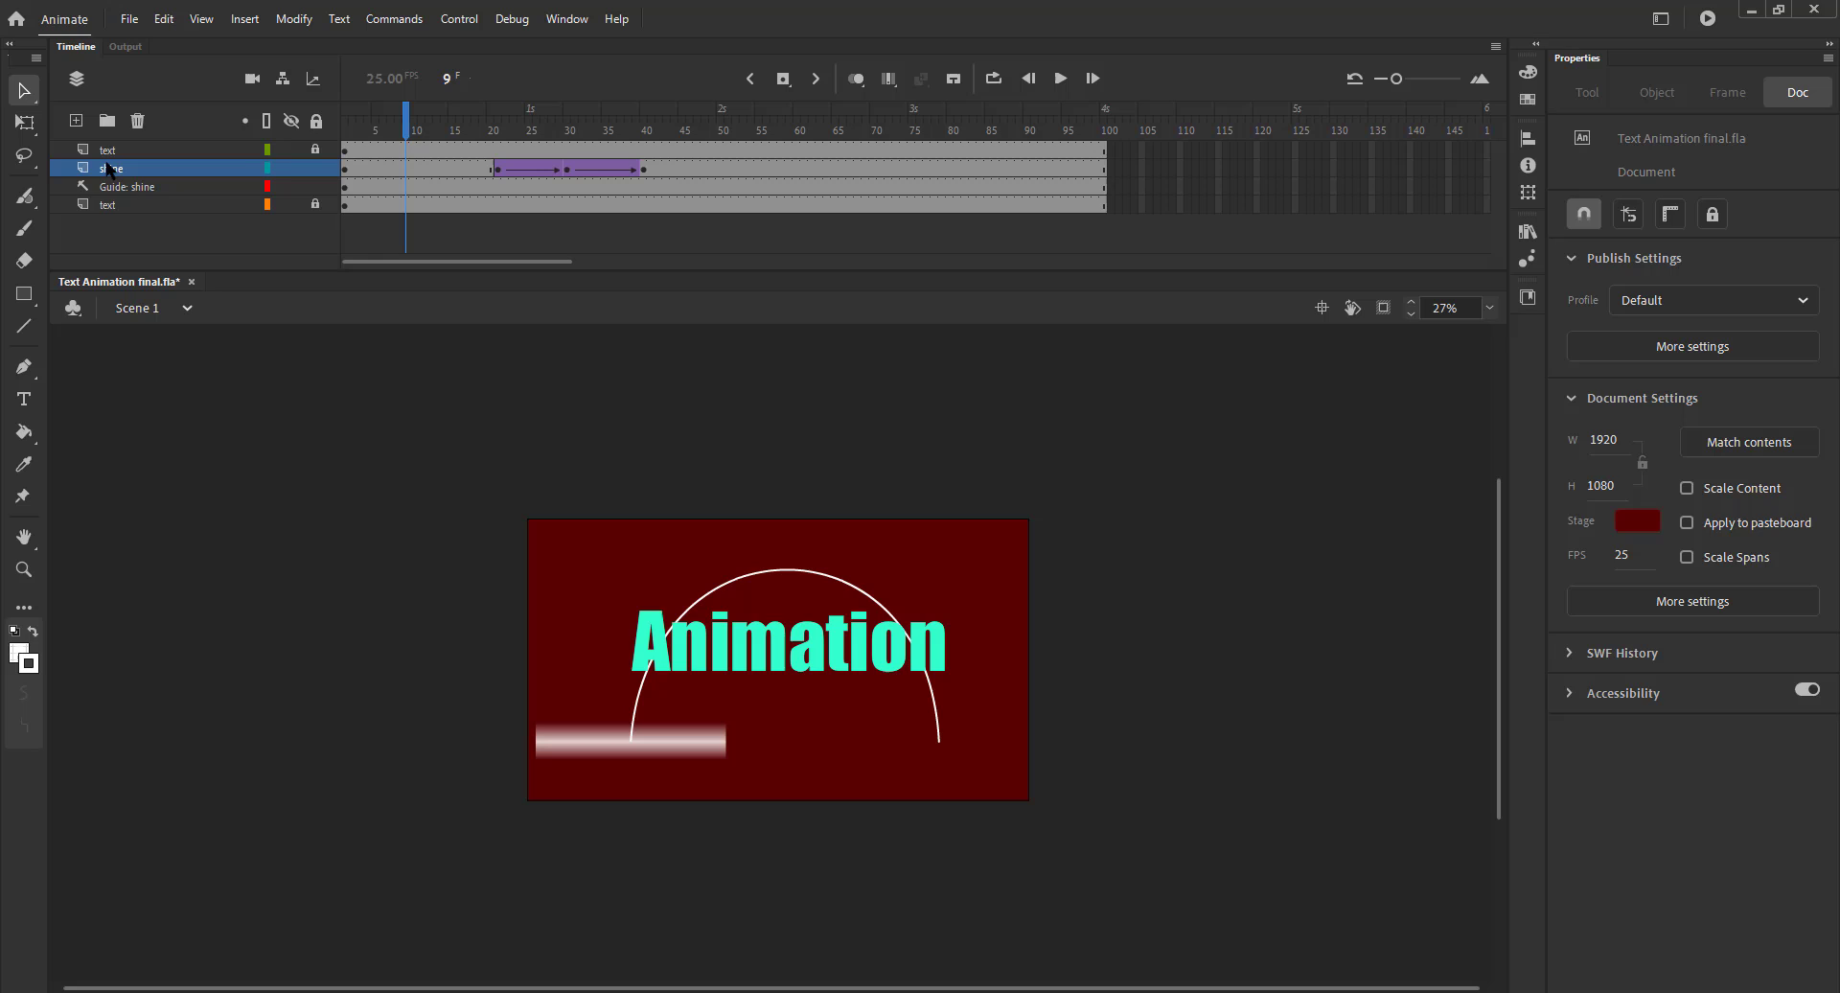
right_click(105, 150)
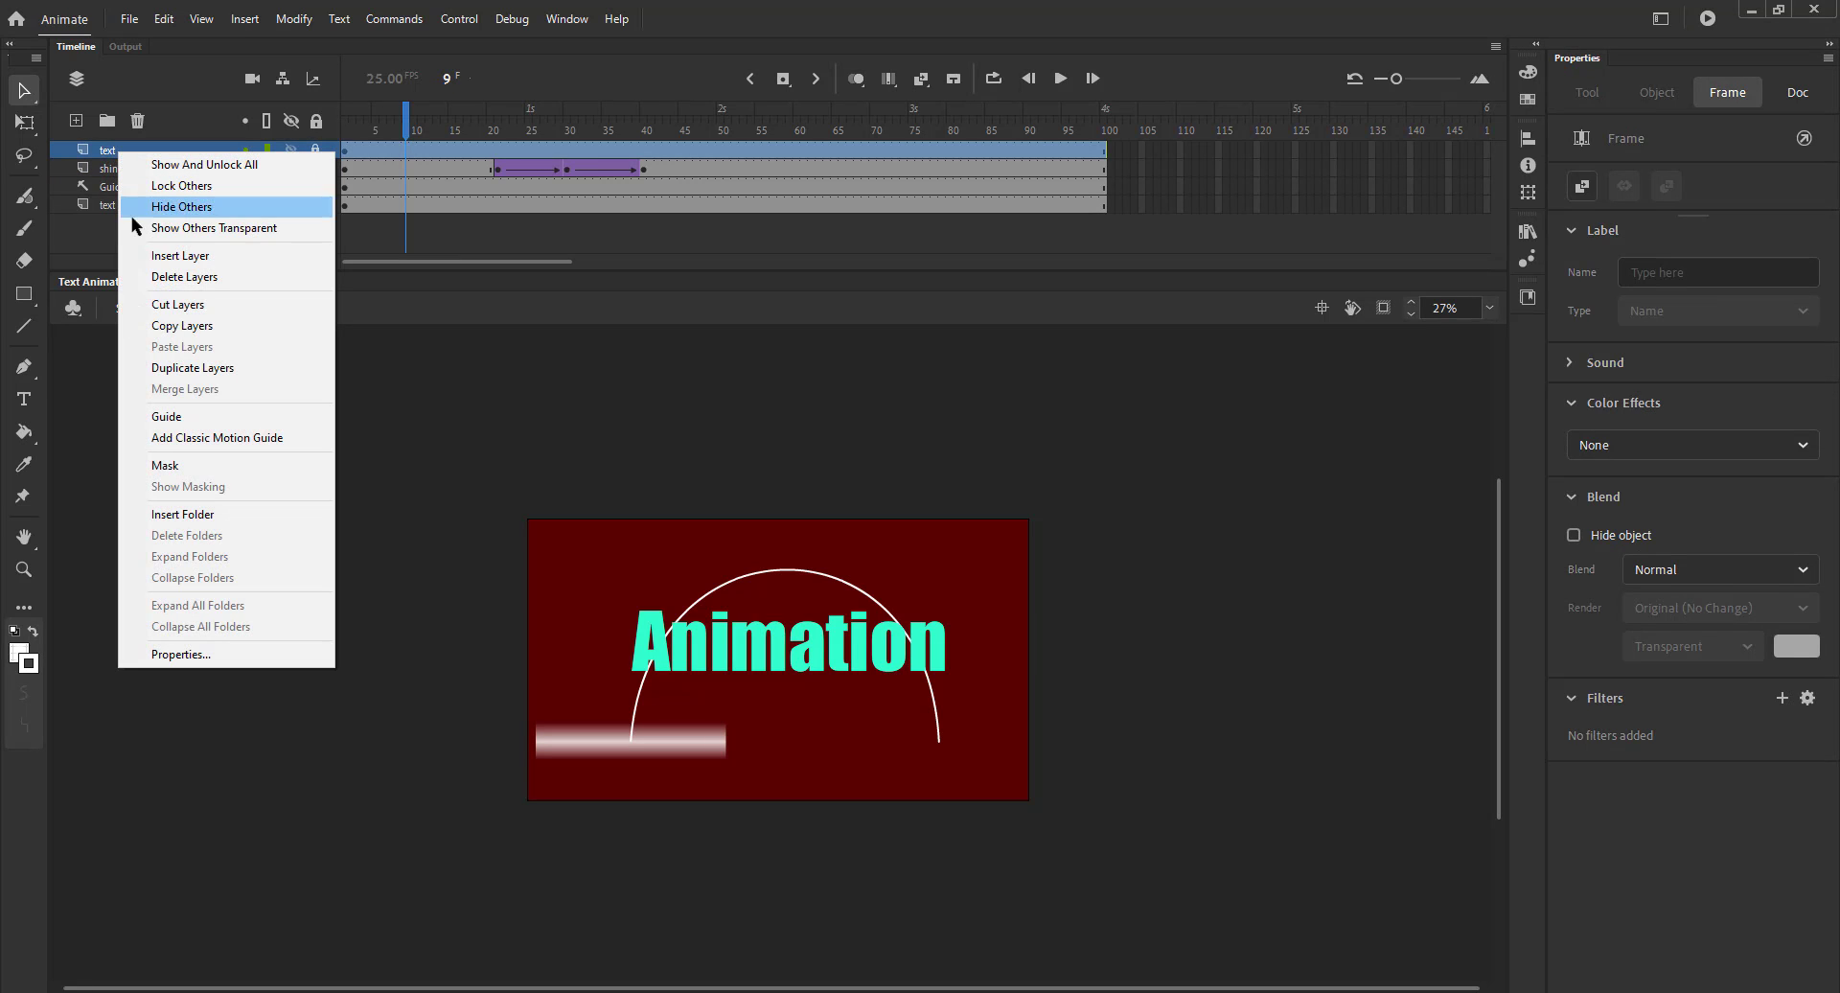
mouse_move(176, 438)
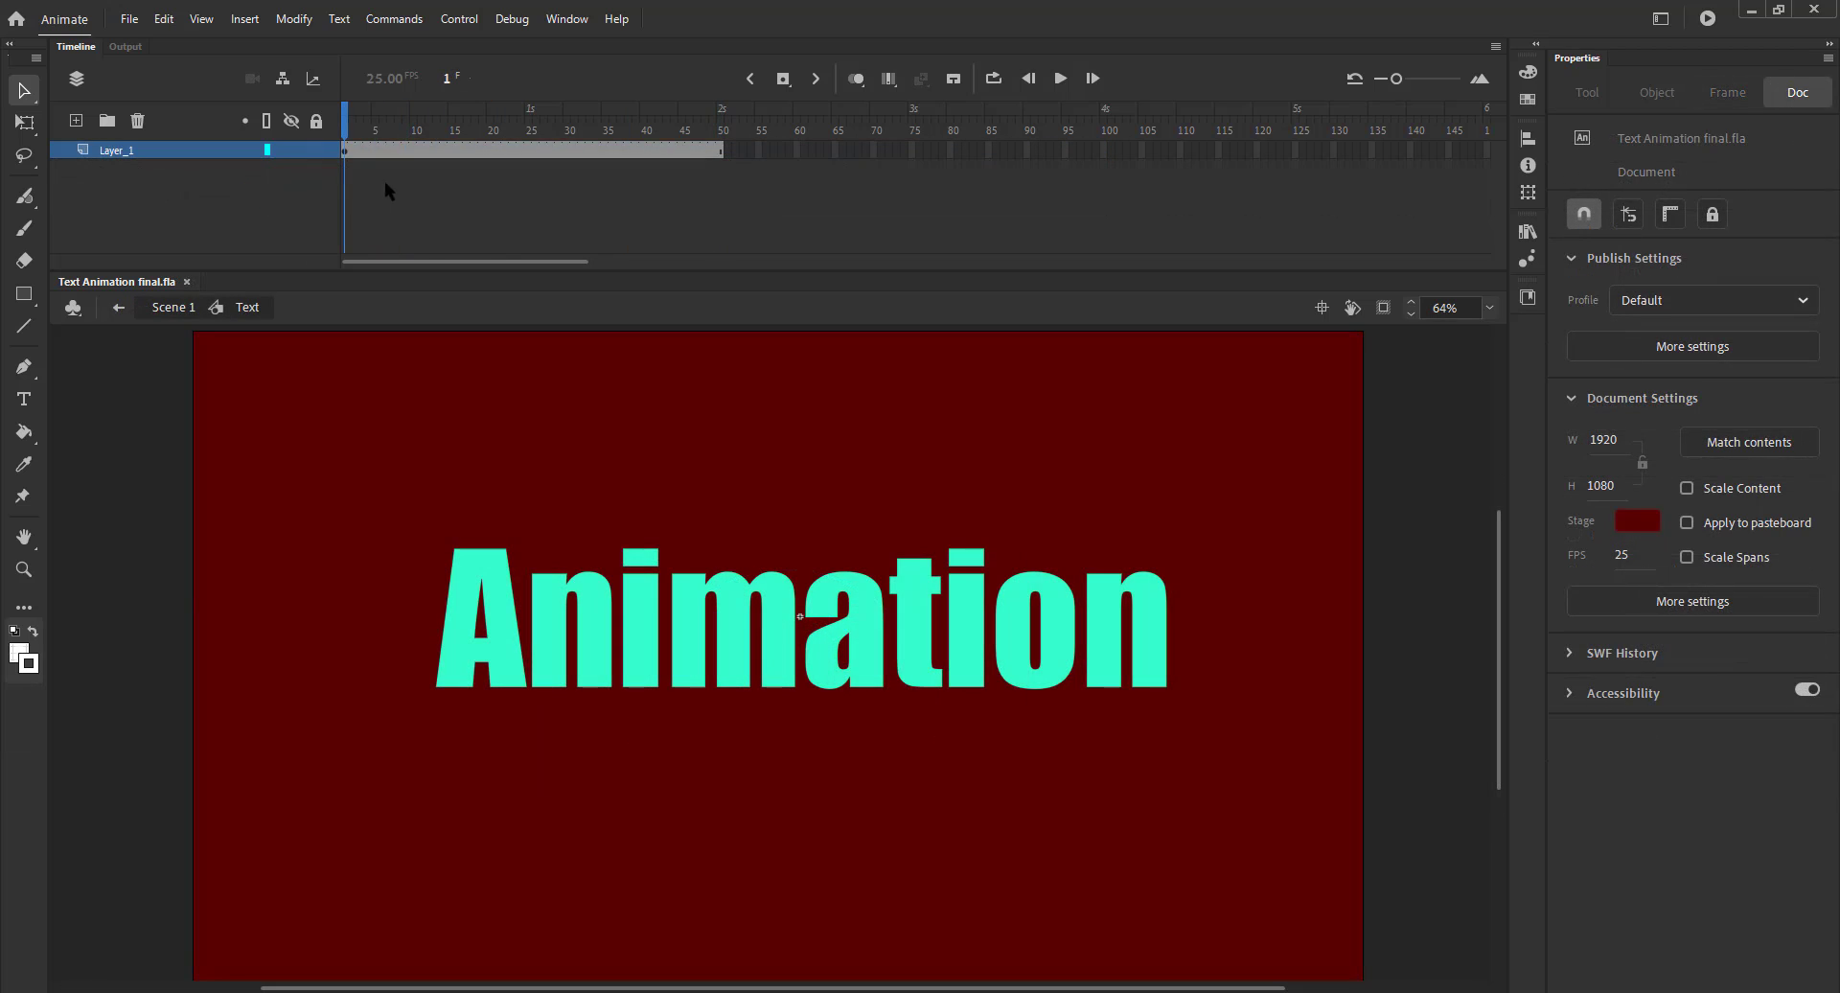
- Distribute the selected letters to their own layers and add keyframes across all of them
click(798, 616)
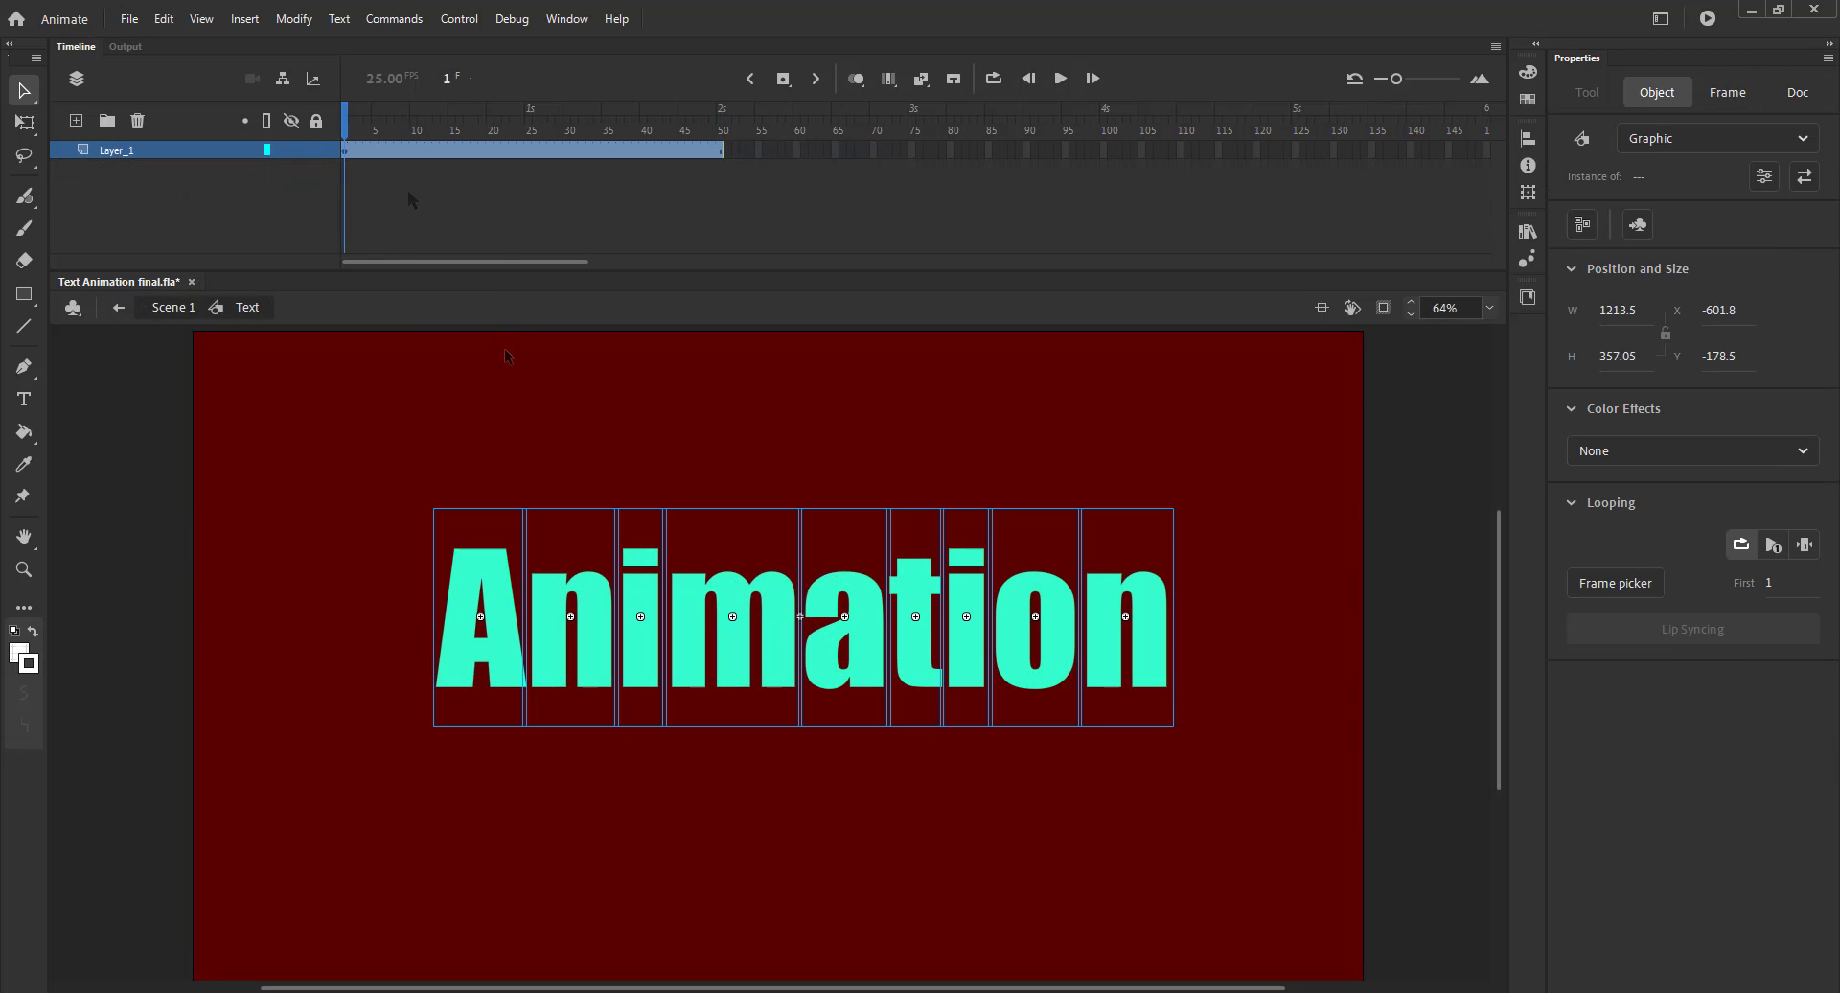
mouse_move(654, 642)
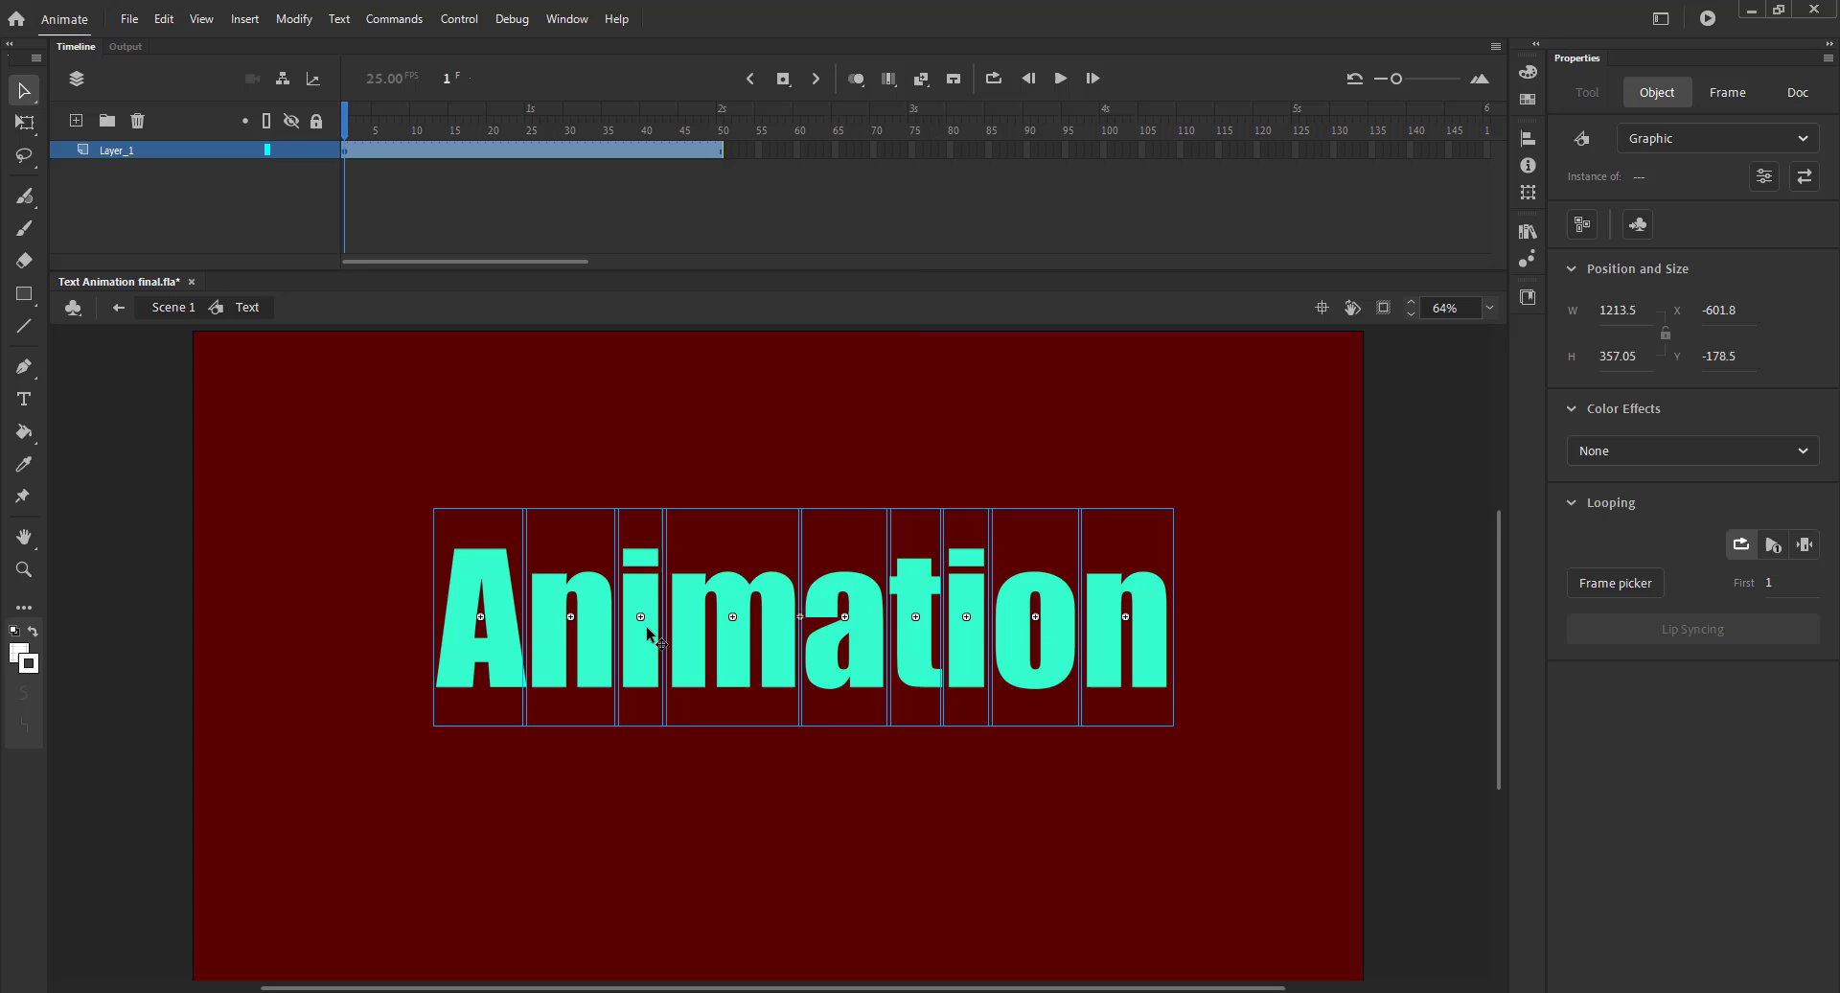
right_click(643, 616)
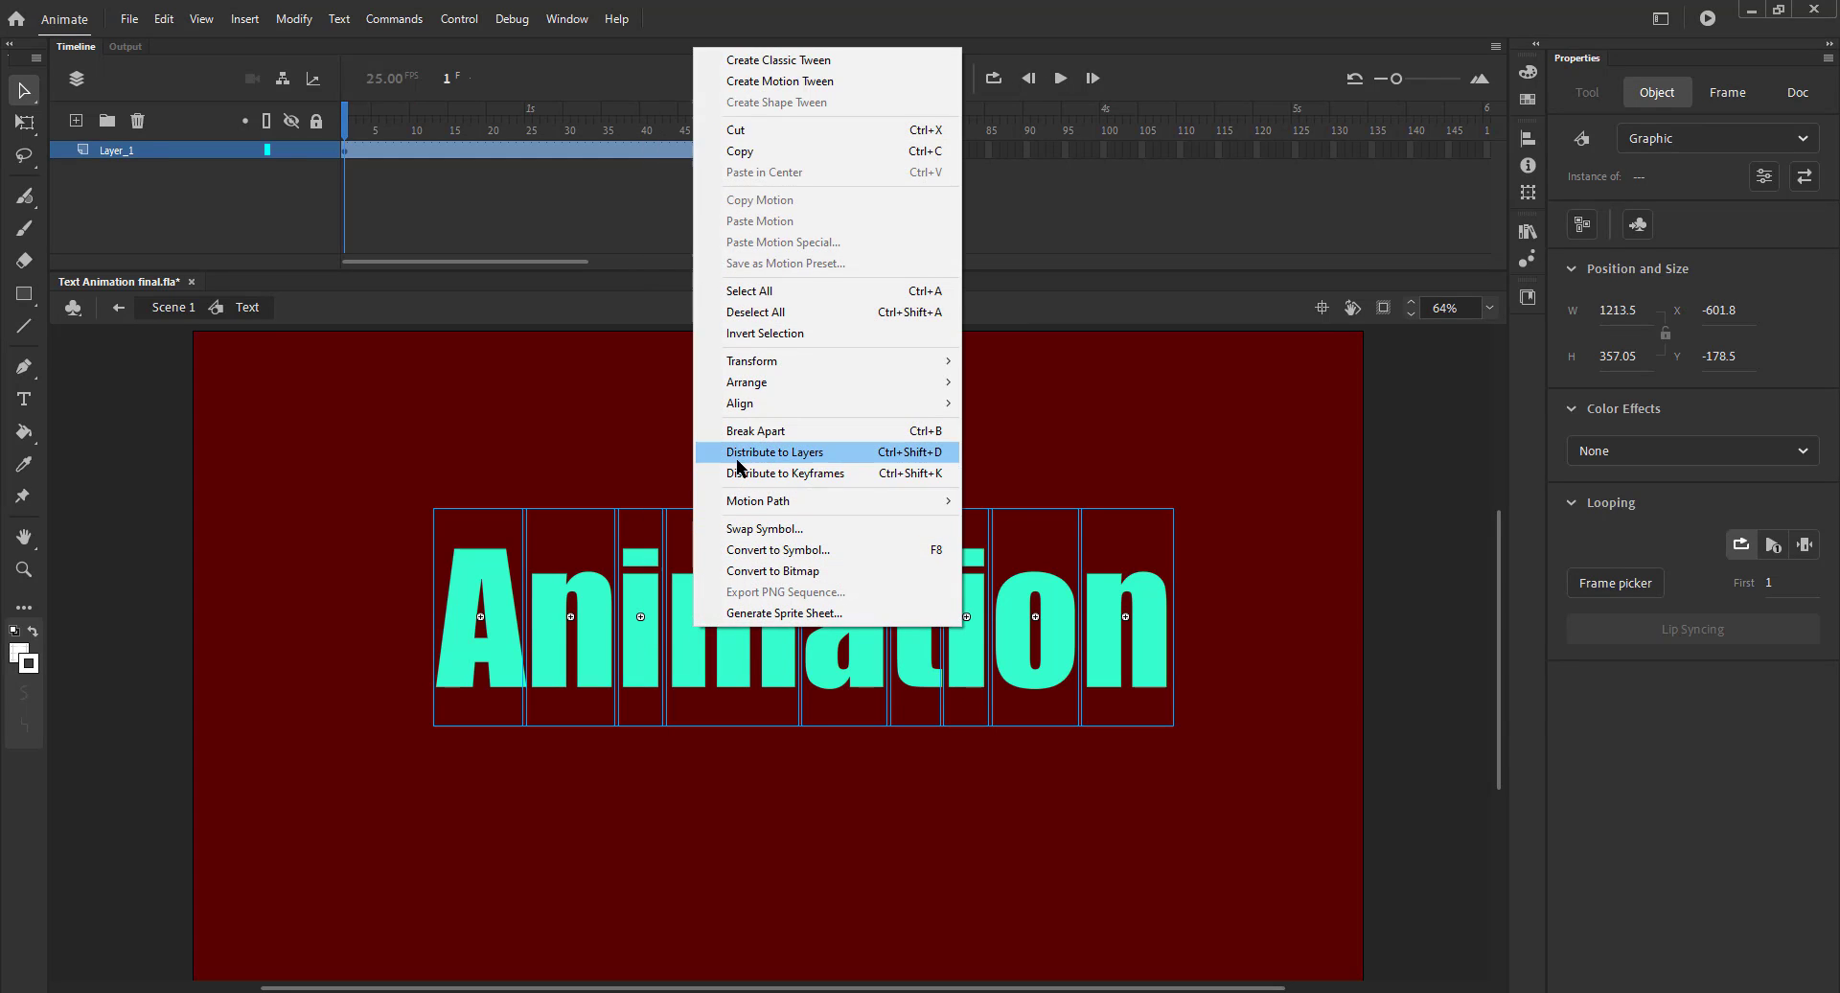
click(775, 452)
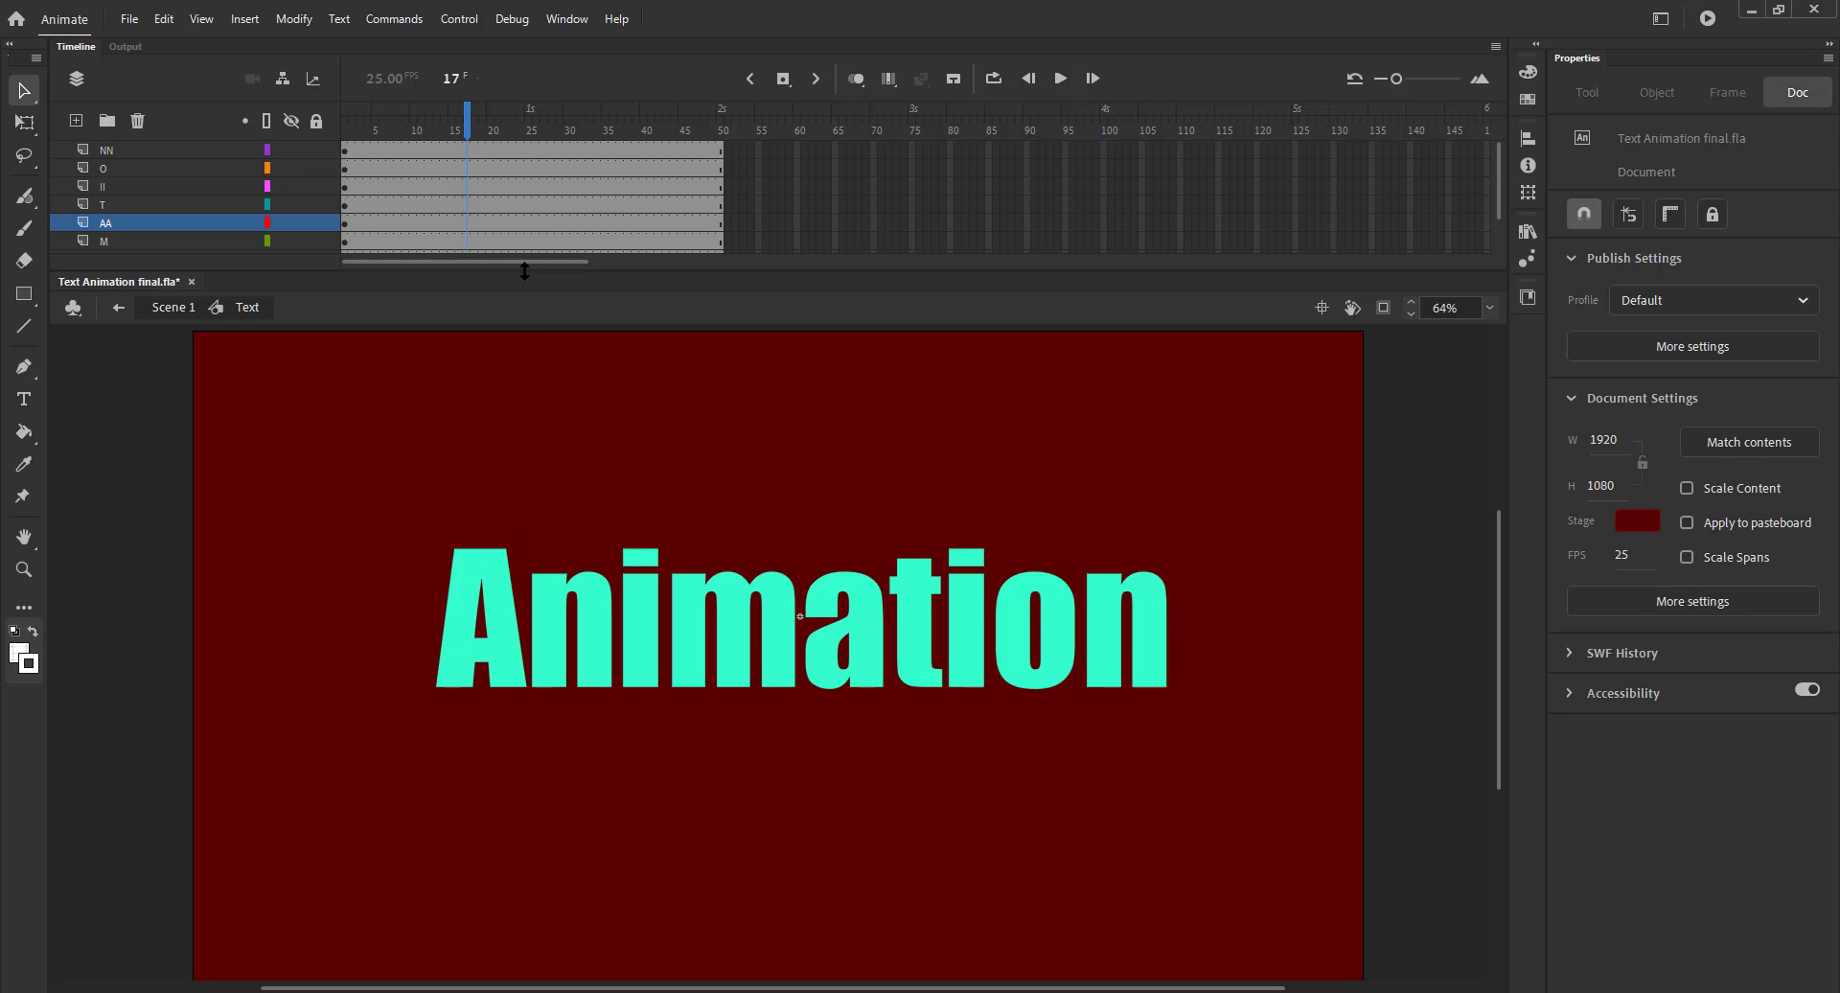
key(f6)
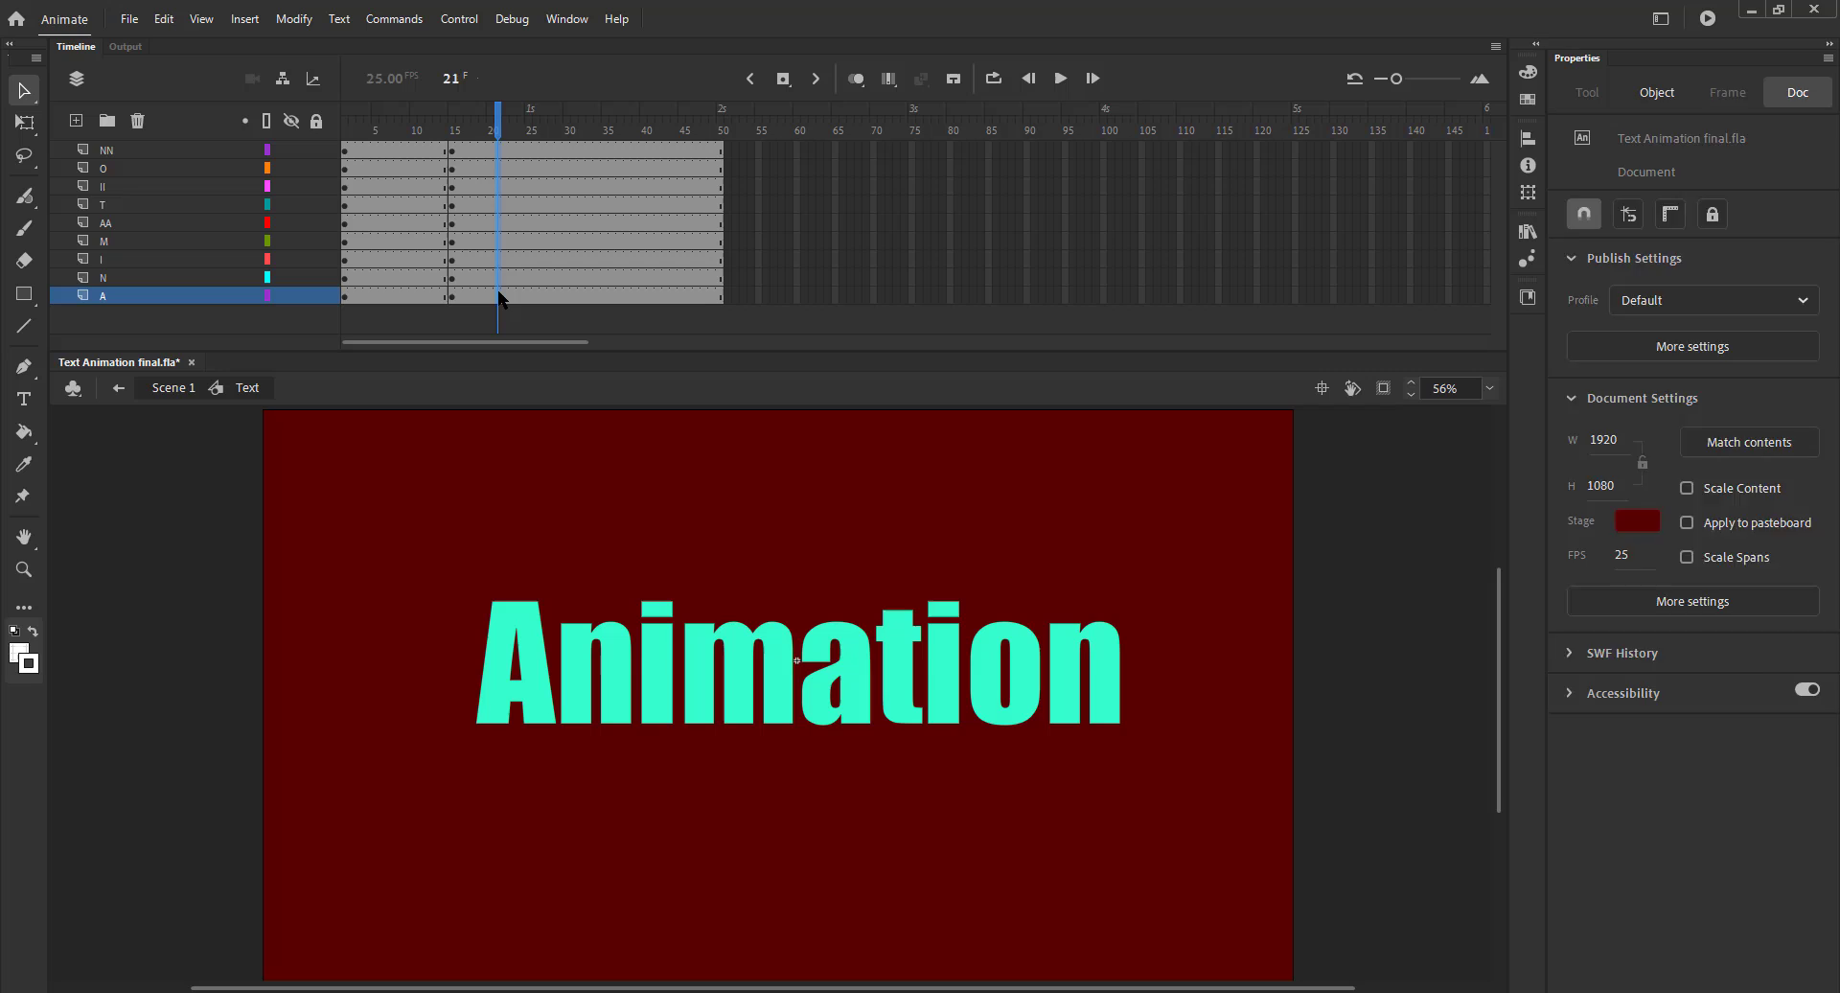
- Scale the letters' later keyframes to 120%, set Alpha to 0%, and add a classic tween
click(799, 669)
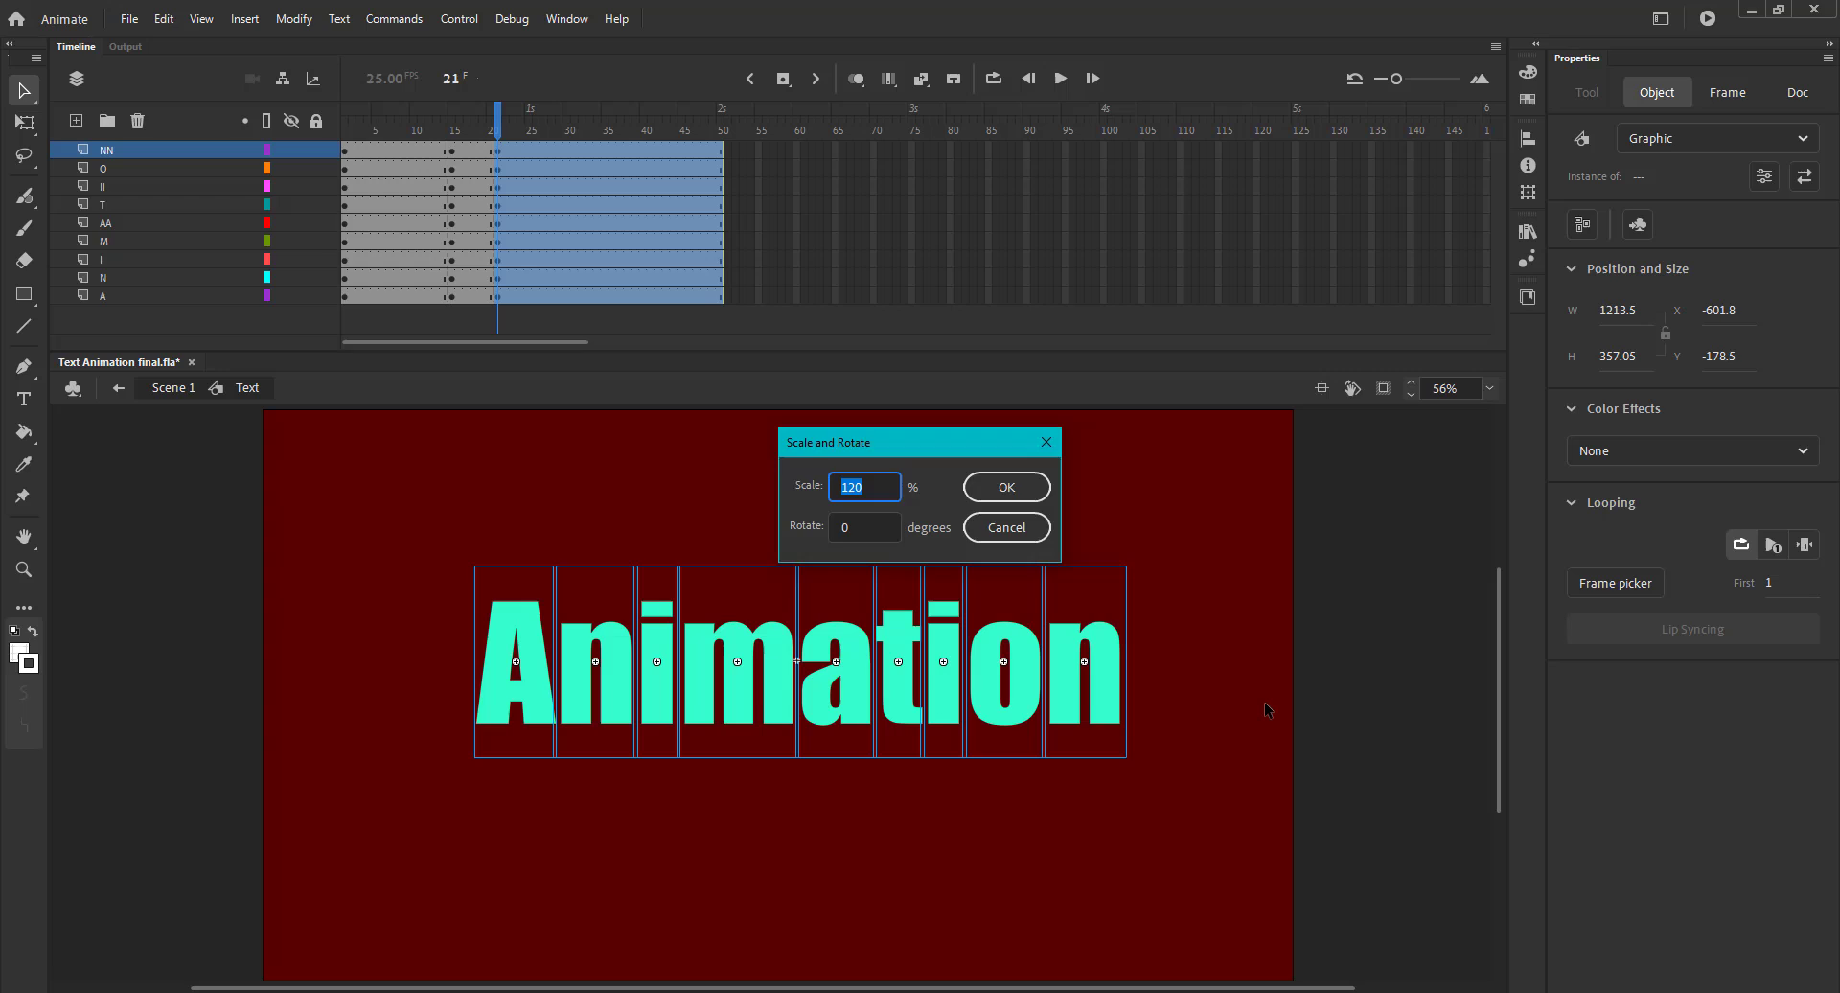
click(1005, 487)
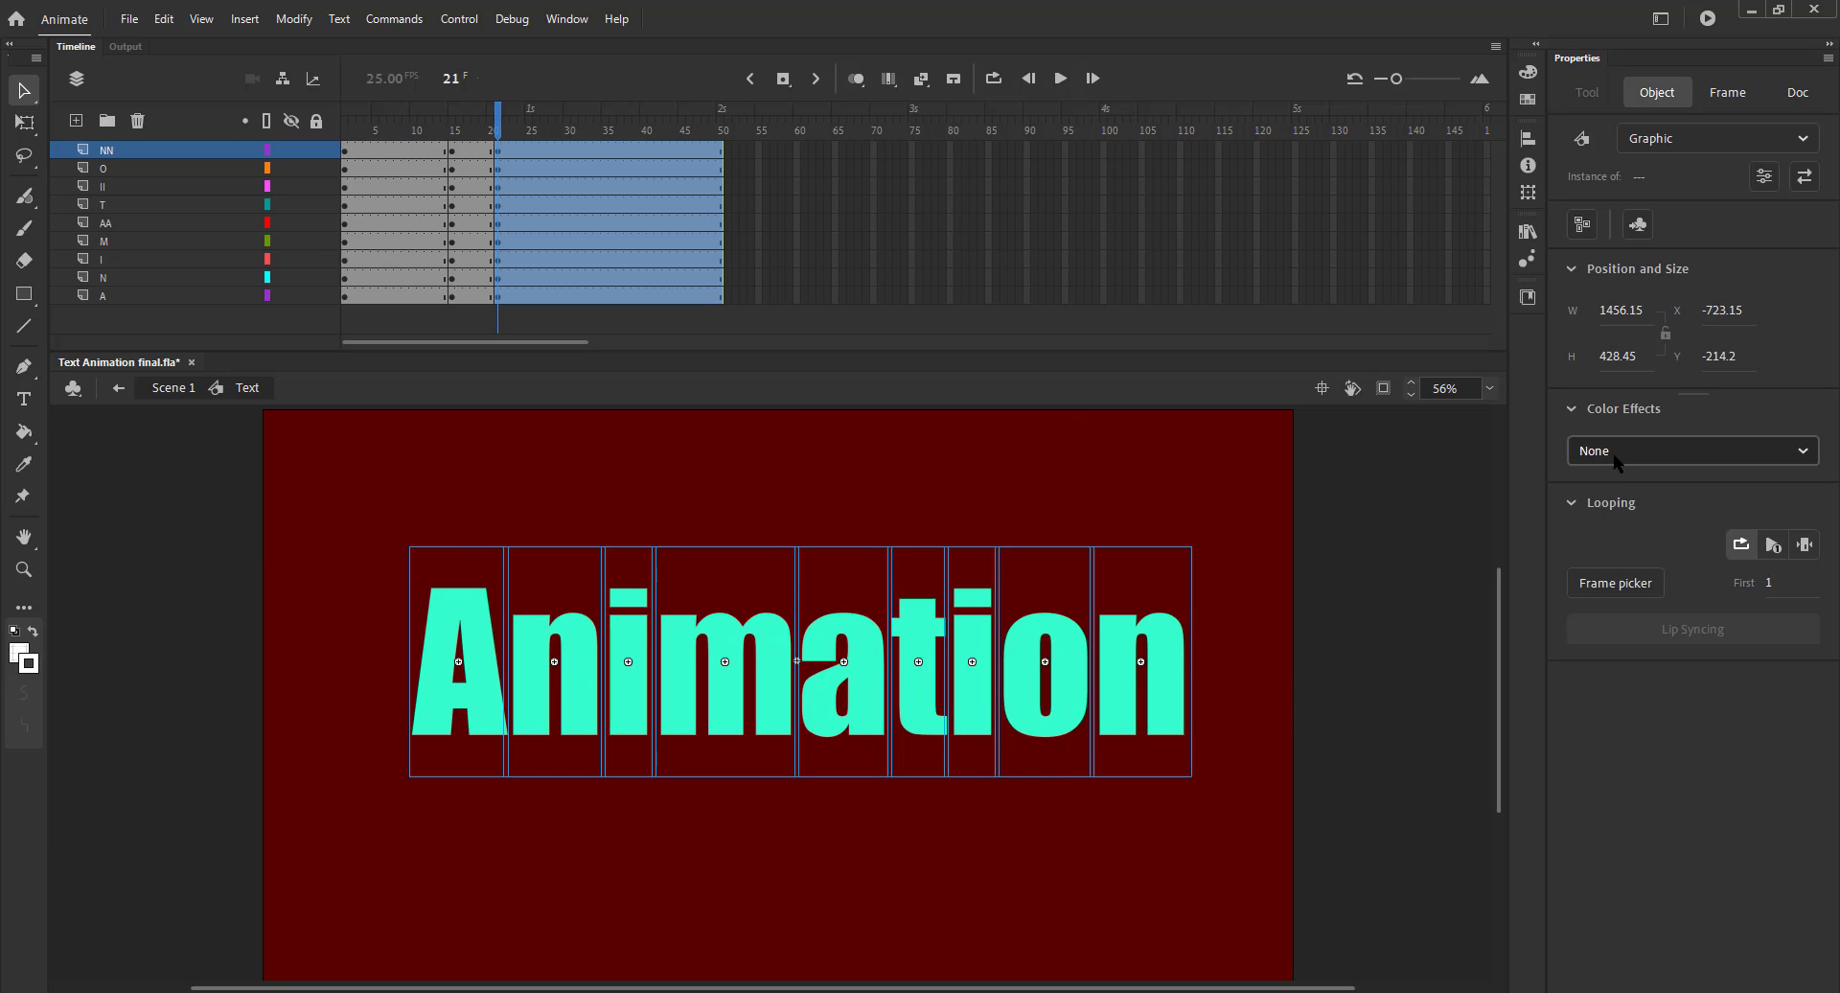
click(1690, 451)
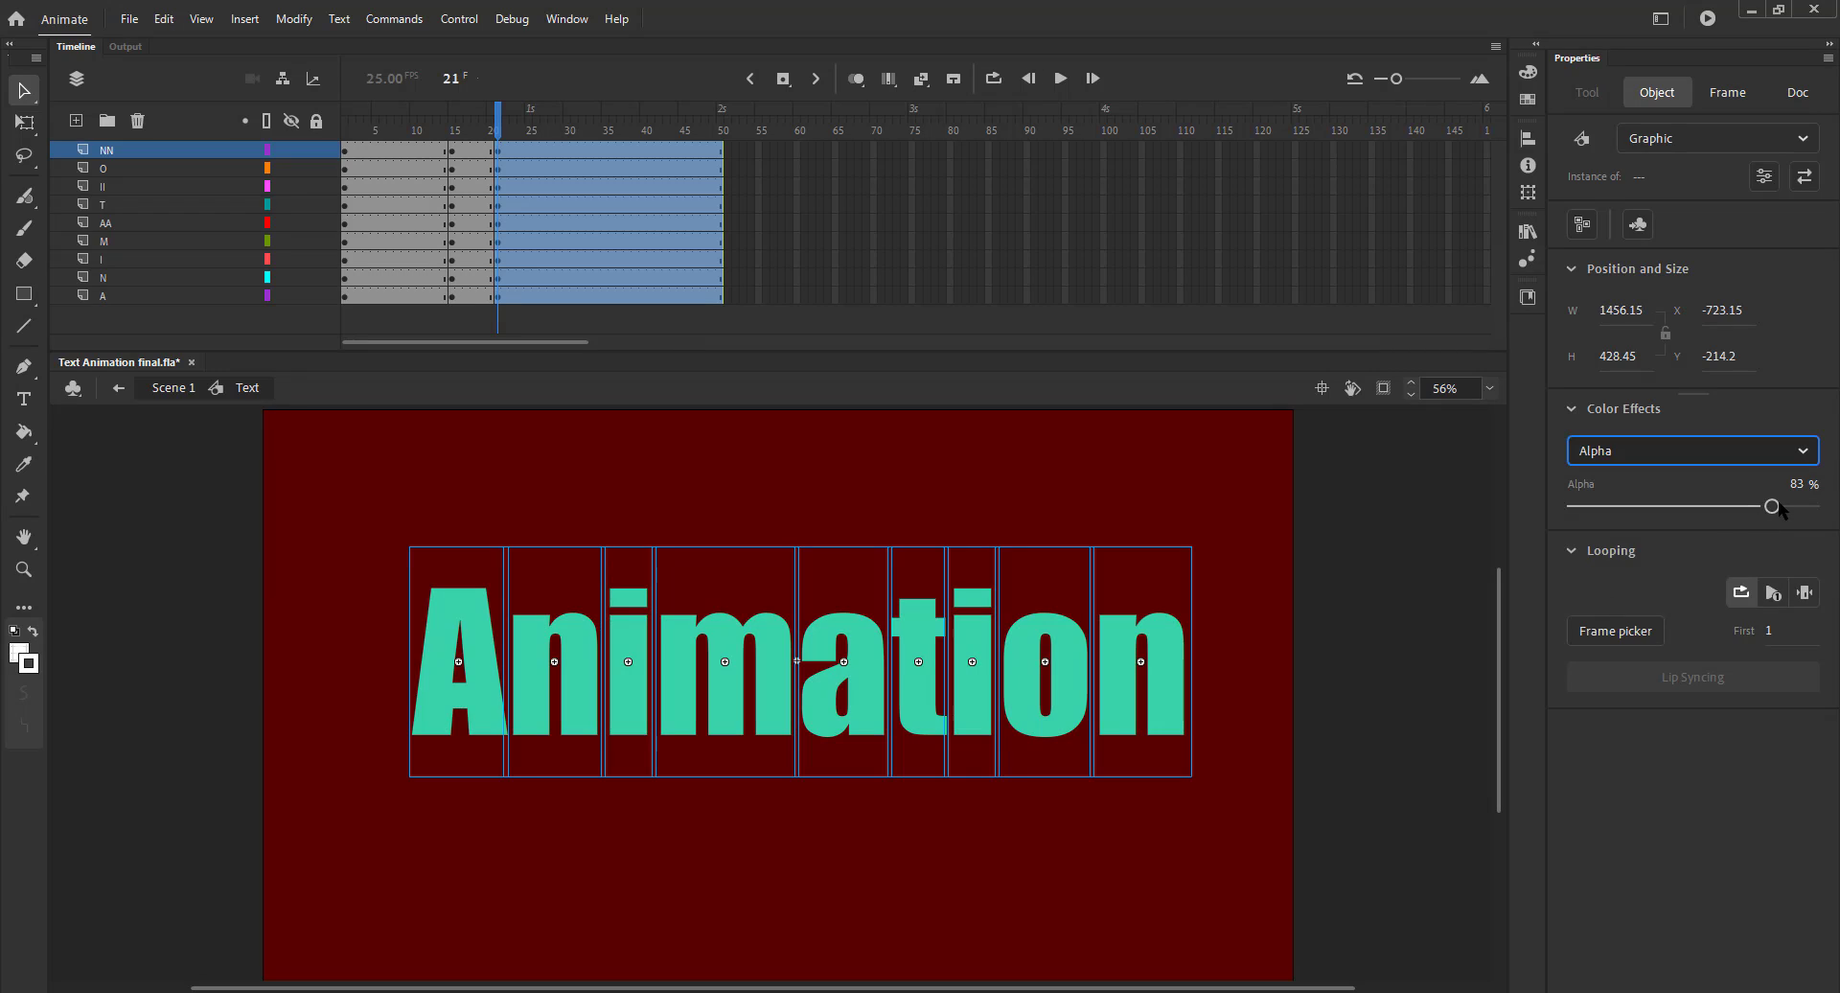
drag(1776, 506, 1575, 506)
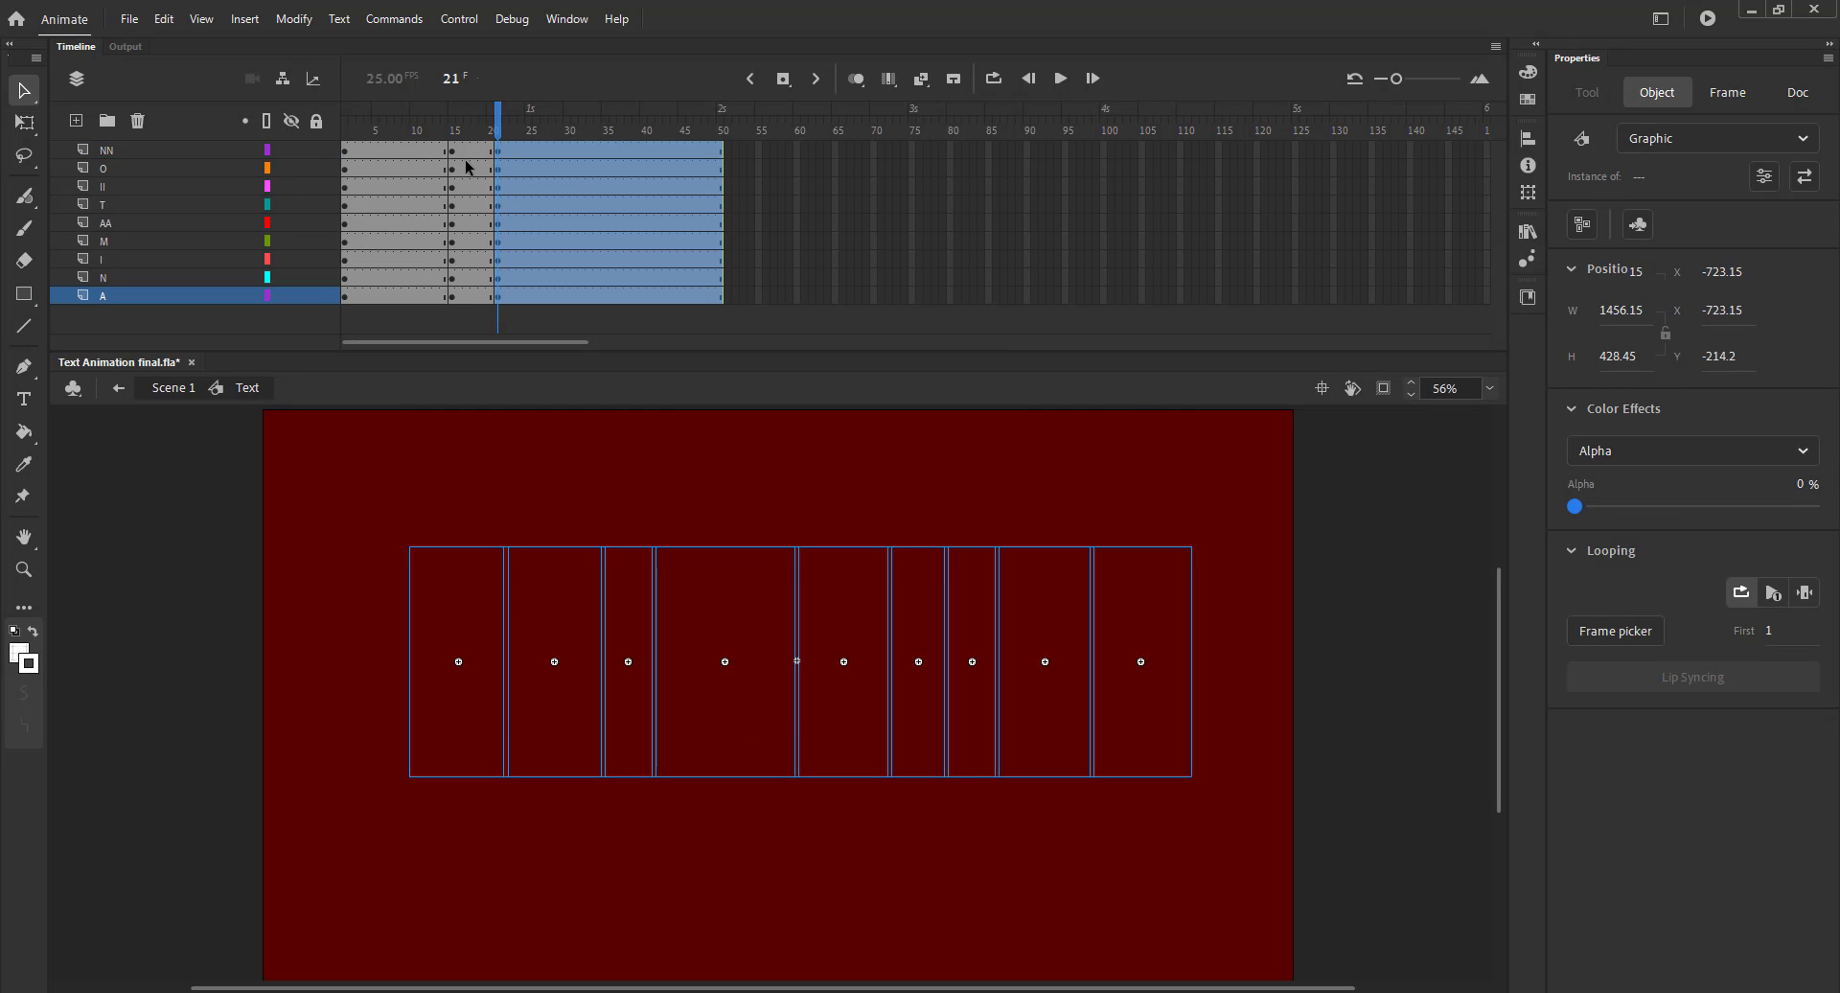
click(469, 121)
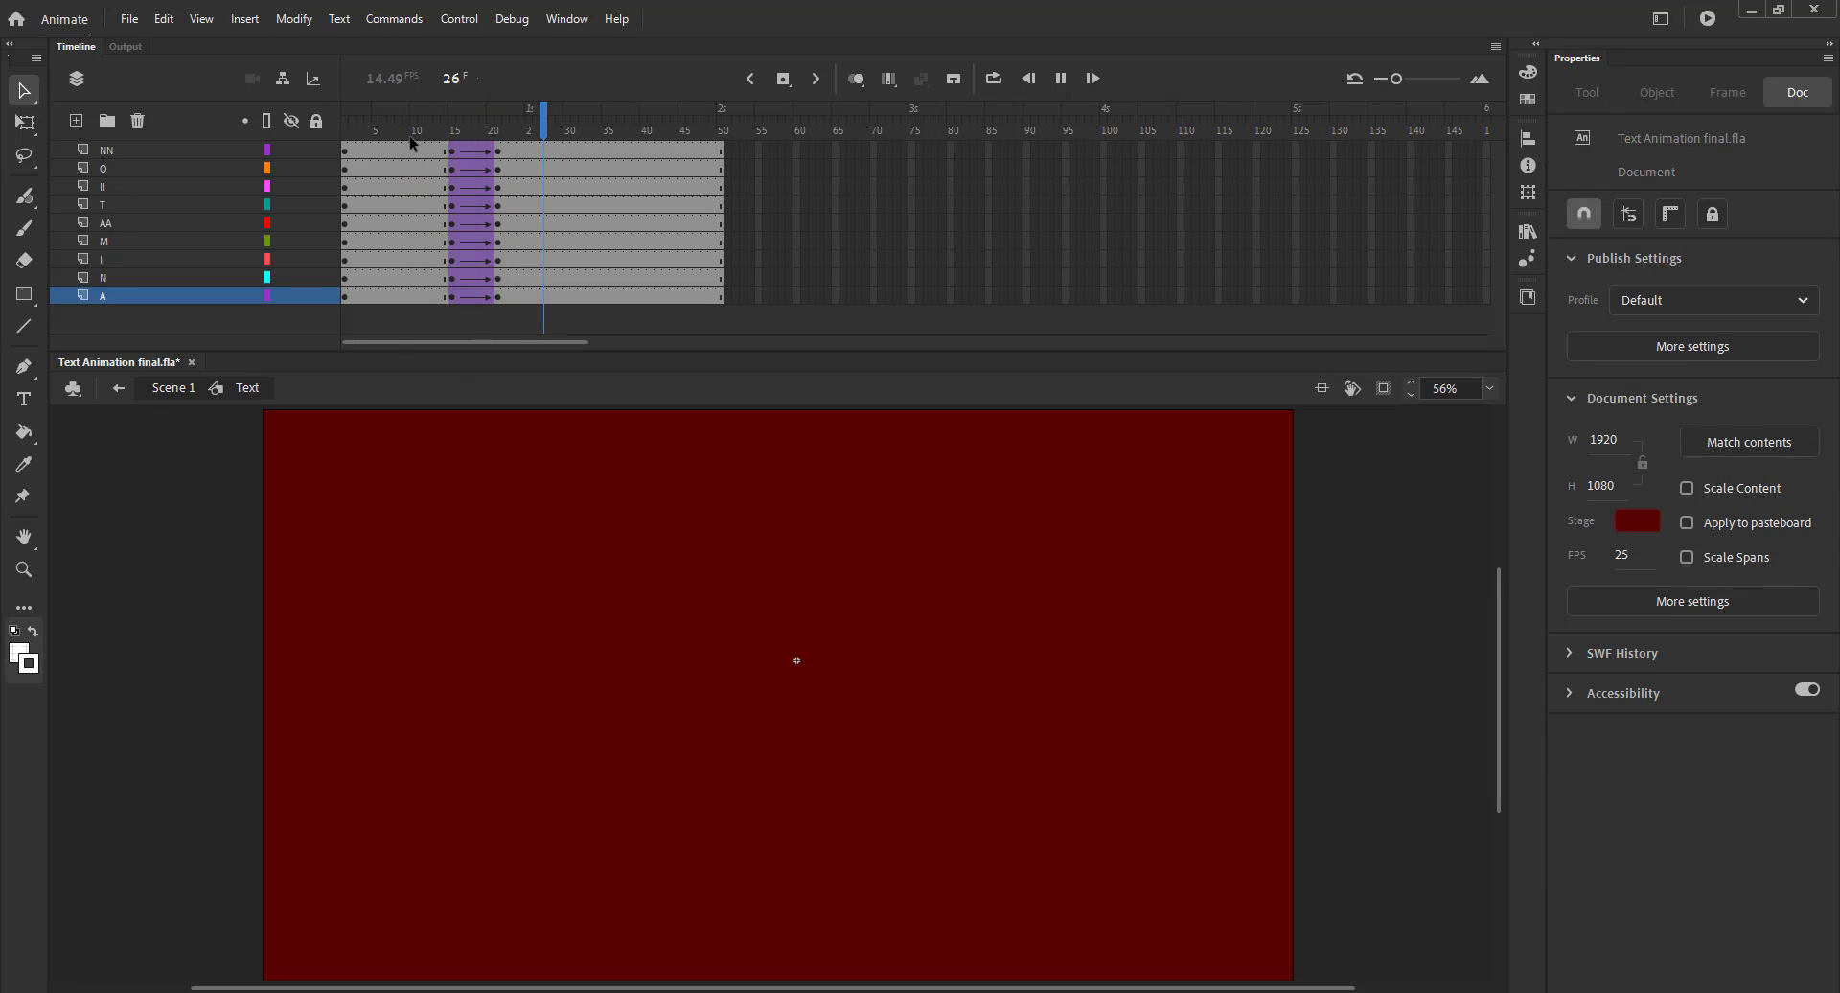
- Offset the A, AA and T letter tweens later so the letters fade in sequence
click(470, 287)
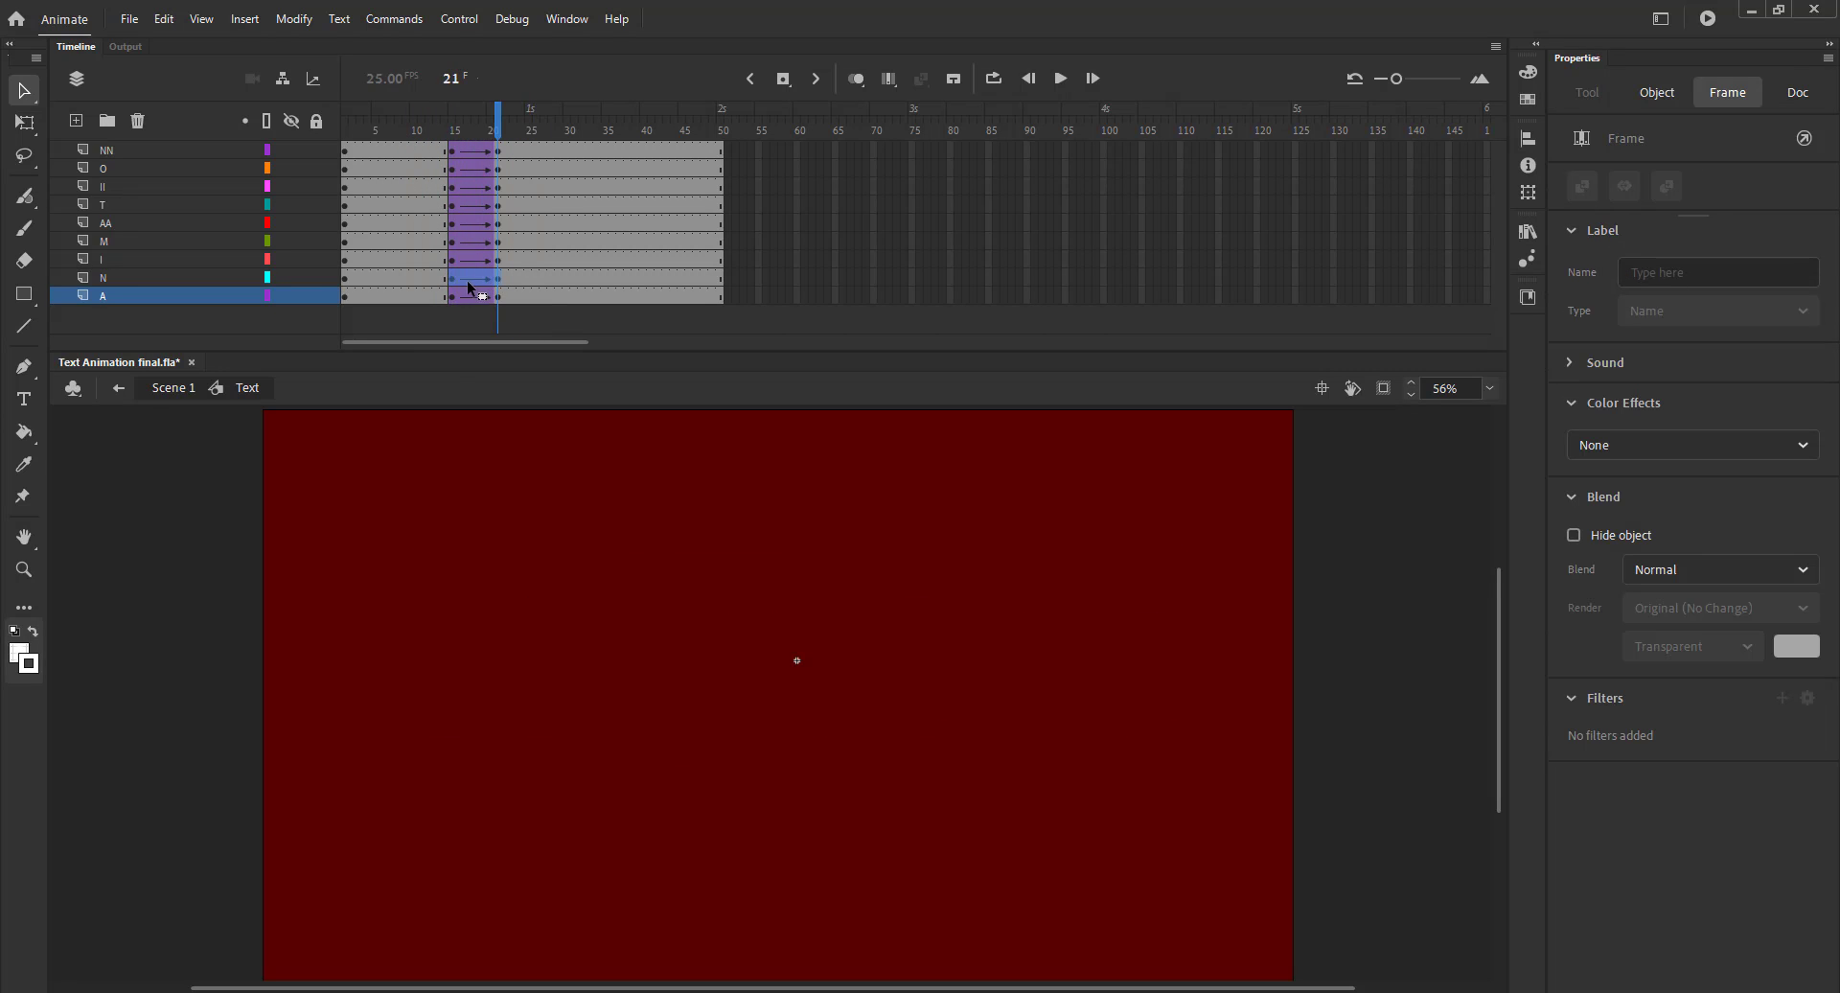
click(470, 277)
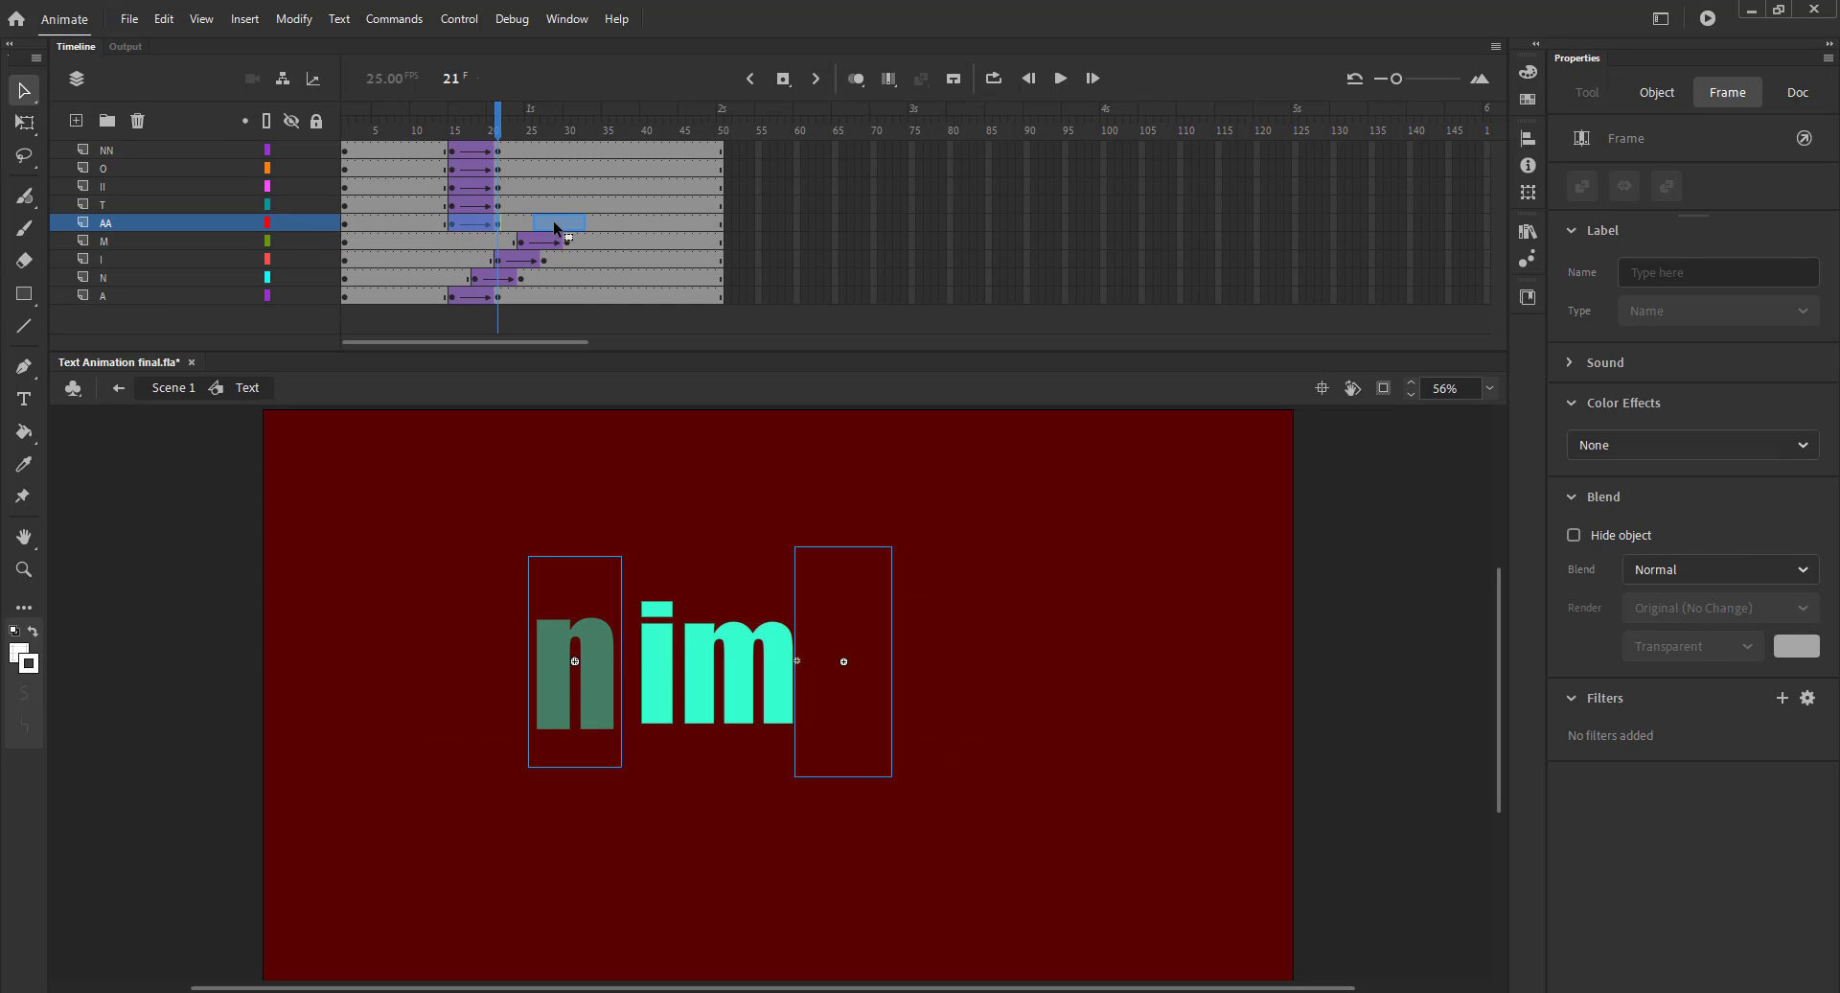
click(574, 223)
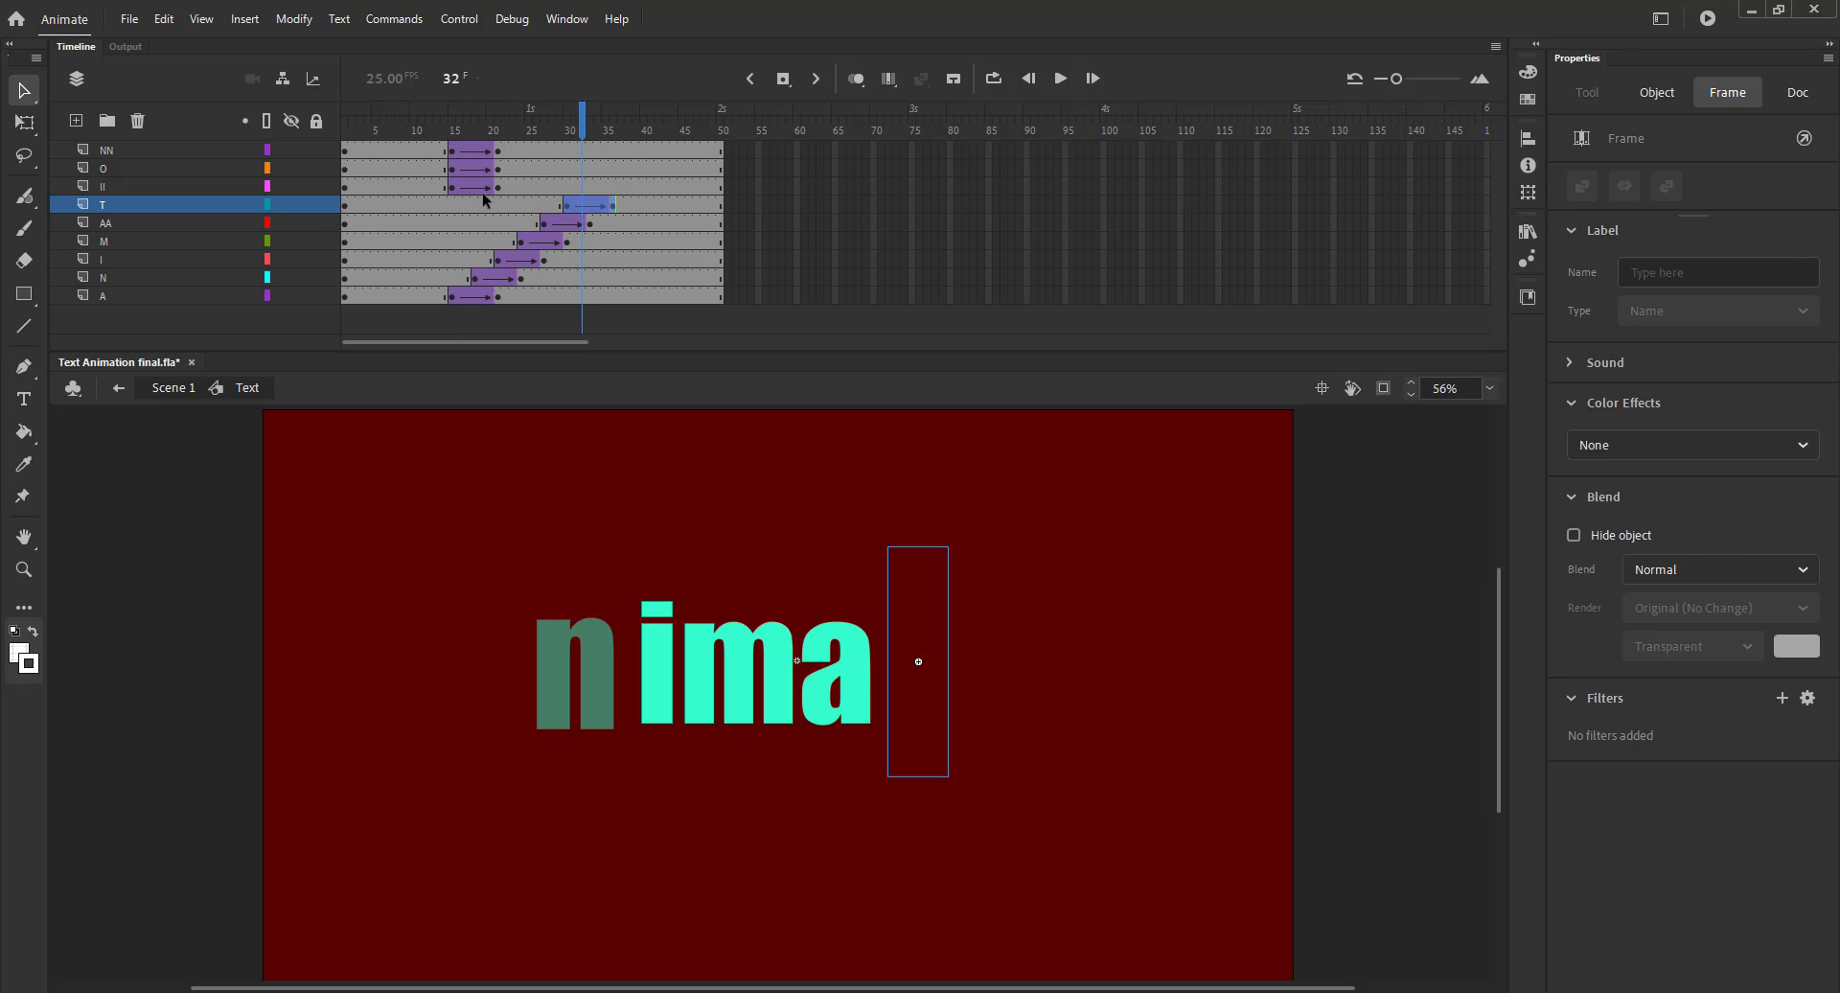
click(602, 194)
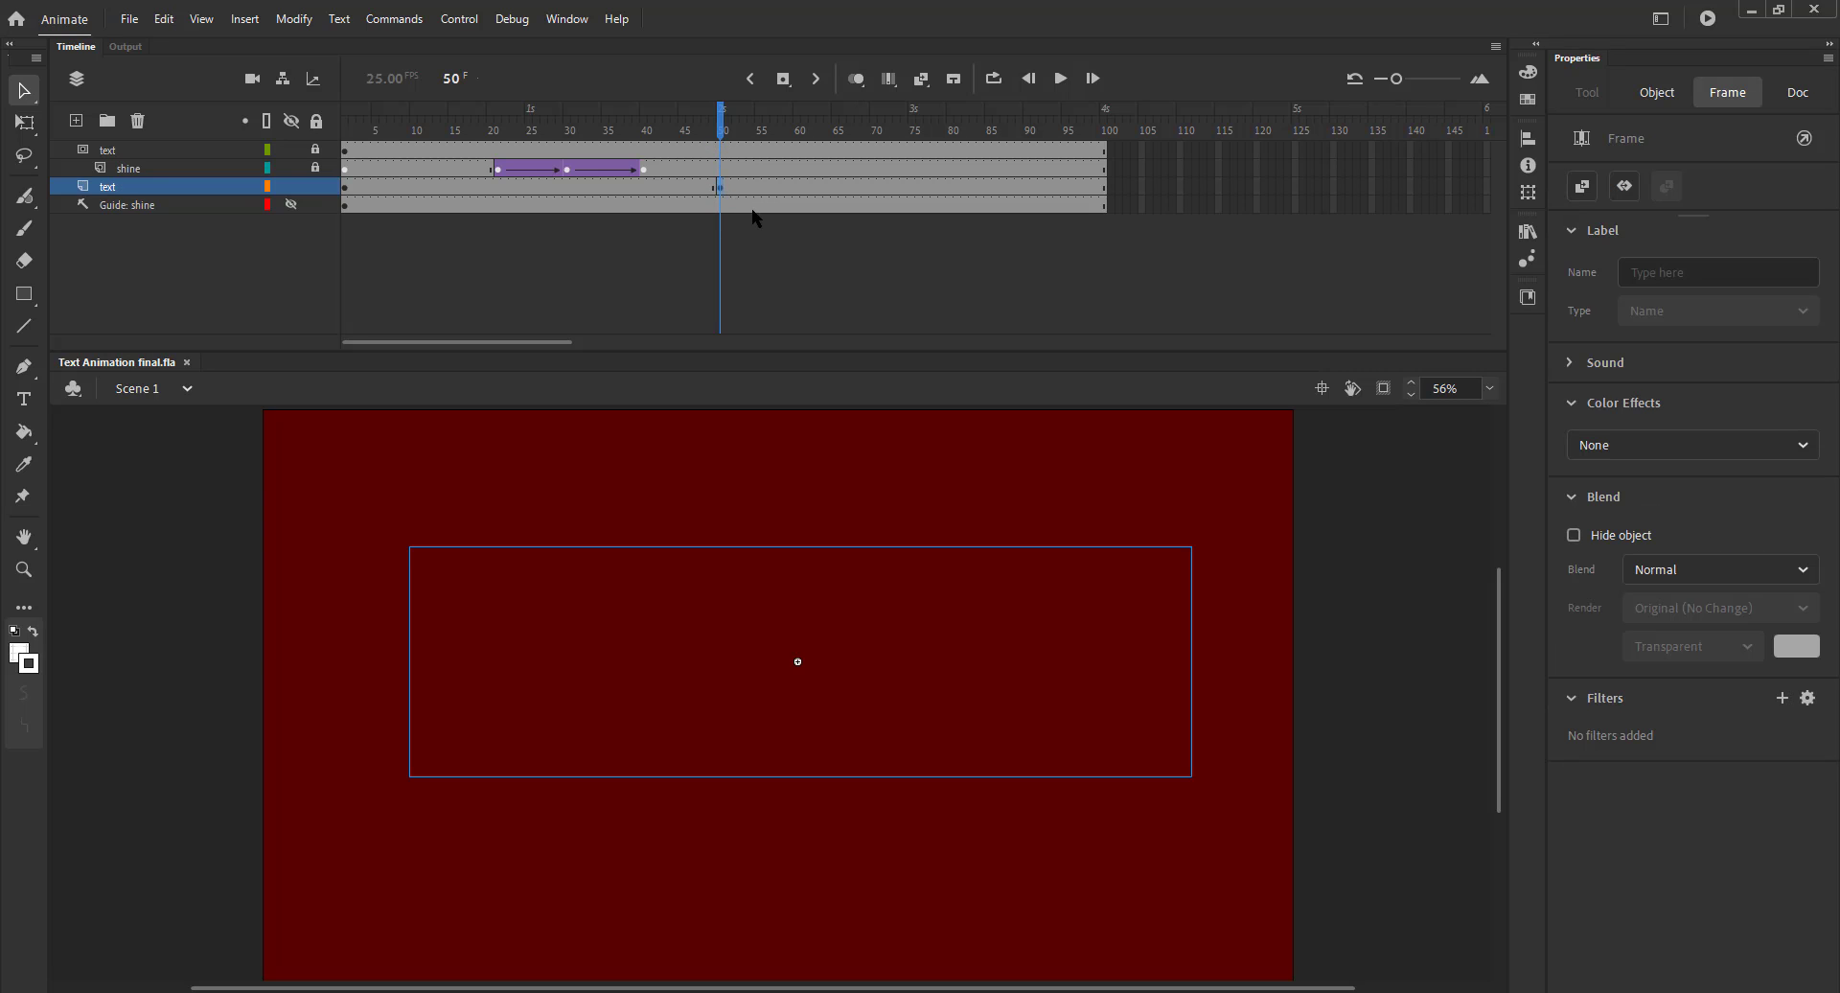
- Tint the lower text instance 58% cyan and set its looping to start from frame one
click(1656, 93)
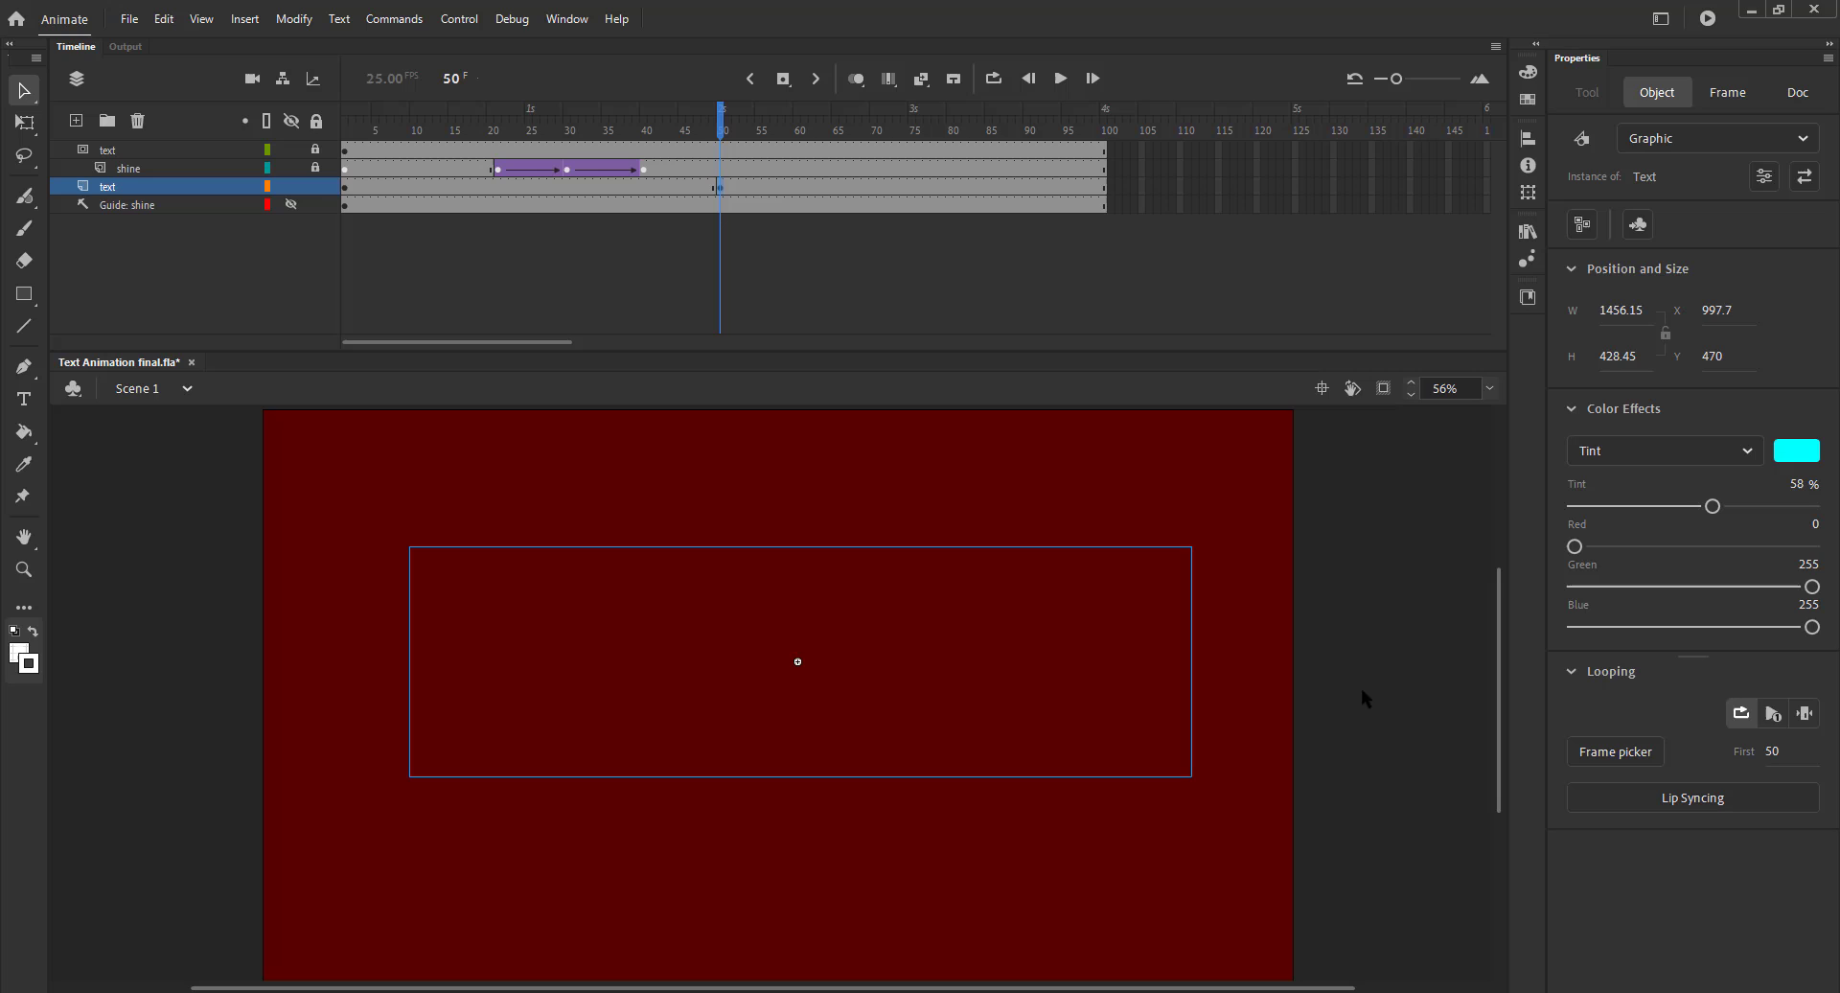
click(1773, 714)
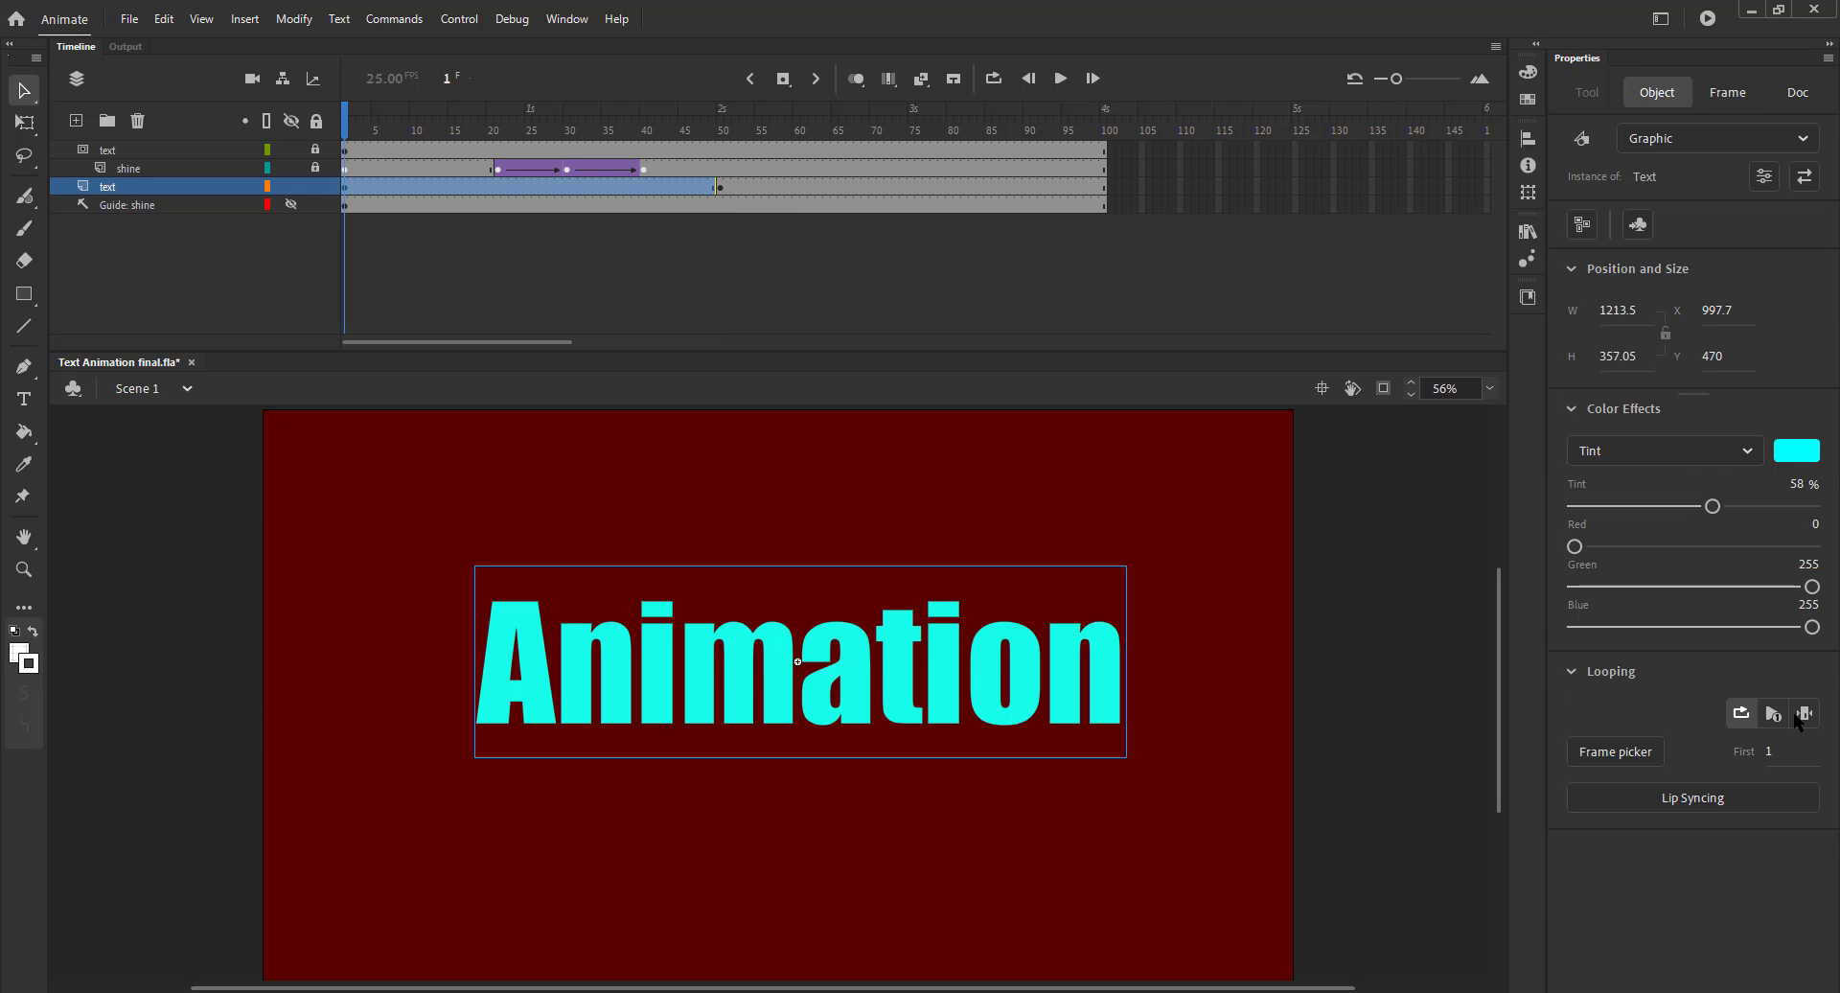
click(1804, 712)
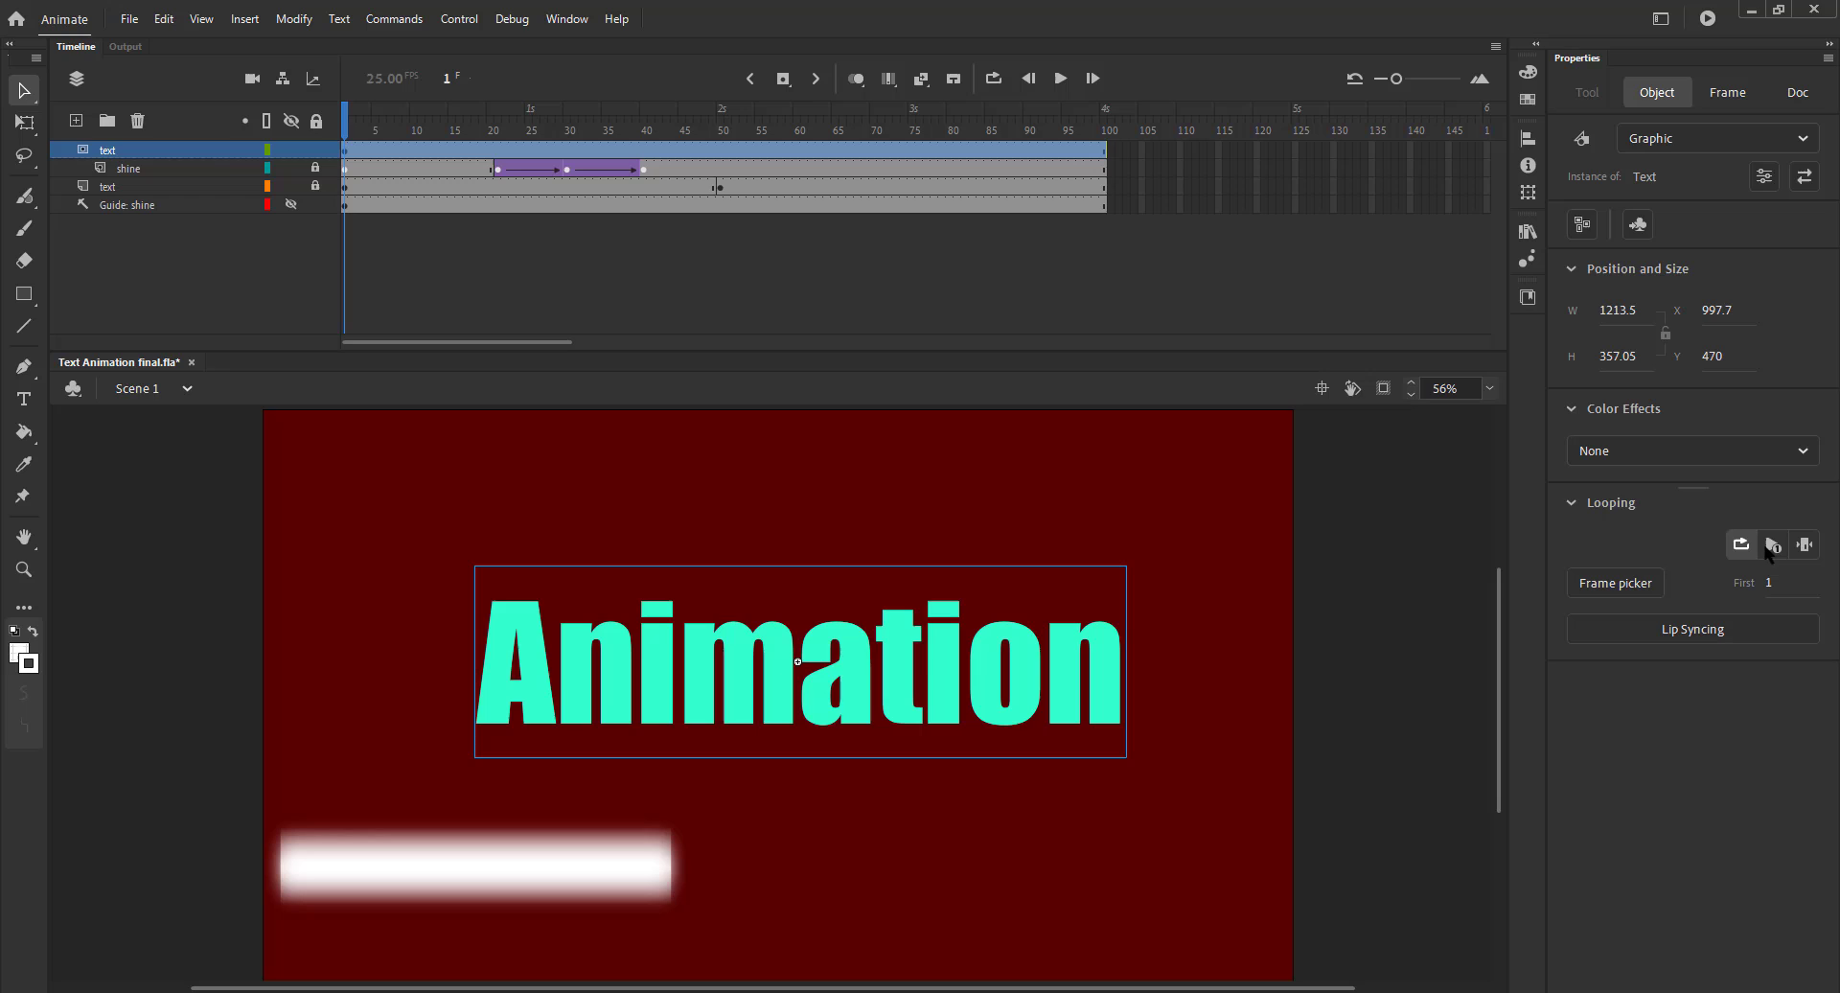
- Lock the mask layer at frame 50 and scrub the timeline to preview the letters
click(1805, 543)
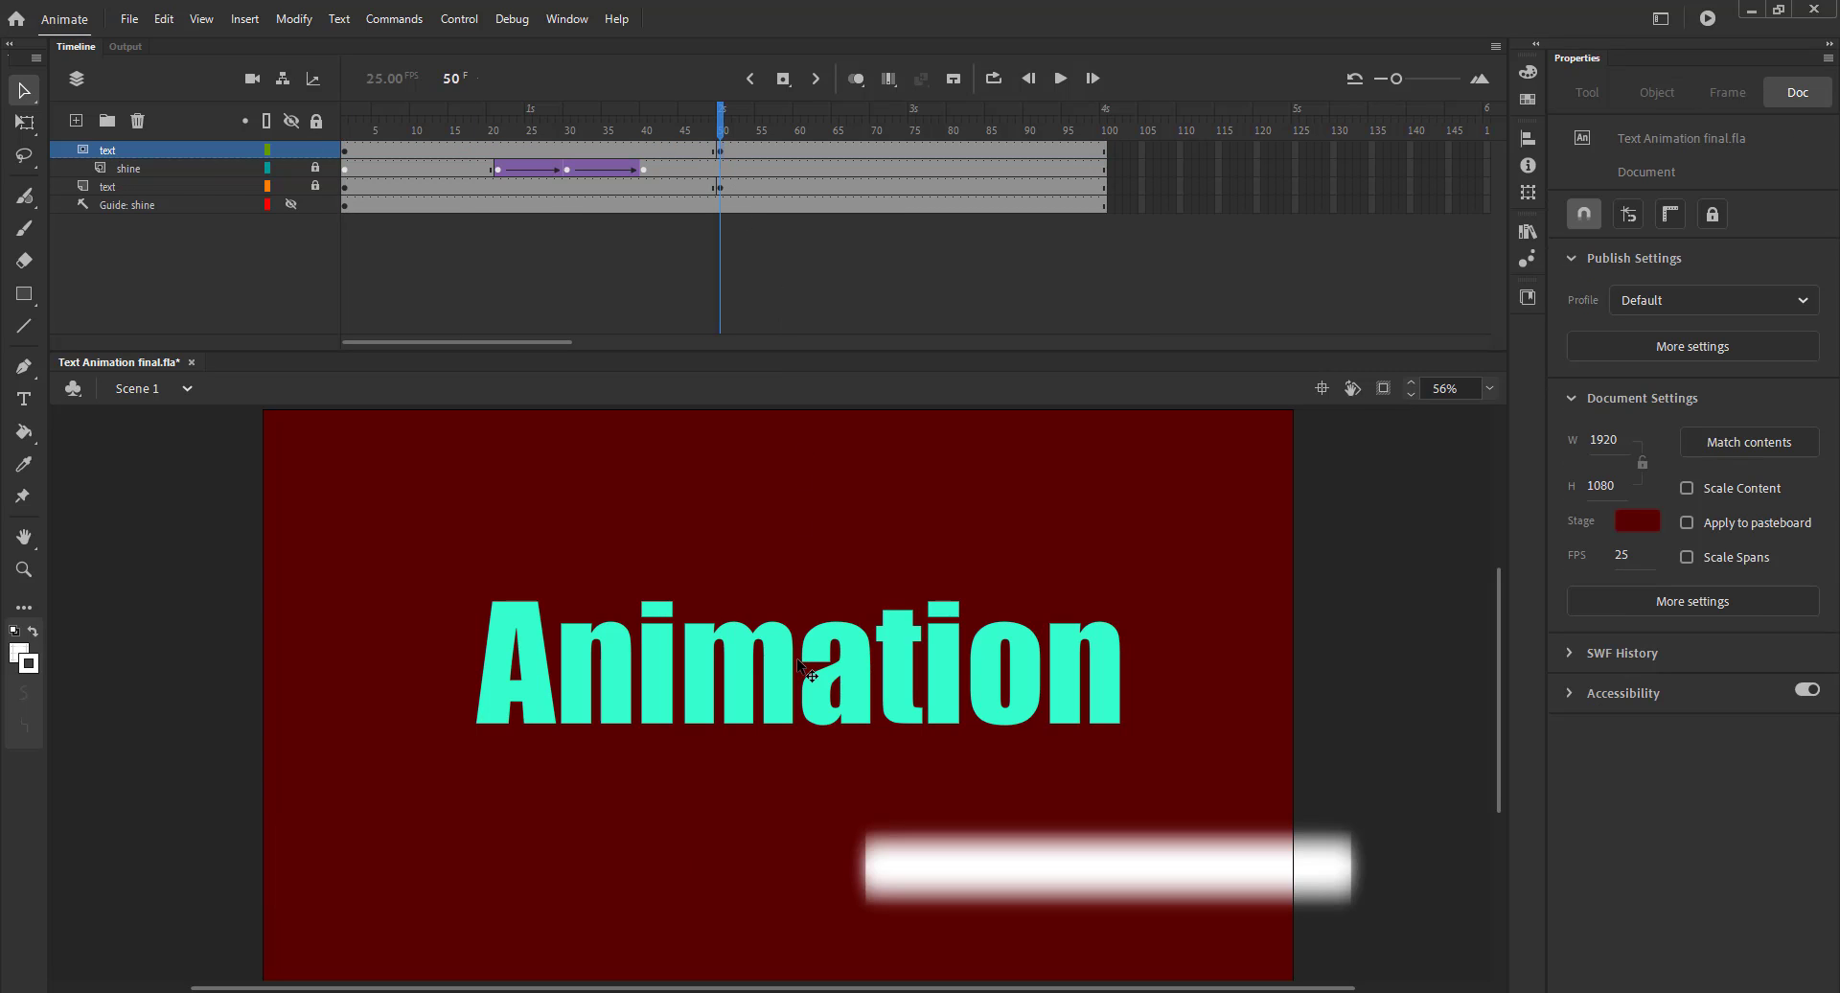
click(799, 663)
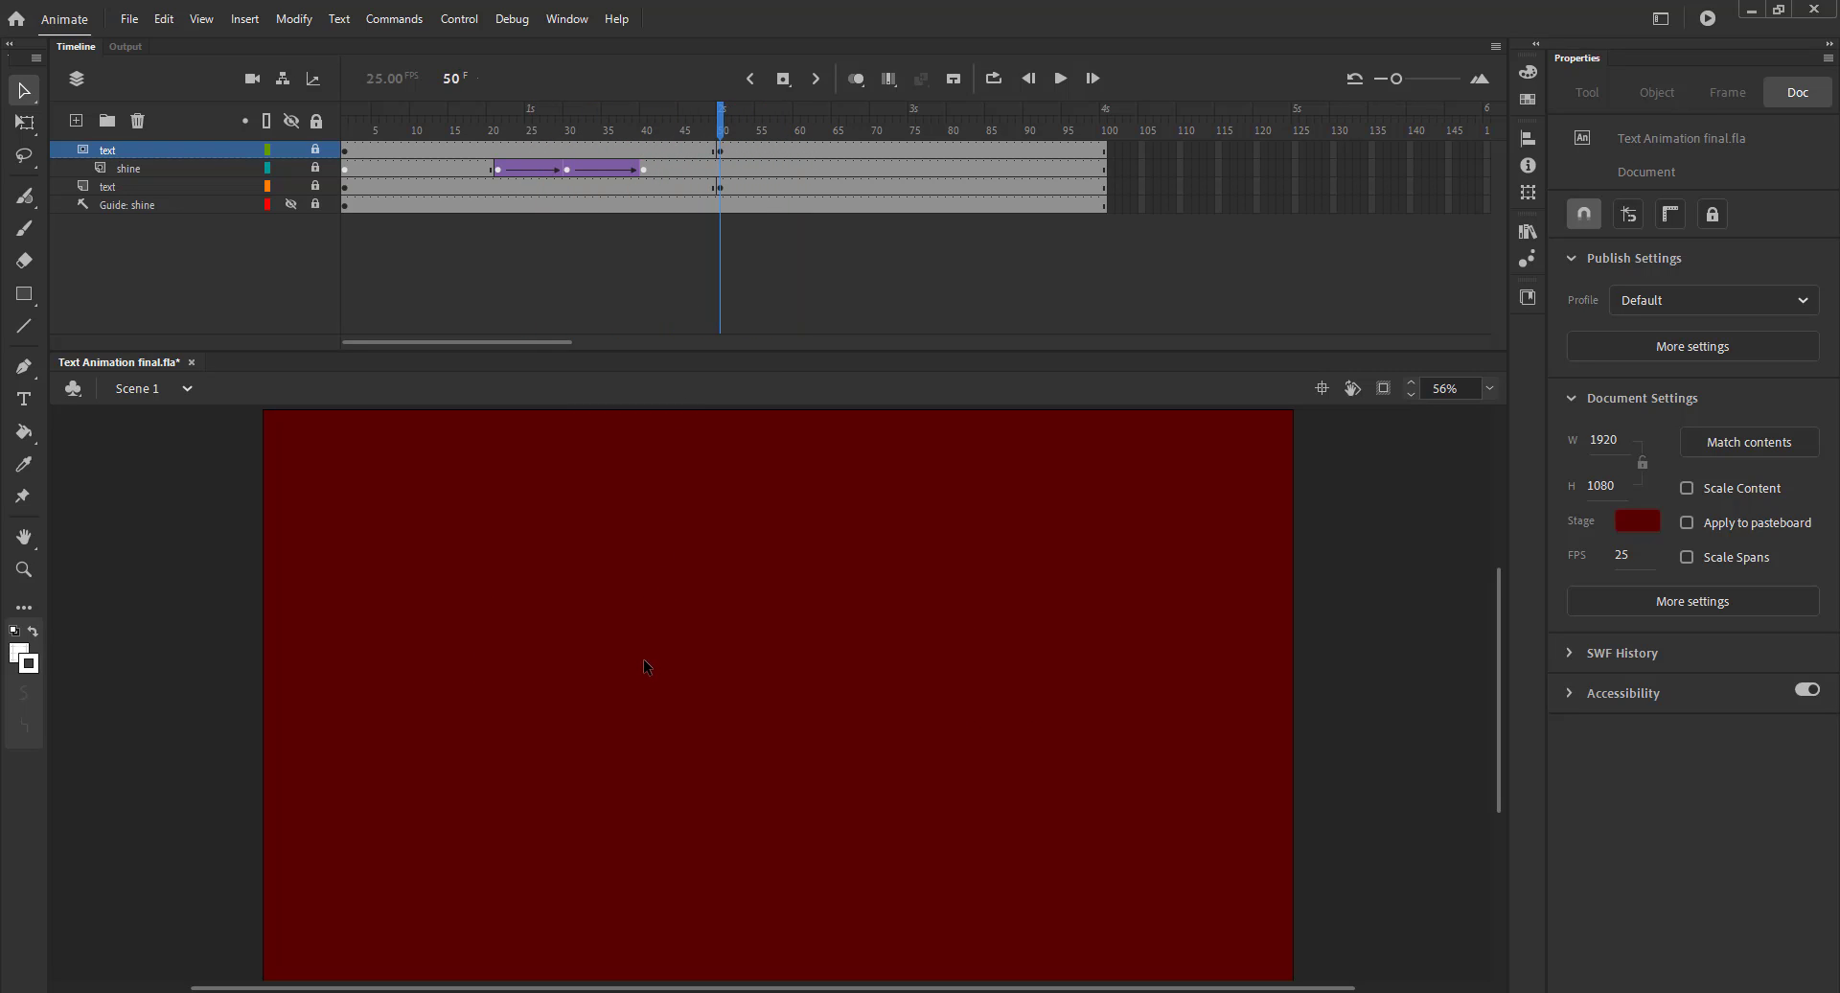
mouse_move(399, 303)
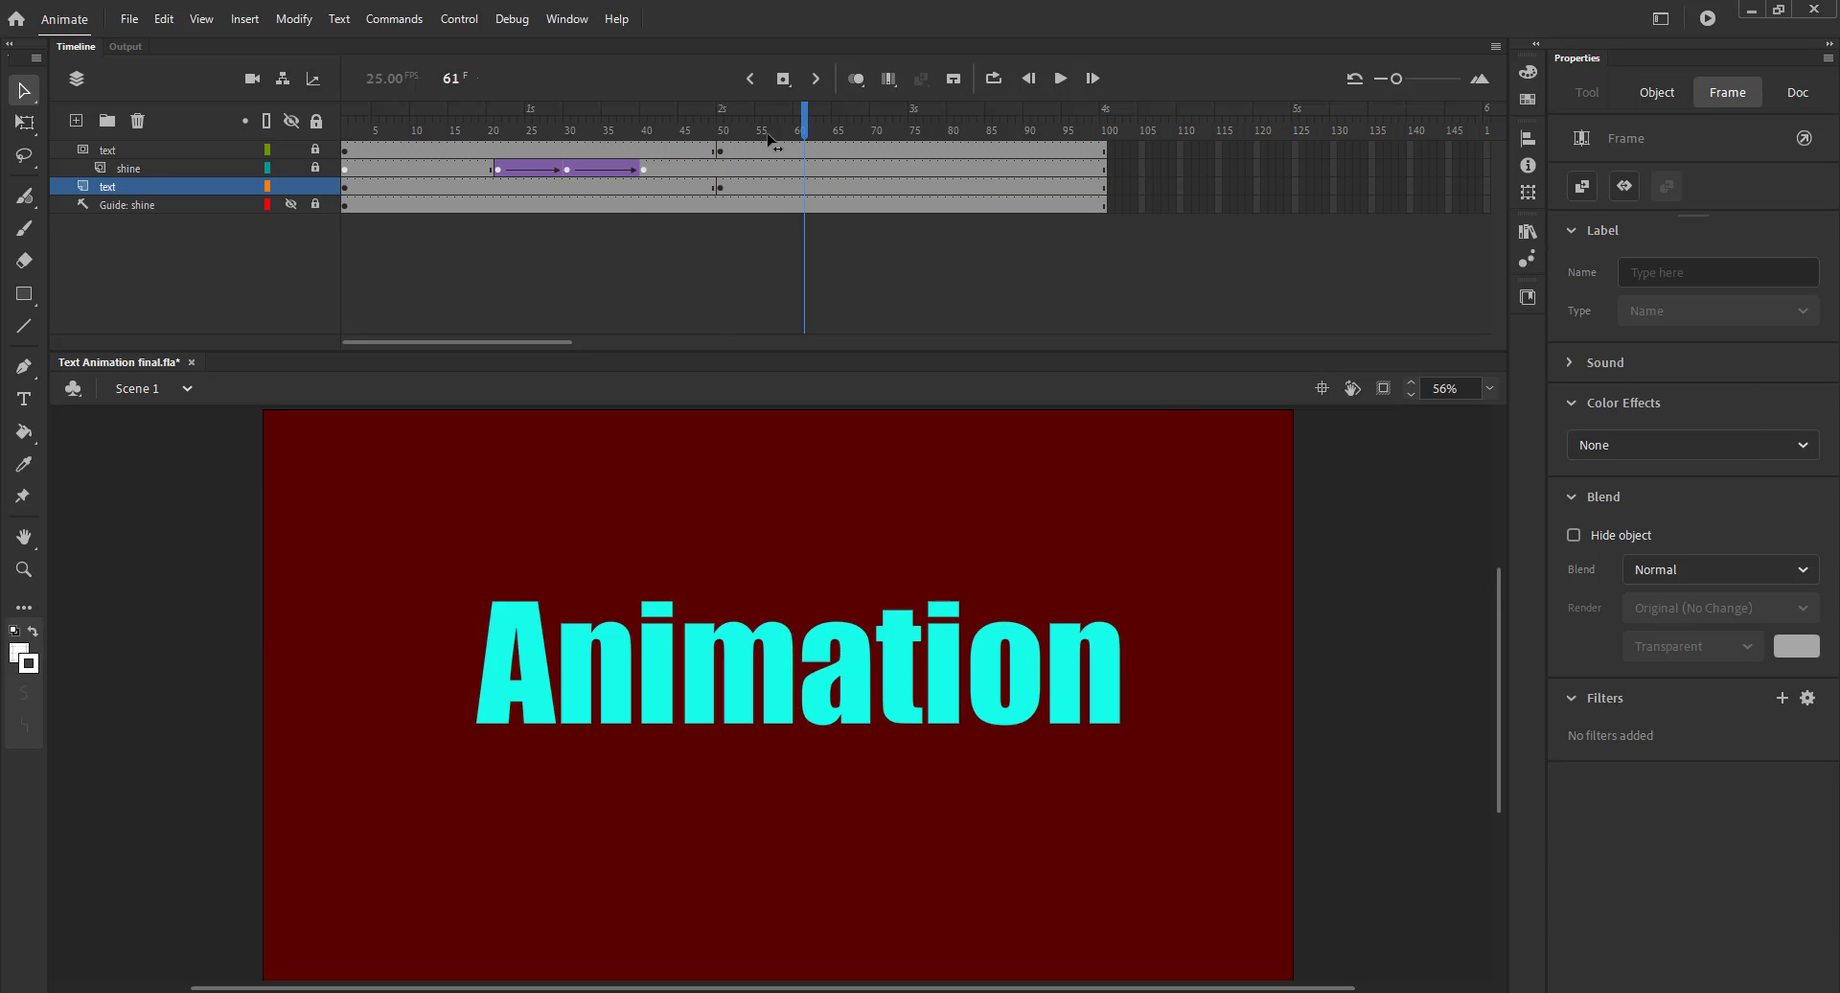
drag(804, 119, 842, 119)
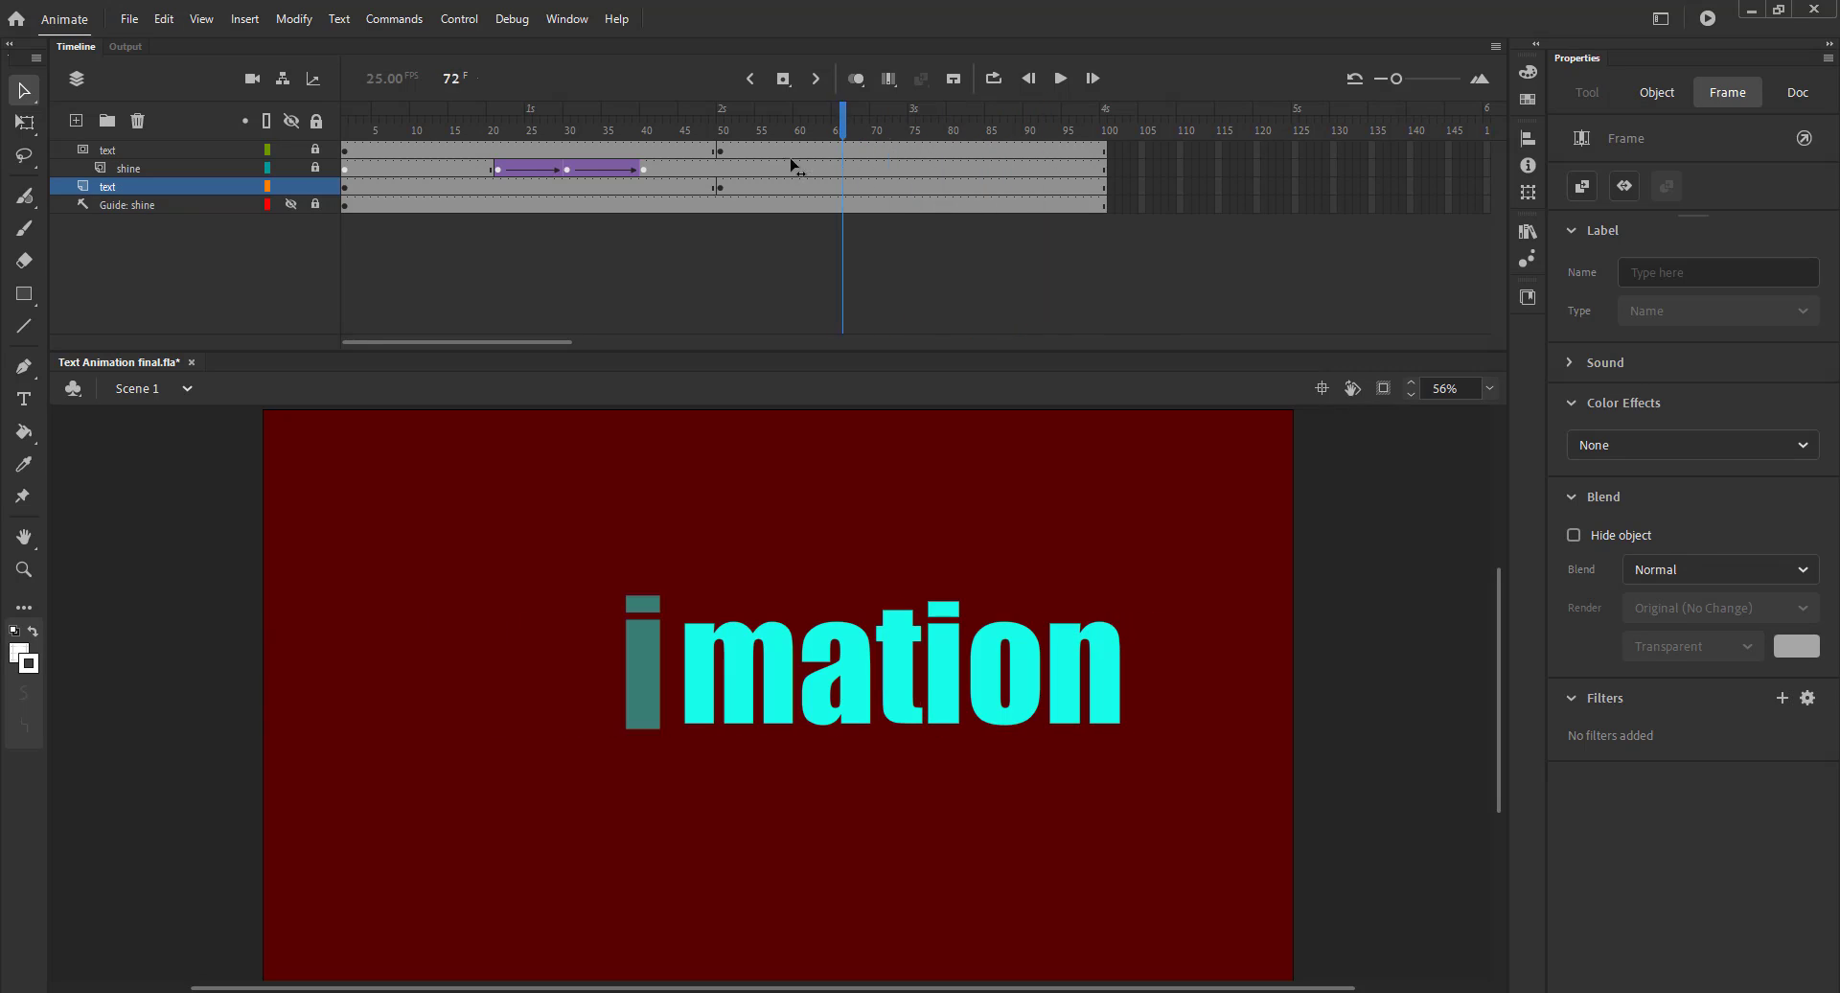